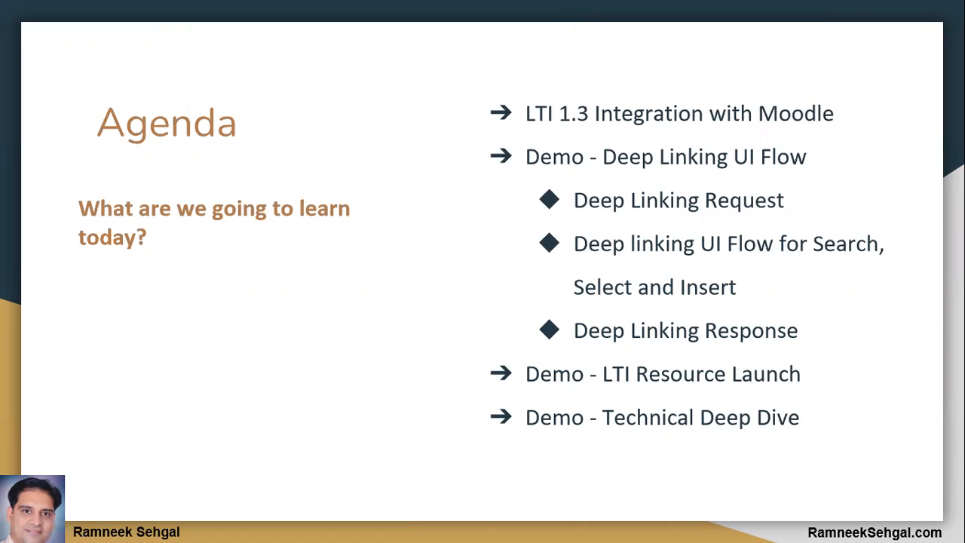
{"action": "mouse_move", "coordinate": [520, 333]}
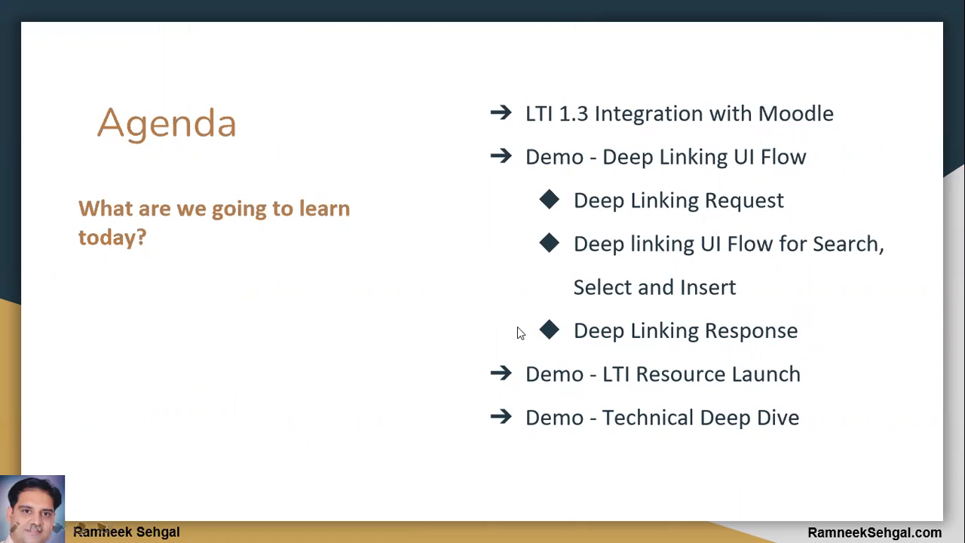
- Advance from the Agenda slide to the Prerequisite slide
{"action": "key", "text": "right"}
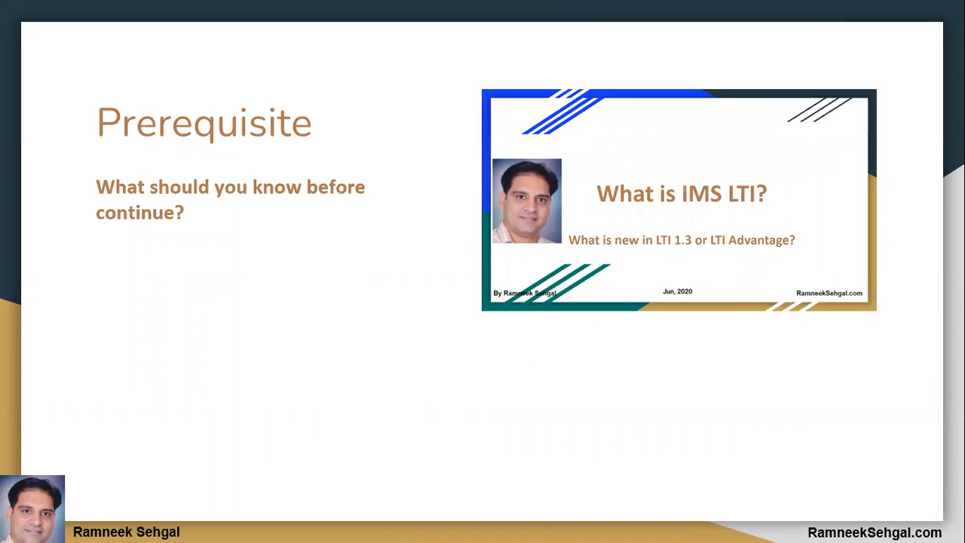
{"action": "mouse_move", "coordinate": [211, 229]}
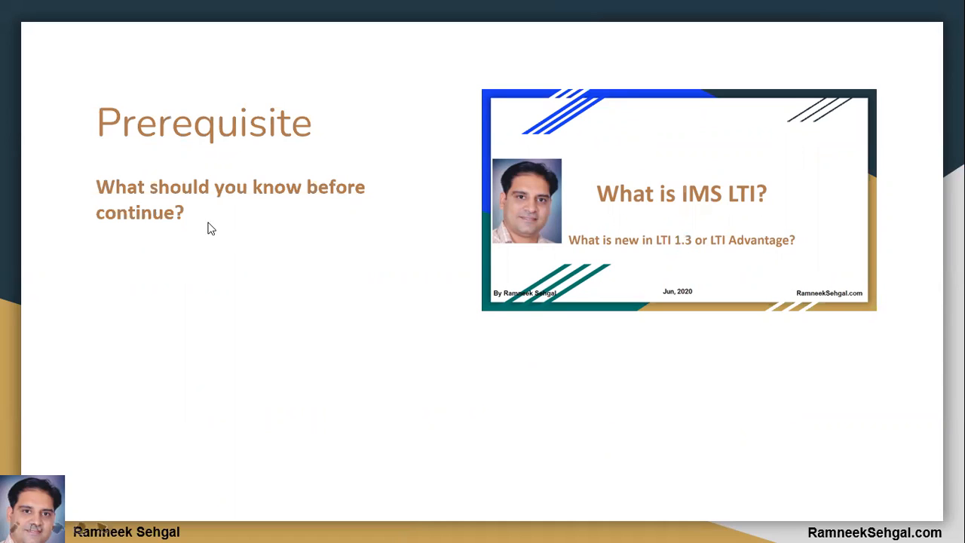
{"action": "mouse_move", "coordinate": [431, 345]}
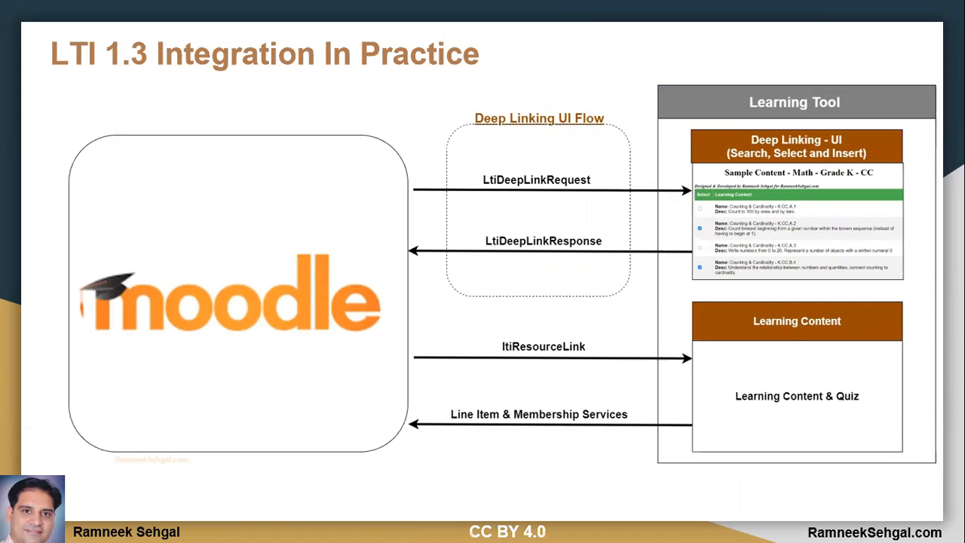
{"action": "mouse_move", "coordinate": [318, 164]}
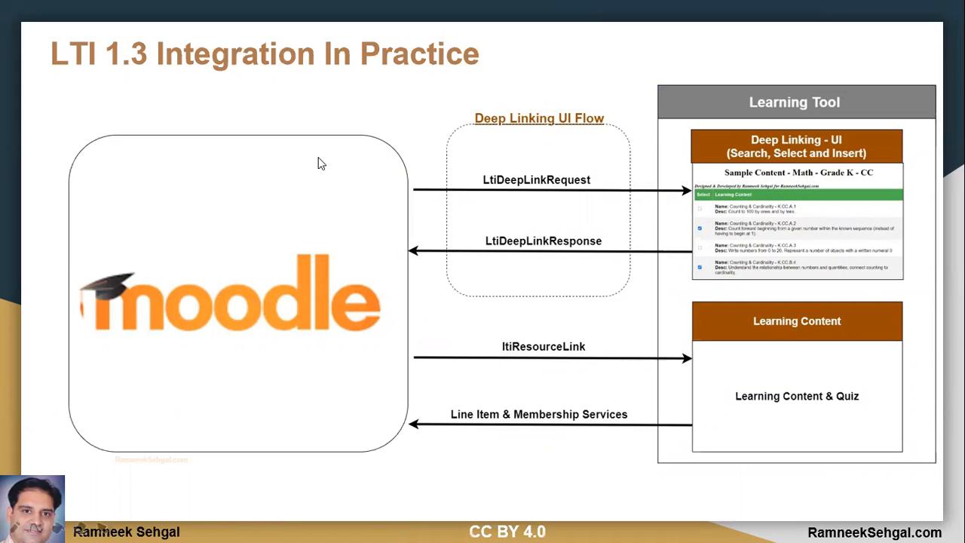
{"action": "mouse_move", "coordinate": [460, 158]}
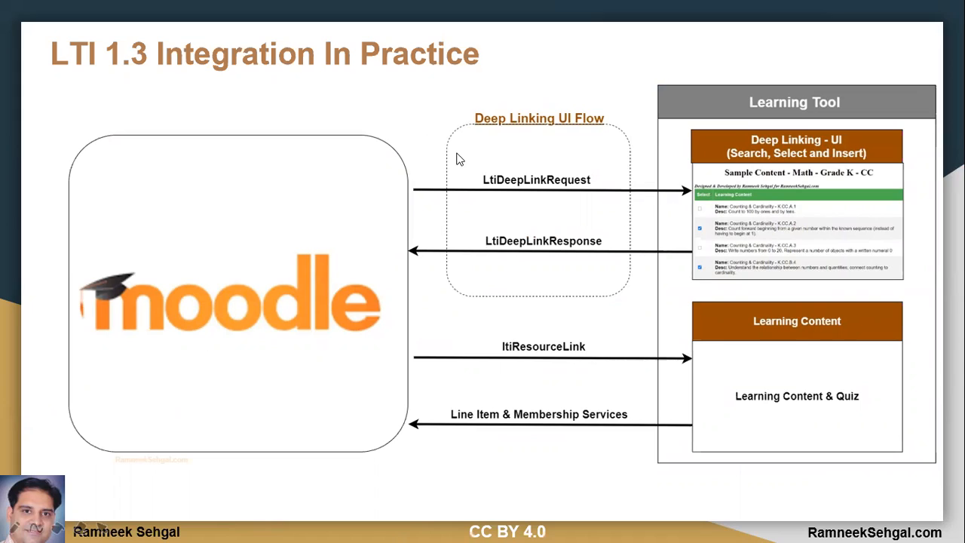
{"action": "mouse_move", "coordinate": [719, 76]}
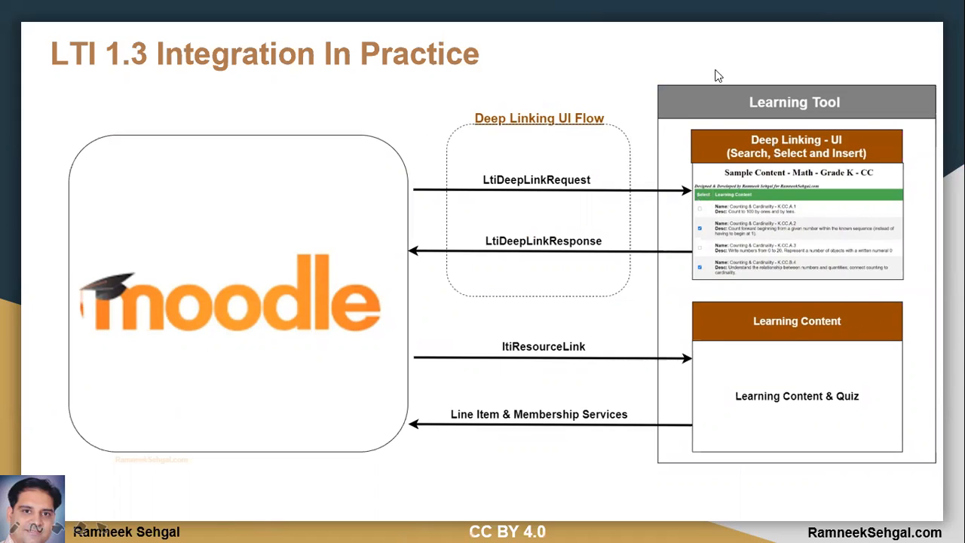
{"action": "mouse_move", "coordinate": [803, 132]}
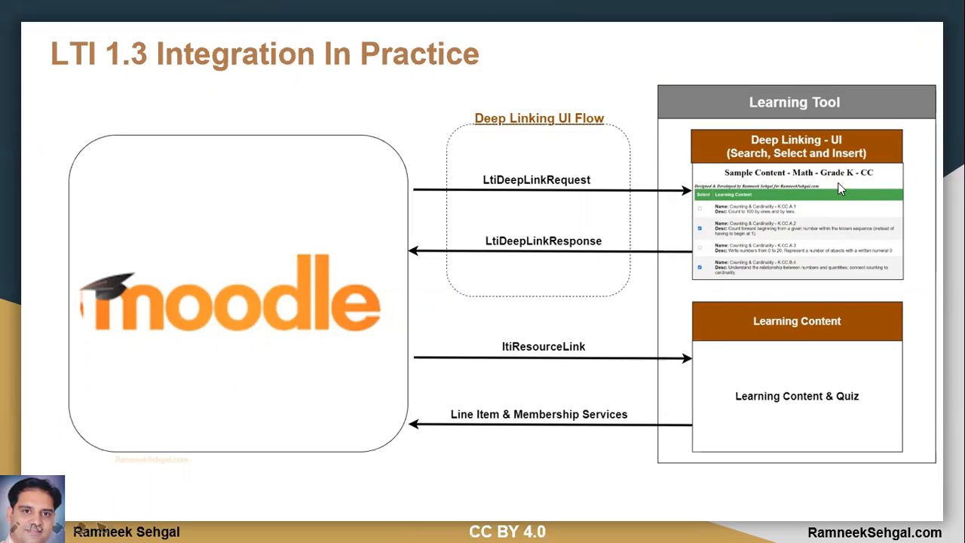
{"action": "mouse_move", "coordinate": [377, 207]}
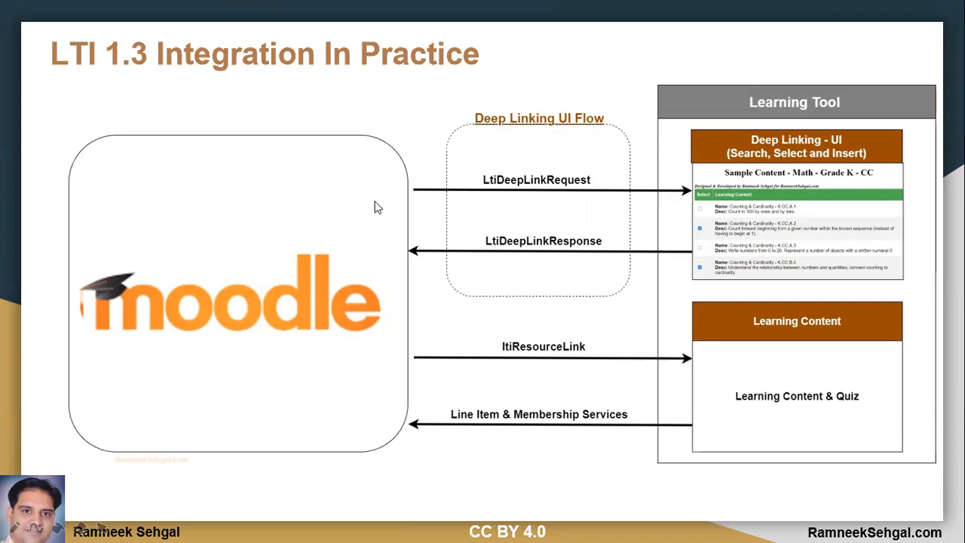
{"action": "mouse_move", "coordinate": [366, 279]}
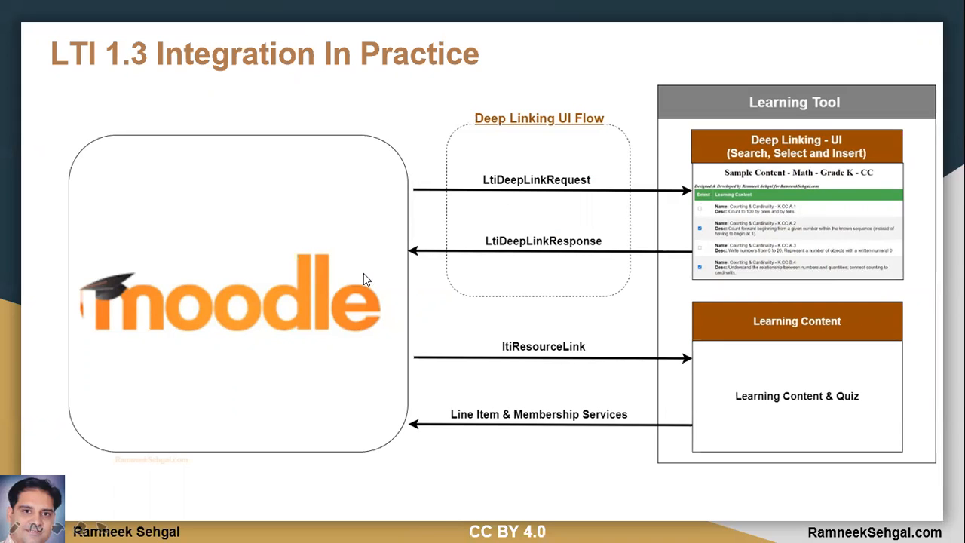
{"action": "mouse_move", "coordinate": [735, 209]}
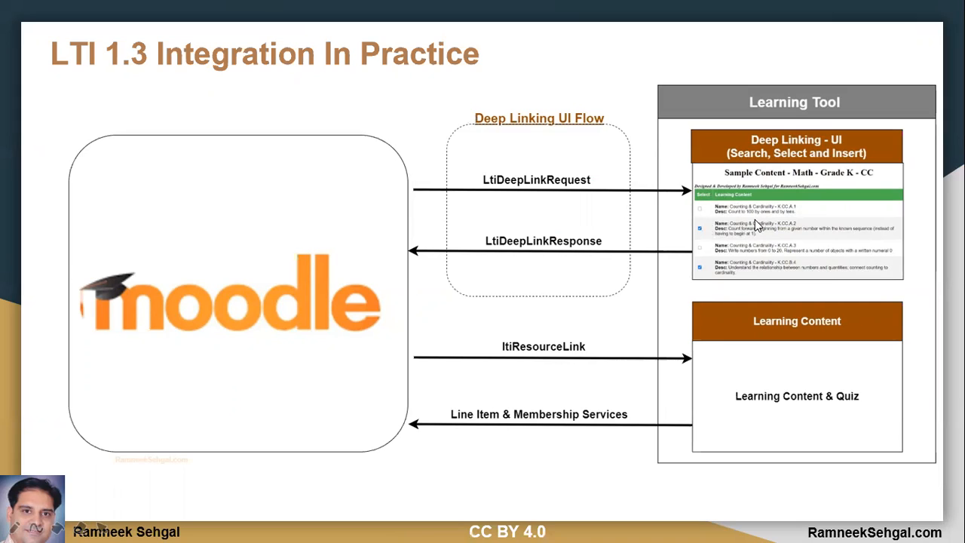
{"action": "mouse_move", "coordinate": [758, 215]}
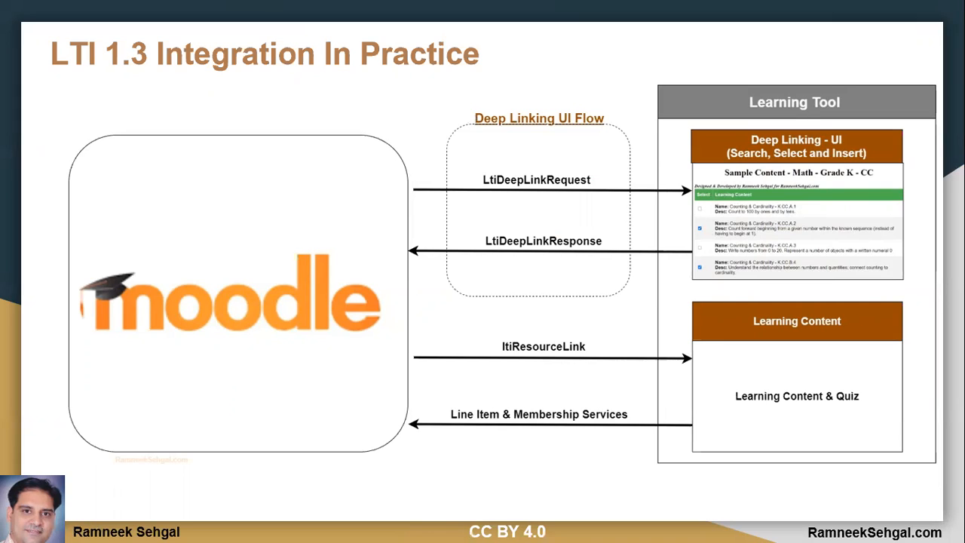
{"action": "mouse_move", "coordinate": [637, 188]}
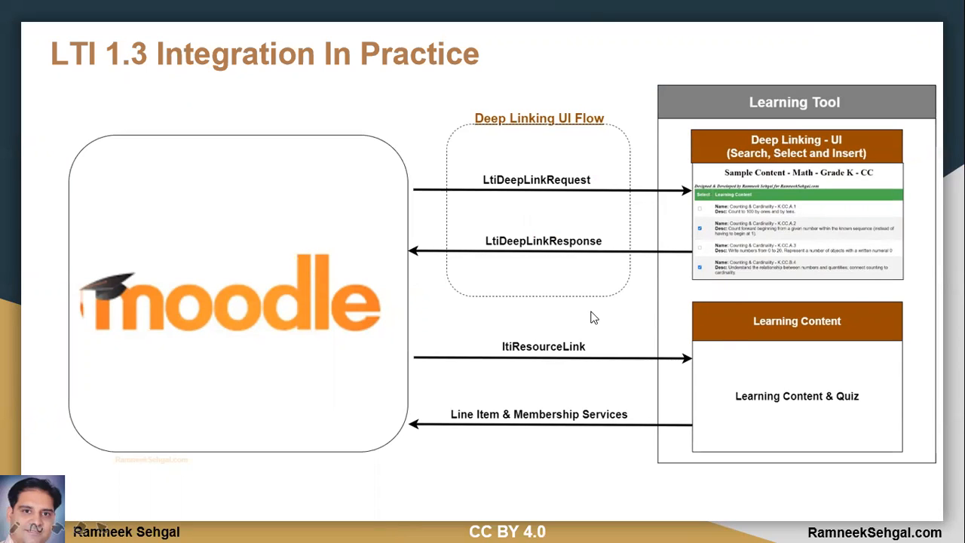
{"action": "mouse_move", "coordinate": [278, 346]}
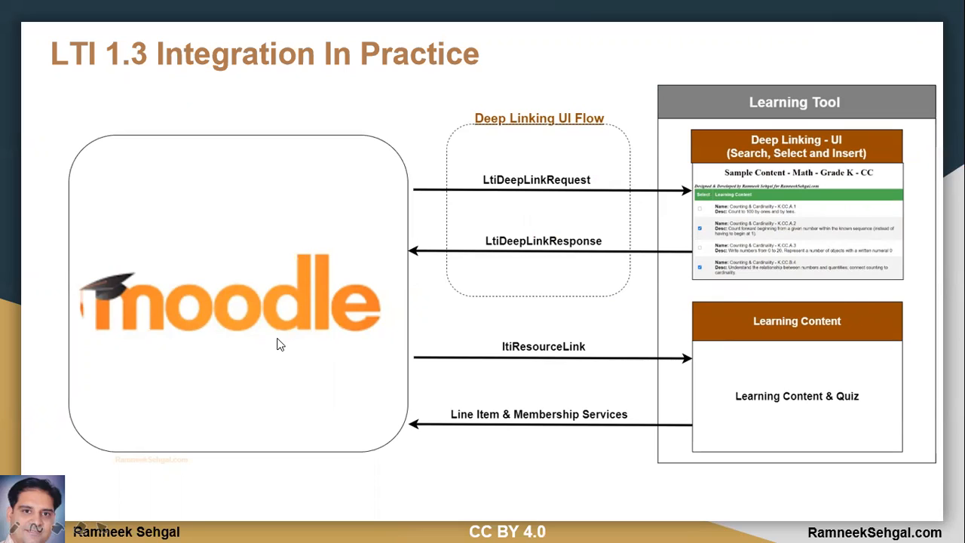
{"action": "mouse_move", "coordinate": [285, 339]}
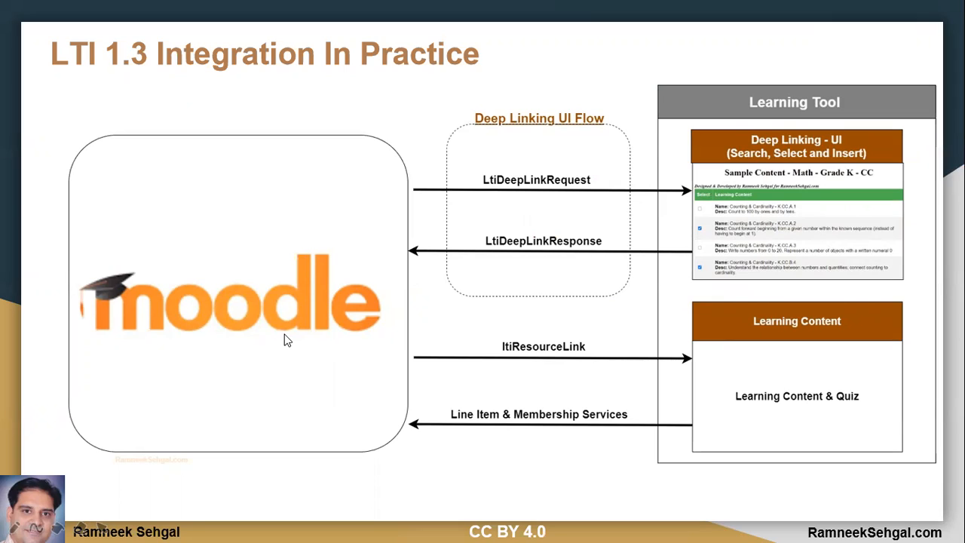
{"action": "mouse_move", "coordinate": [381, 283]}
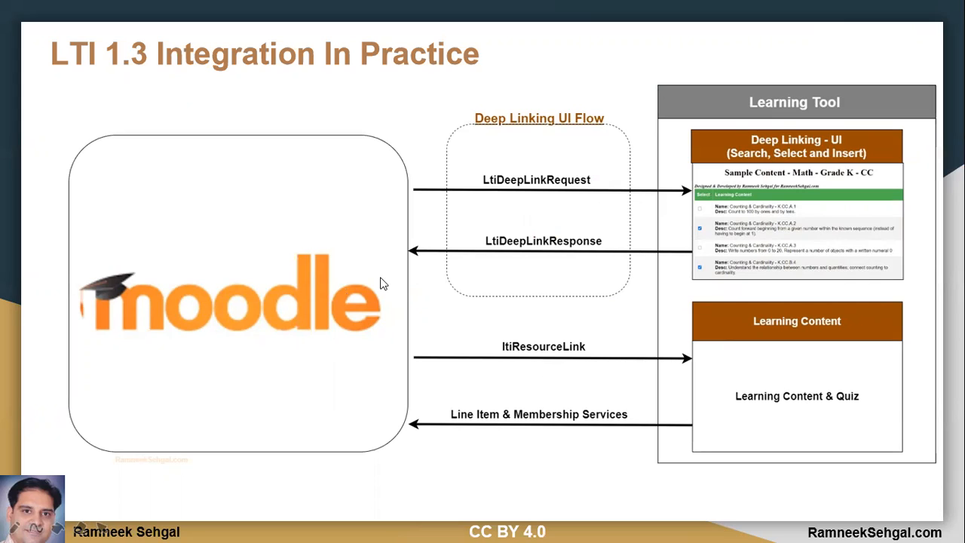
{"action": "mouse_move", "coordinate": [322, 237]}
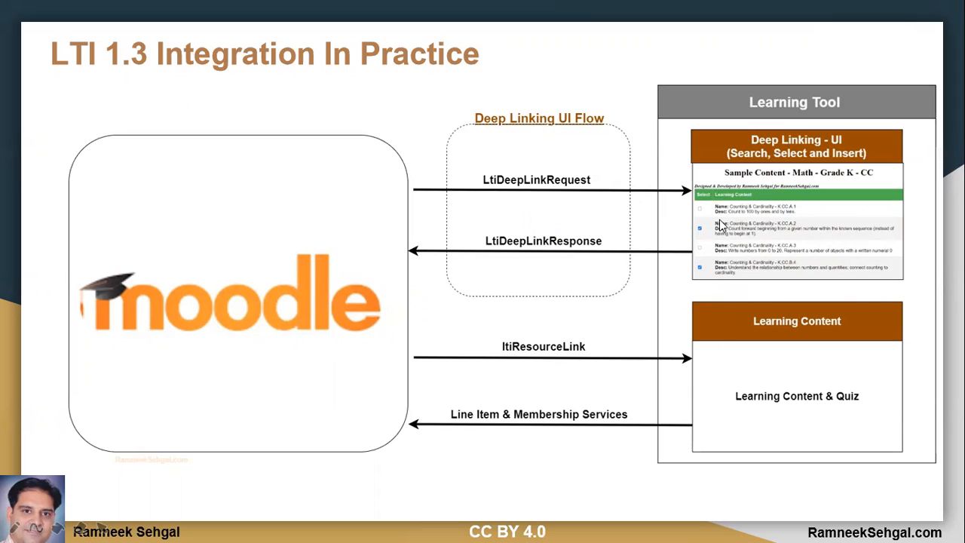
{"action": "mouse_move", "coordinate": [721, 226]}
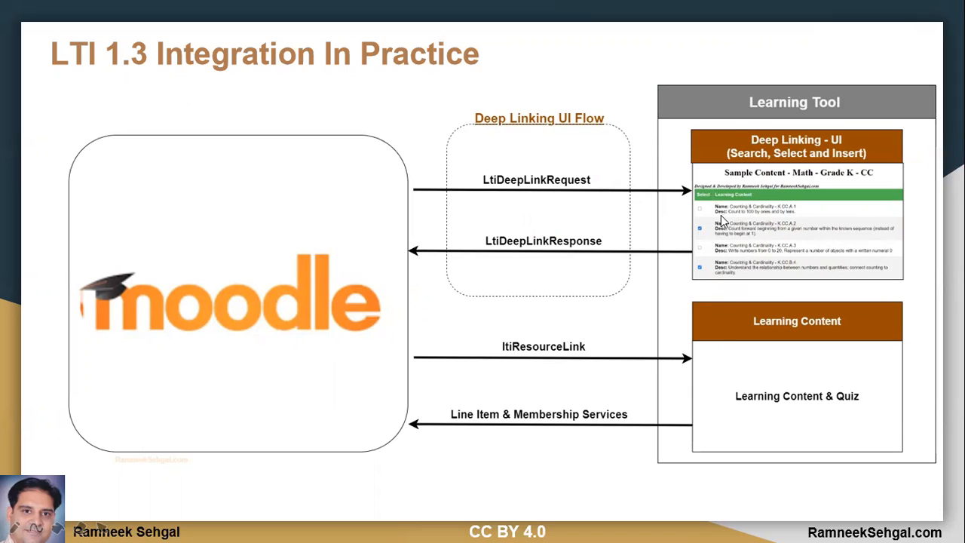
{"action": "mouse_move", "coordinate": [465, 245]}
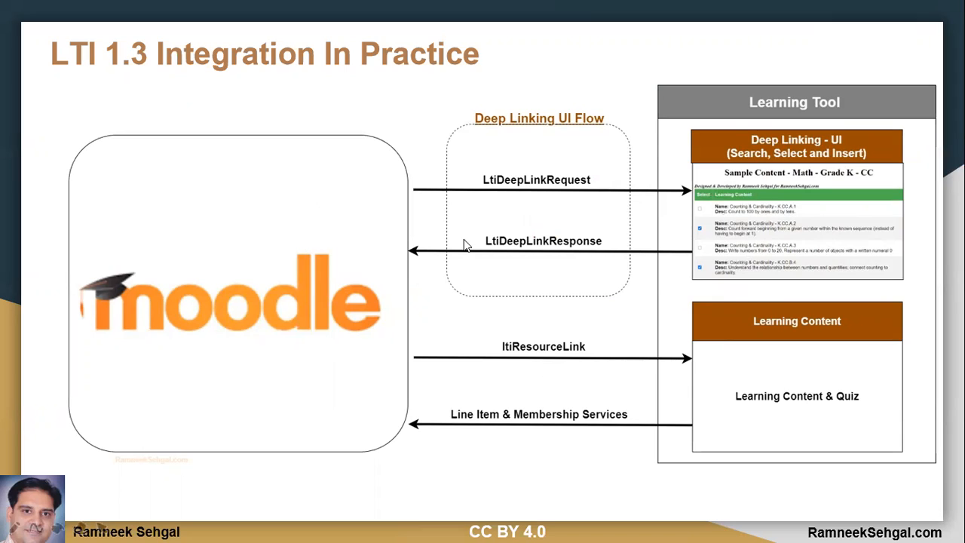
{"action": "mouse_move", "coordinate": [298, 247]}
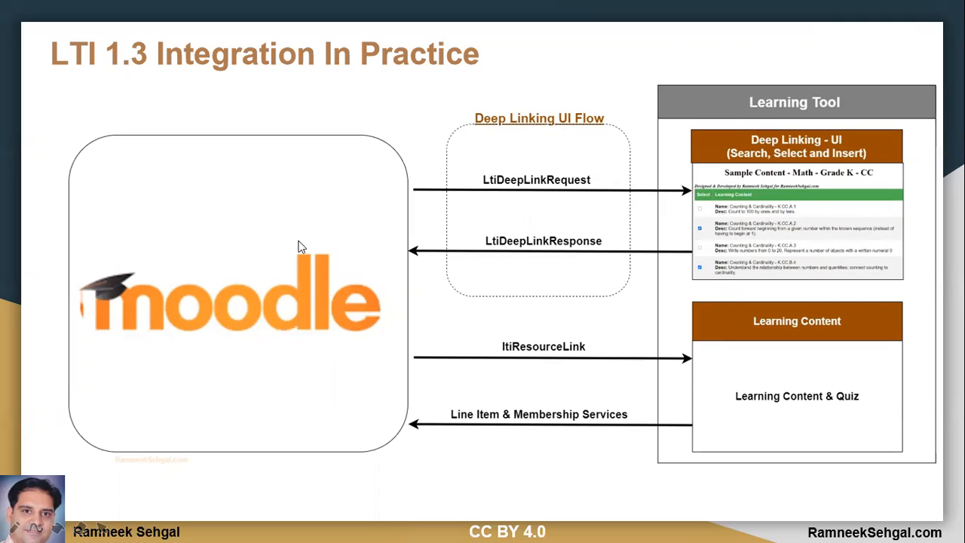
{"action": "mouse_move", "coordinate": [570, 204]}
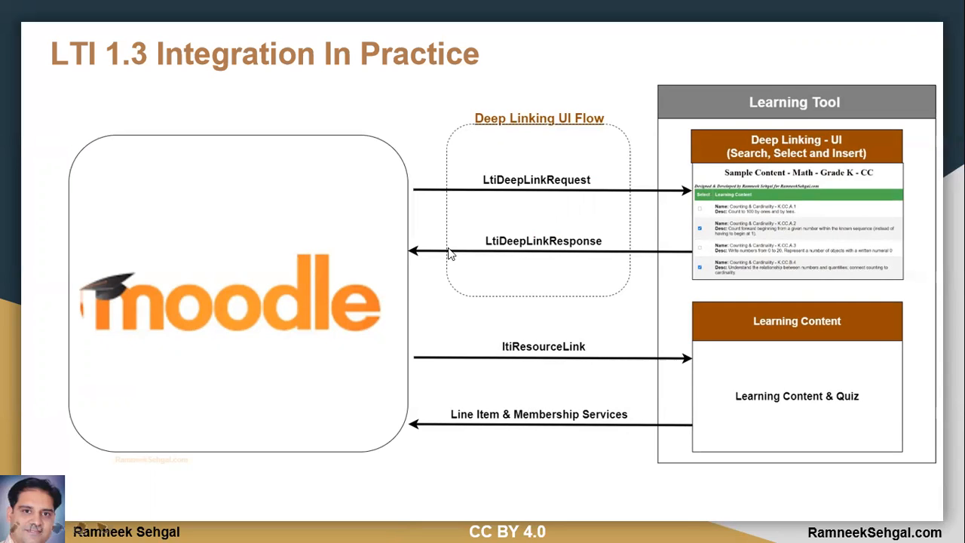
{"action": "mouse_move", "coordinate": [444, 226]}
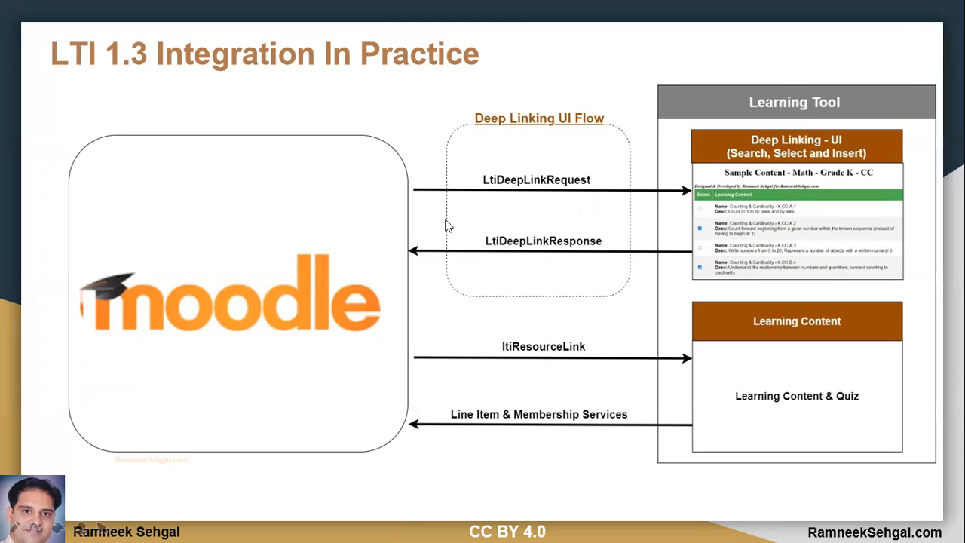
{"action": "mouse_move", "coordinate": [482, 125]}
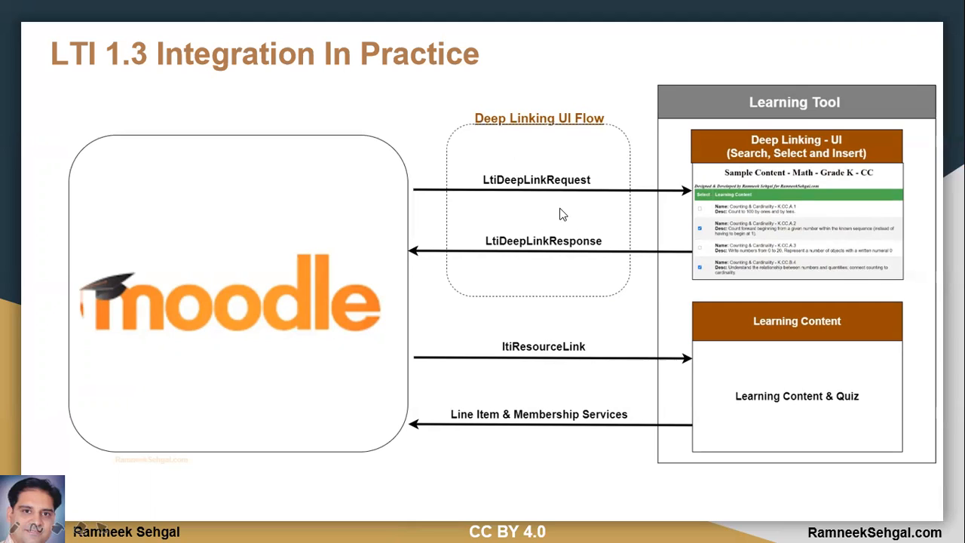
{"action": "mouse_move", "coordinate": [318, 286]}
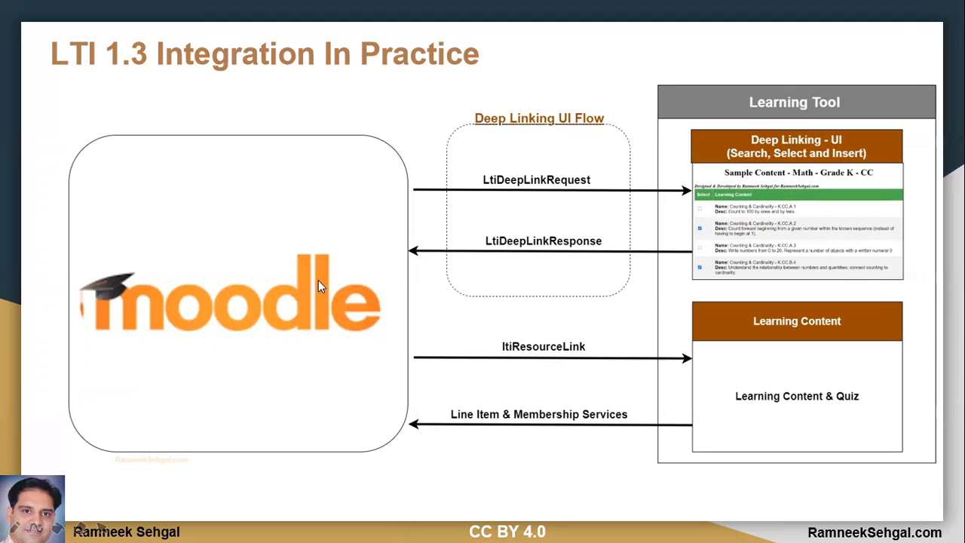
{"action": "mouse_move", "coordinate": [287, 302]}
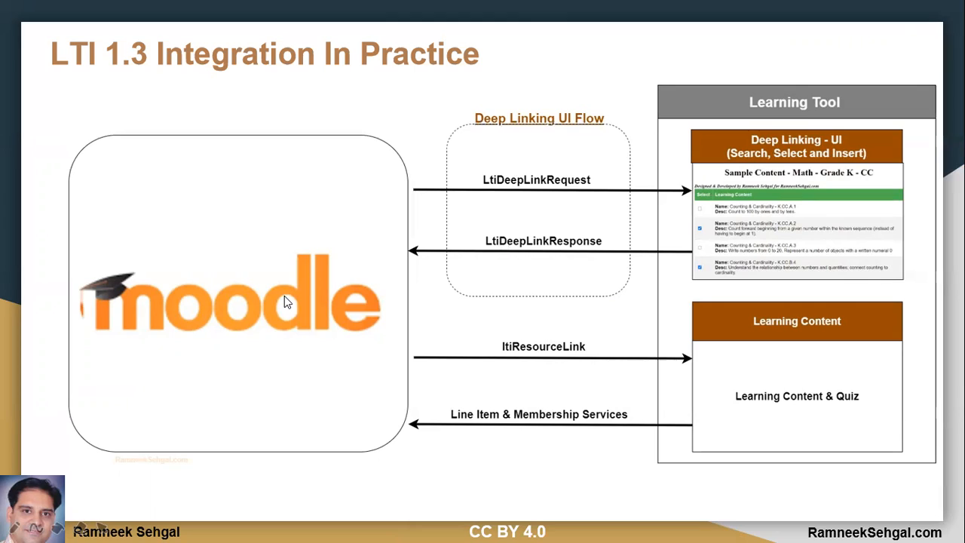
{"action": "mouse_move", "coordinate": [645, 200]}
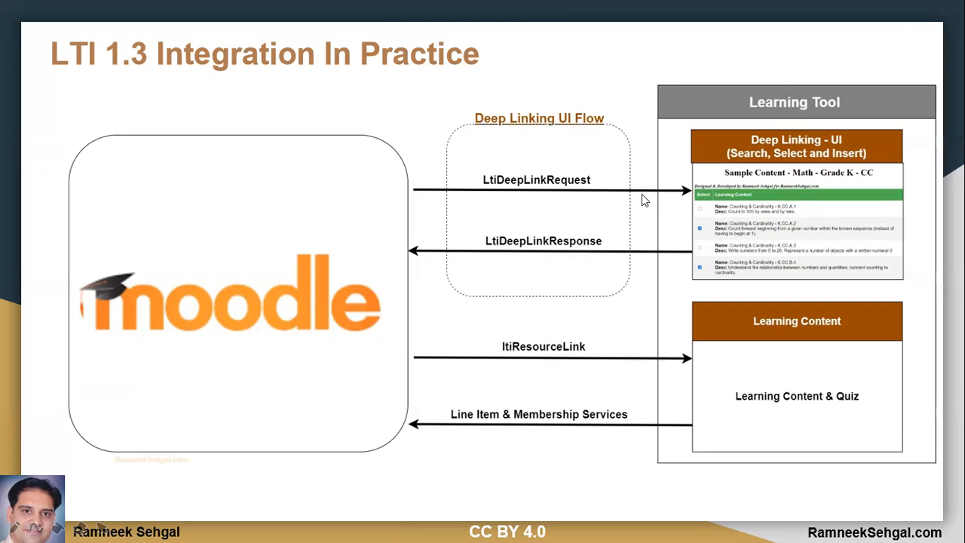
{"action": "mouse_move", "coordinate": [561, 186]}
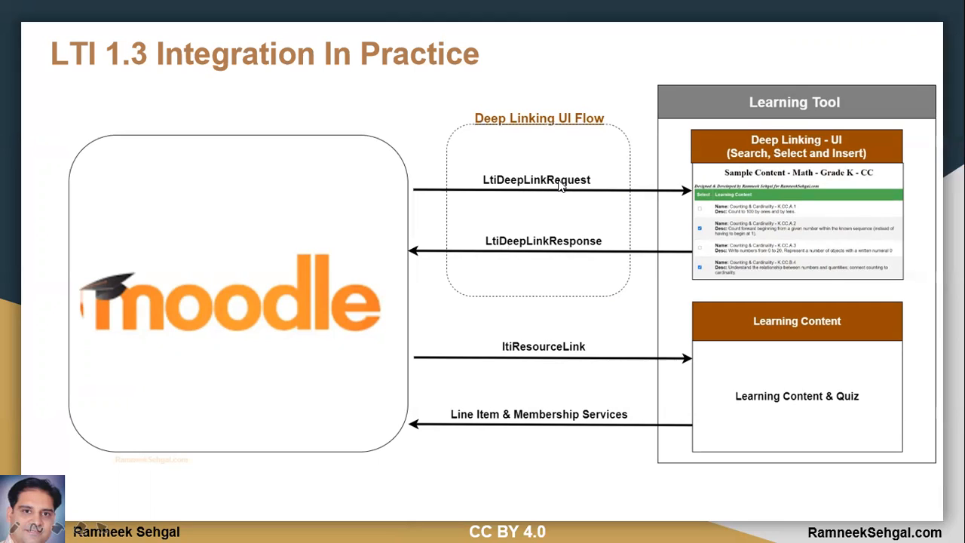
{"action": "mouse_move", "coordinate": [564, 206]}
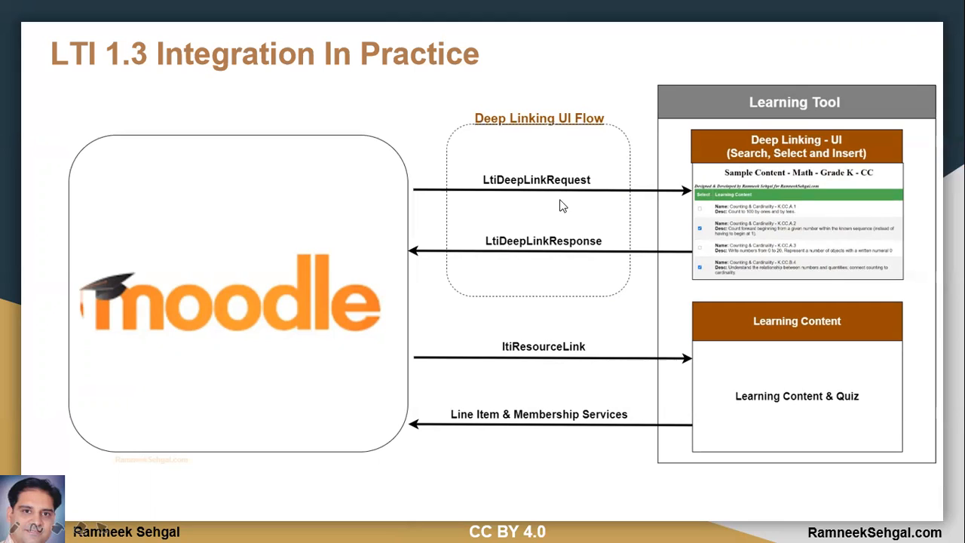
{"action": "mouse_move", "coordinate": [619, 304]}
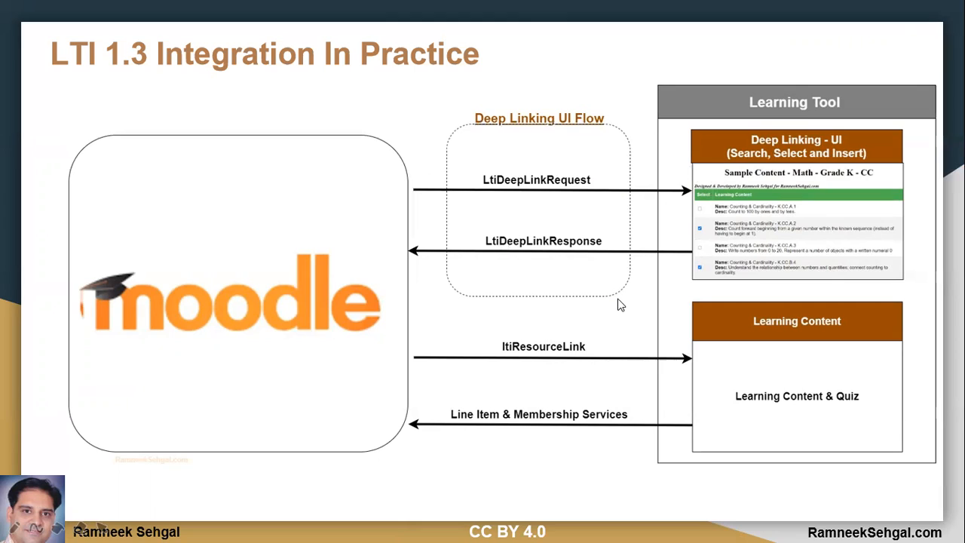
{"action": "mouse_move", "coordinate": [564, 251]}
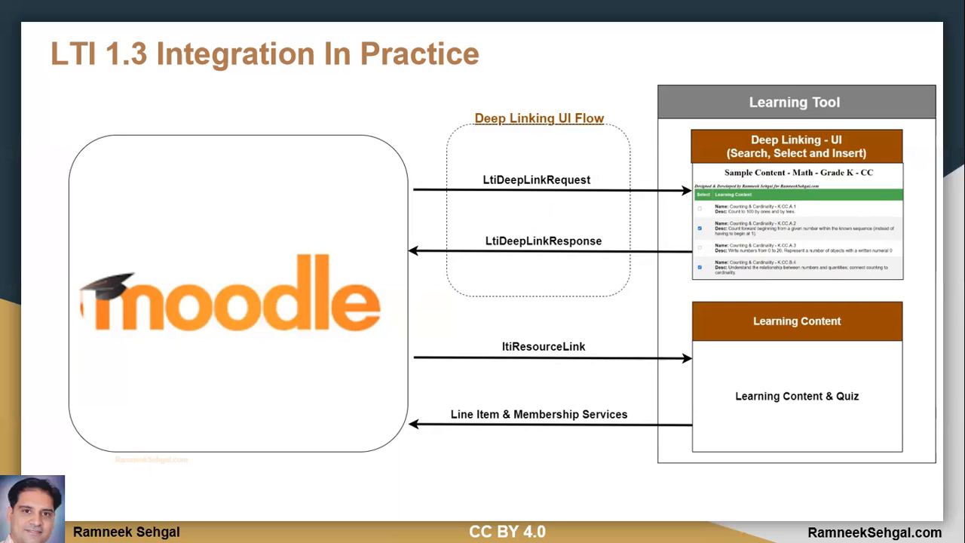
{"action": "mouse_move", "coordinate": [526, 364]}
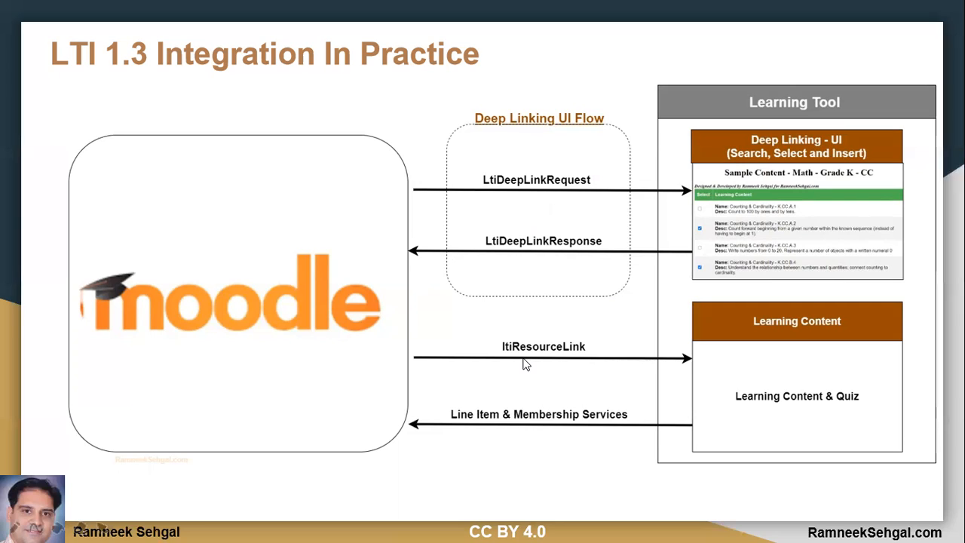
{"action": "mouse_move", "coordinate": [558, 359]}
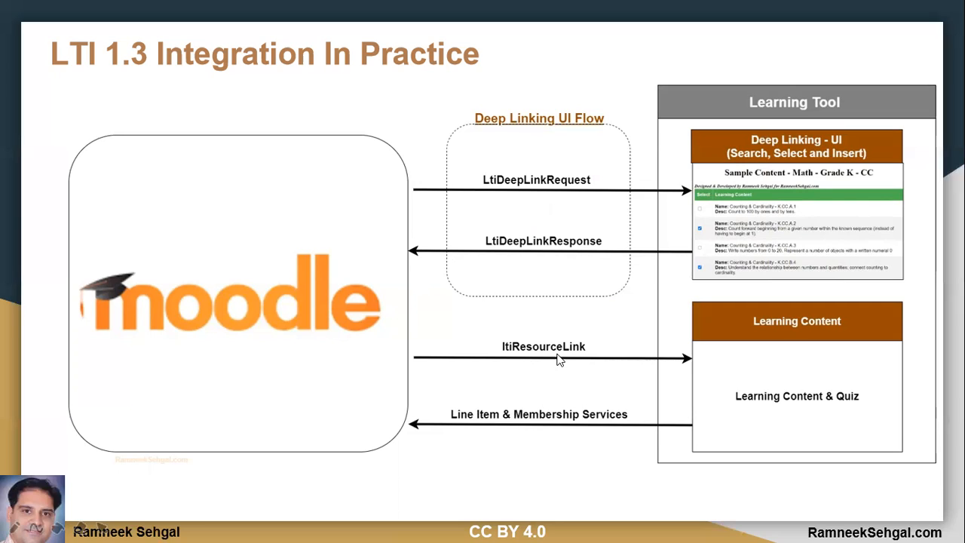
{"action": "mouse_move", "coordinate": [790, 398]}
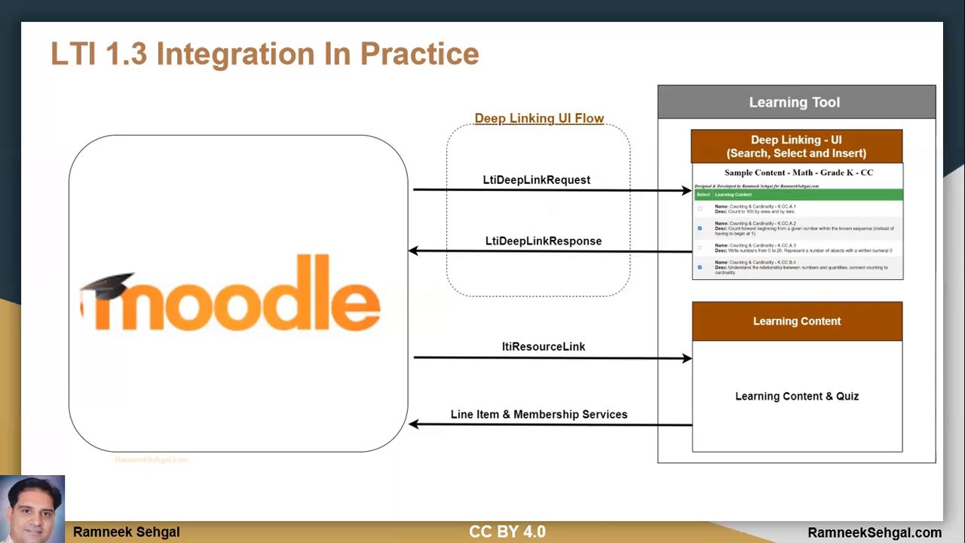
- Leave the slideshow and switch to the Moodle test site in the browser
{"action": "key", "text": "alt+tab"}
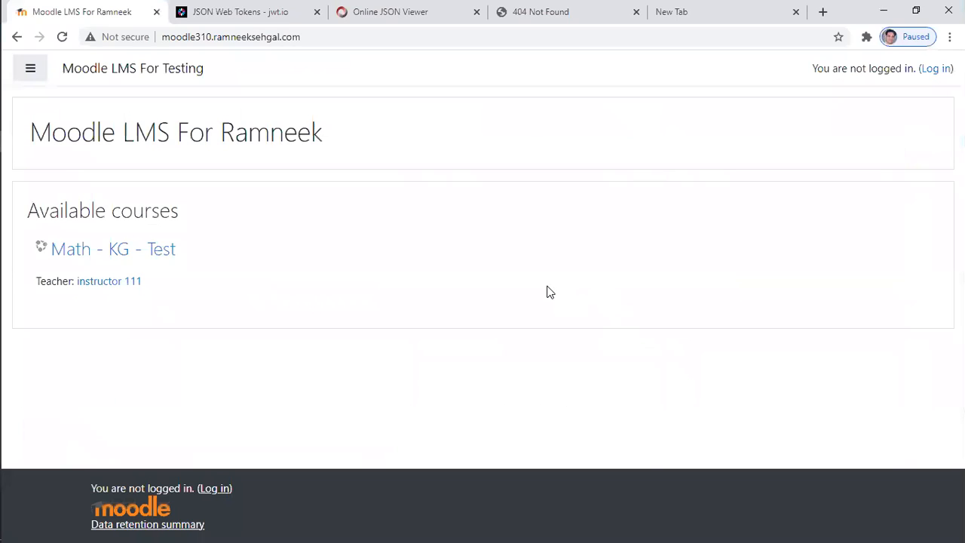
{"action": "mouse_move", "coordinate": [612, 324]}
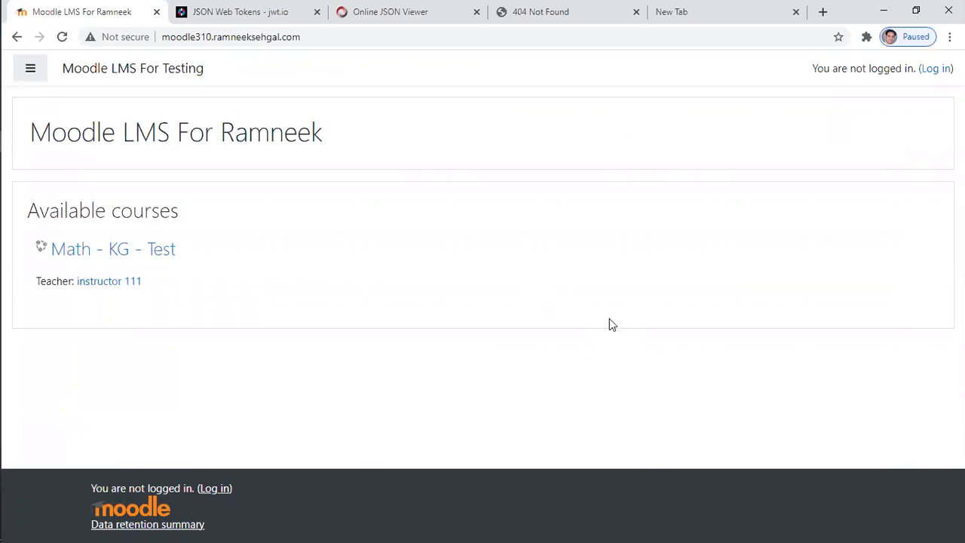
{"action": "mouse_move", "coordinate": [937, 81]}
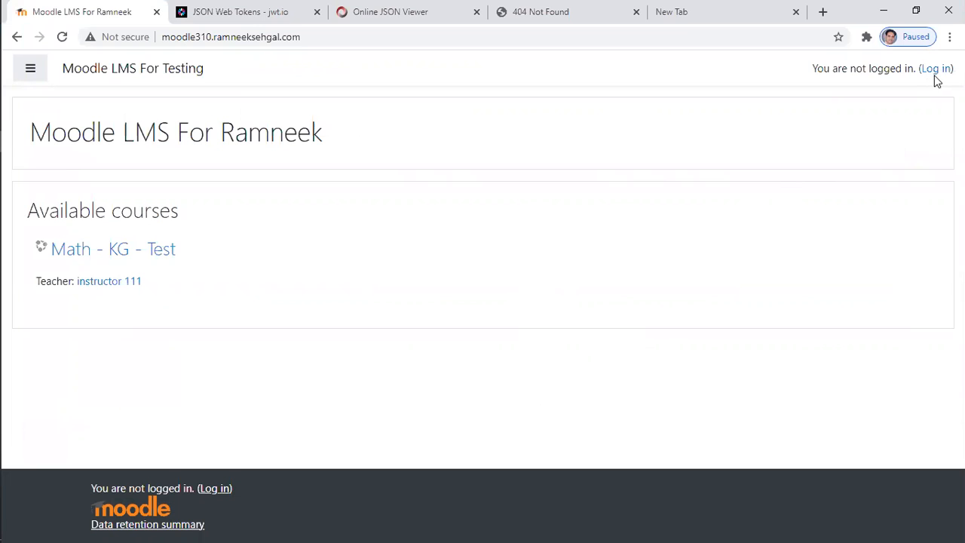
- Log in to the Moodle test site using the saved instructor1 credentials
{"action": "left_click", "coordinate": [936, 68]}
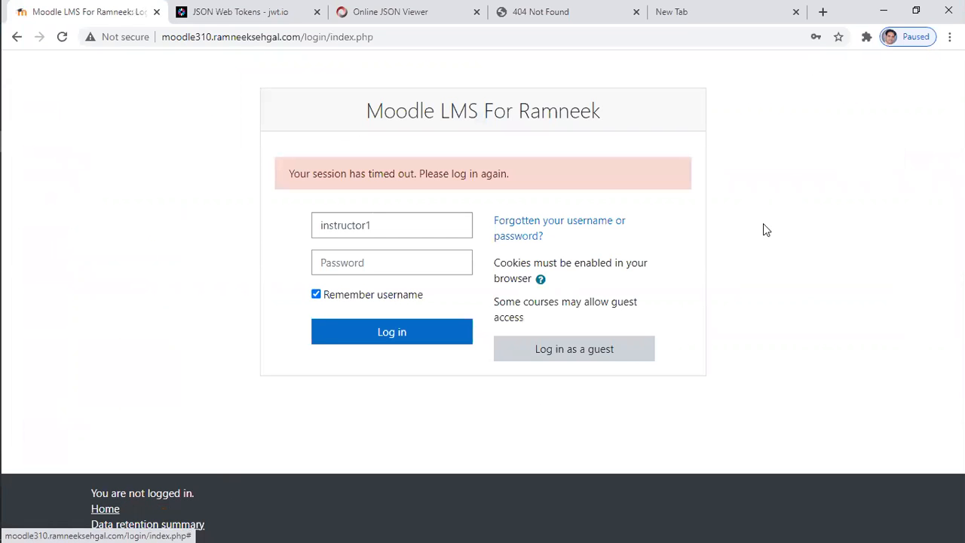
{"action": "left_click", "coordinate": [391, 225]}
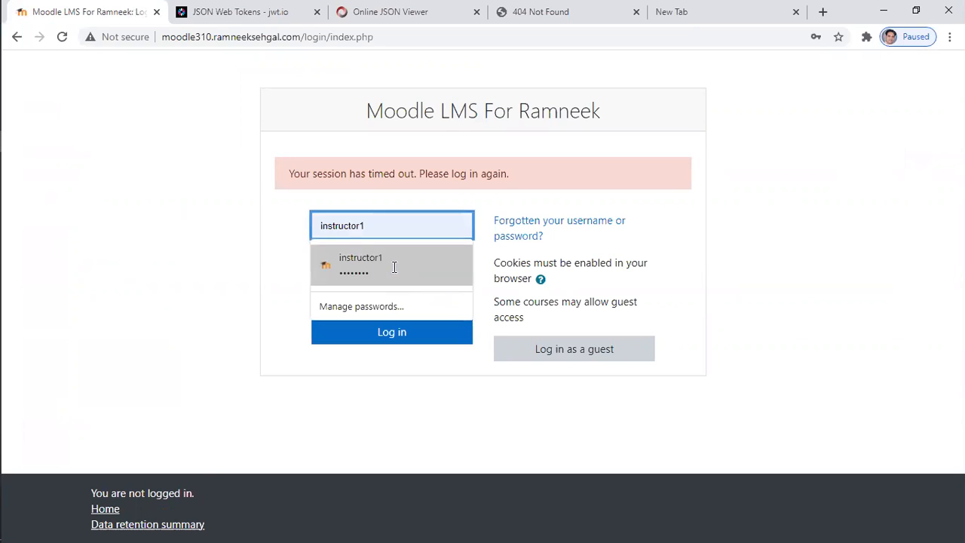
{"action": "left_click", "coordinate": [391, 332]}
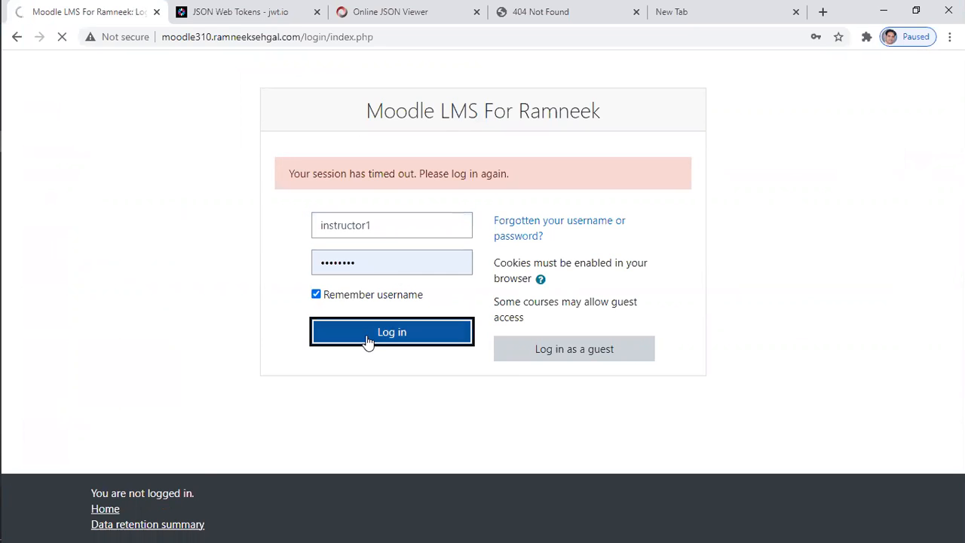
{"action": "left_click", "coordinate": [391, 331]}
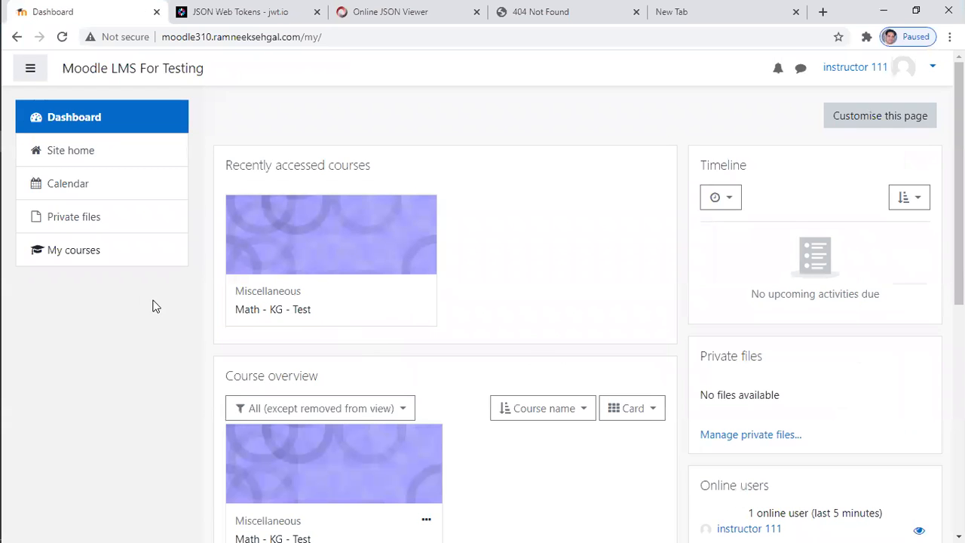
- Open Math - KG - Test from Recently accessed courses and scroll through its topic sections
{"action": "left_click", "coordinate": [273, 309]}
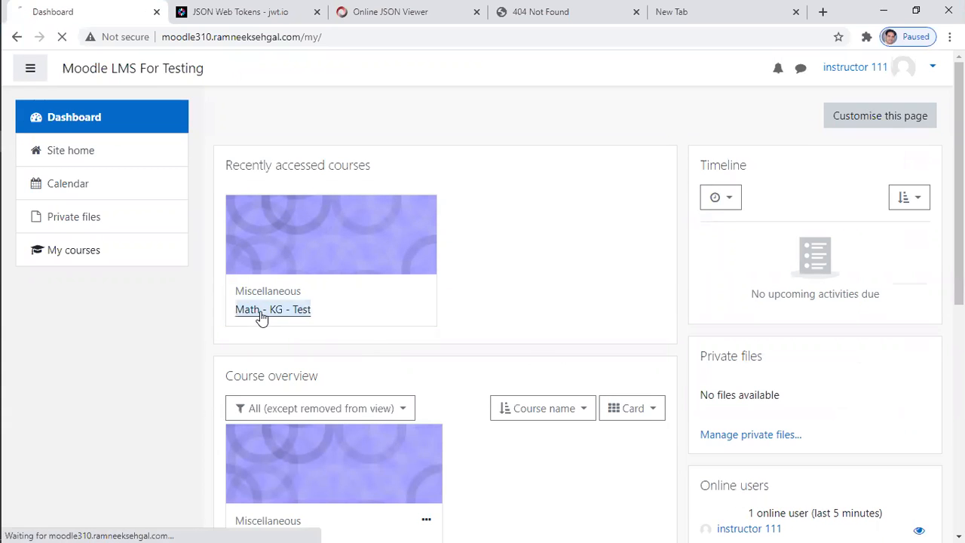
{"action": "left_click", "coordinate": [273, 309]}
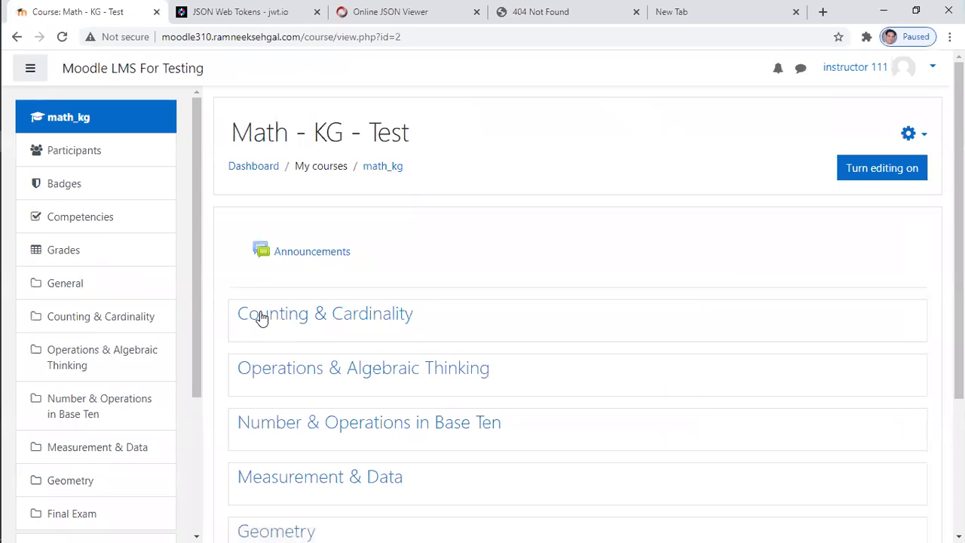
{"action": "scroll", "scroll_direction": "down", "scroll_amount": 3}
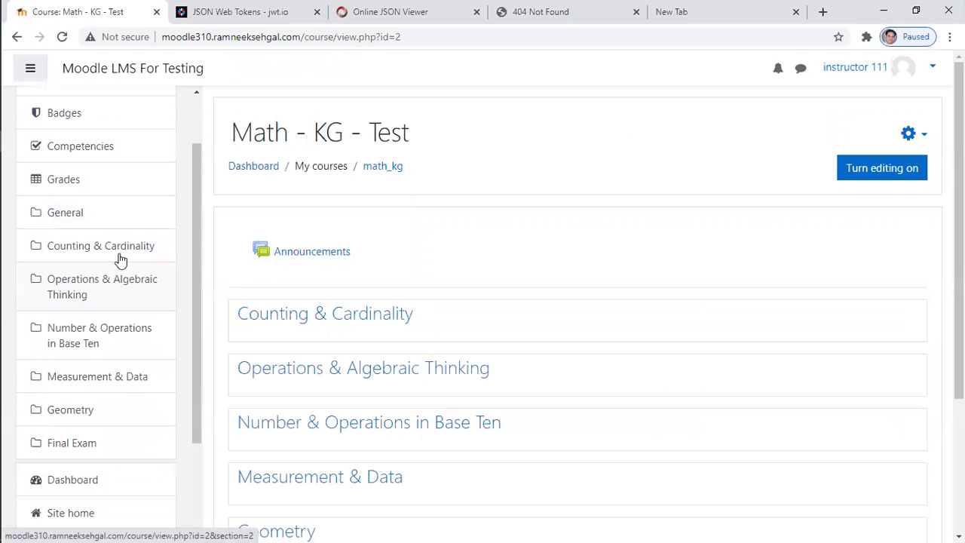
{"action": "scroll", "scroll_direction": "down", "scroll_amount": 3}
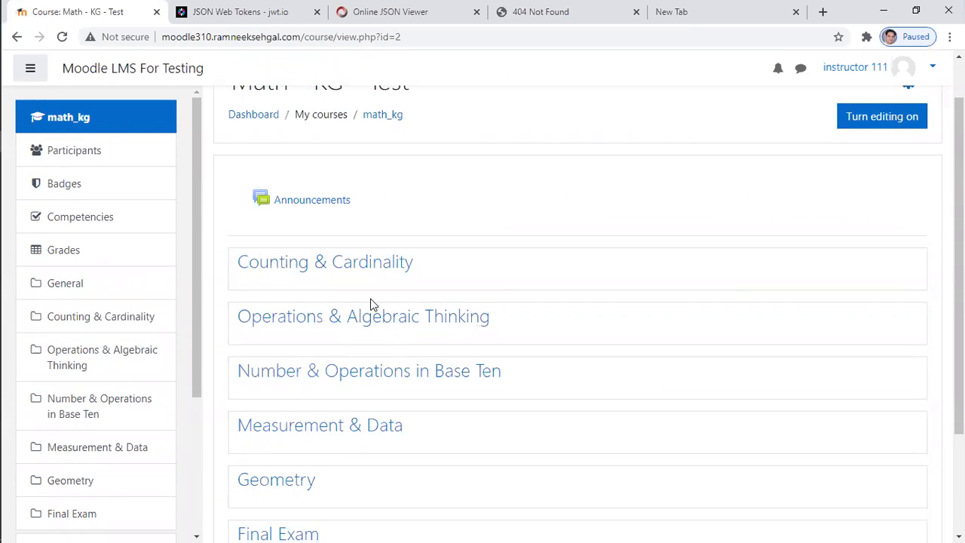
{"action": "mouse_move", "coordinate": [349, 341]}
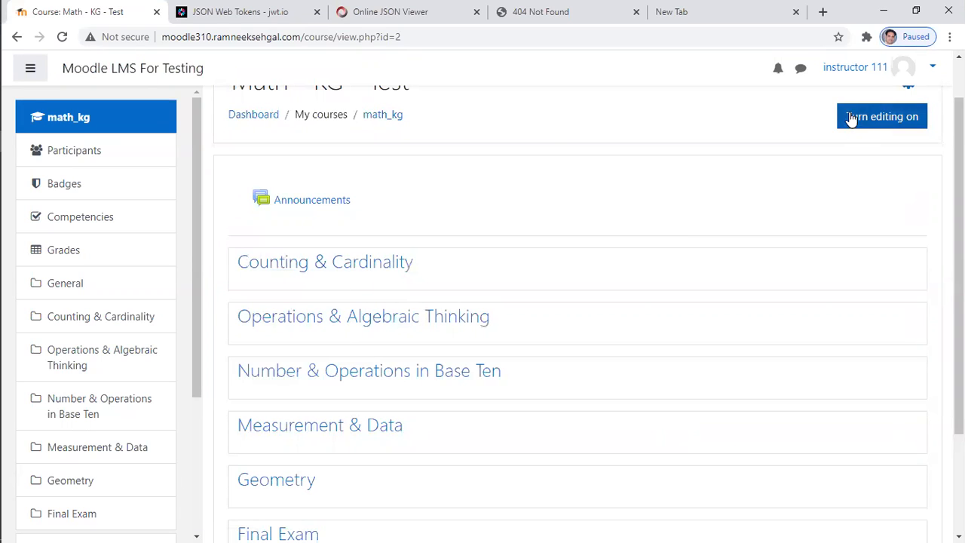
- Turn editing on and add the Math Test tool as an activity in Counting & Cardinality
{"action": "left_click", "coordinate": [882, 116]}
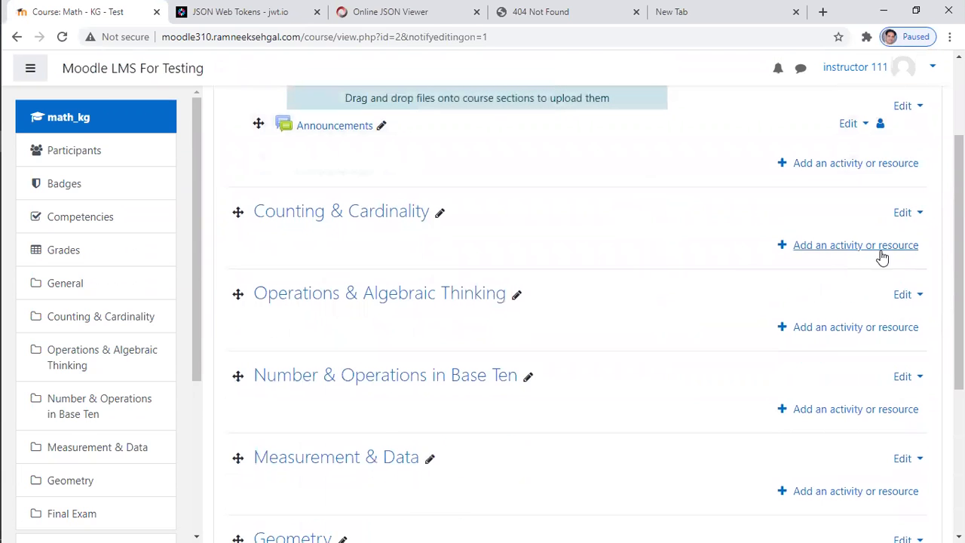
{"action": "left_click", "coordinate": [855, 244]}
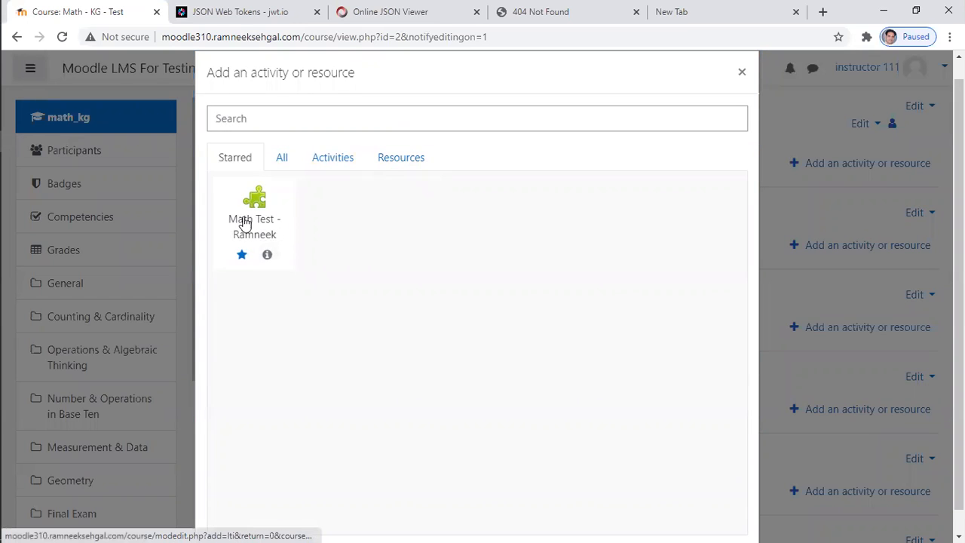
{"action": "left_click", "coordinate": [333, 156]}
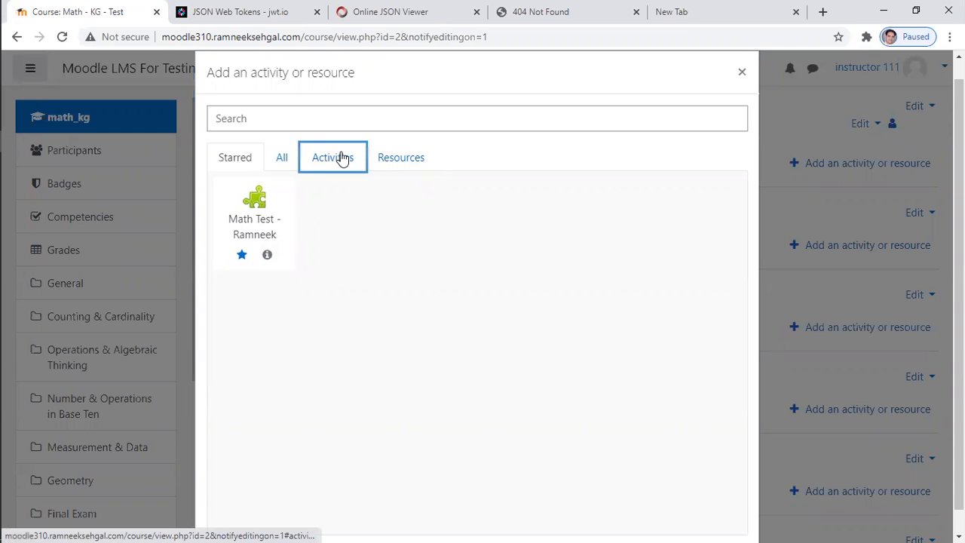
{"action": "left_click", "coordinate": [333, 157]}
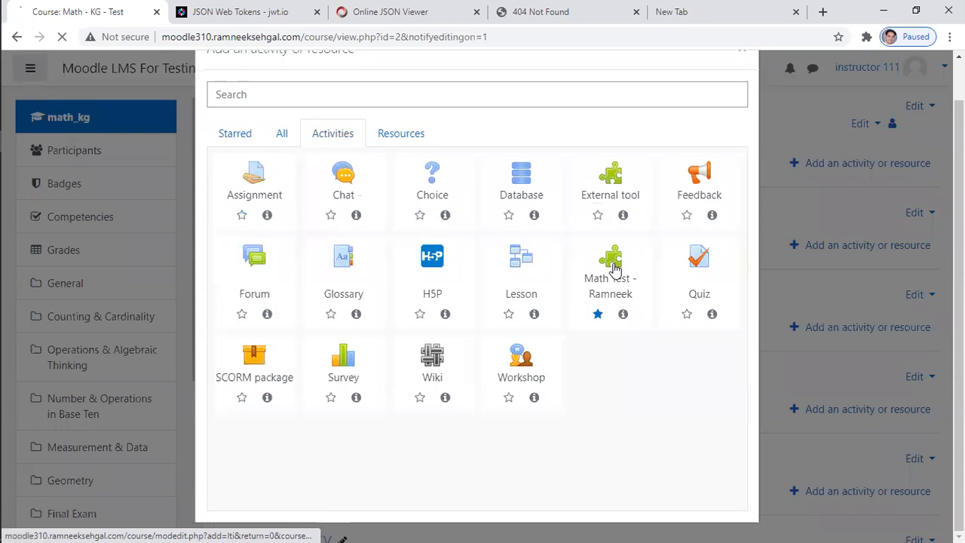
{"action": "left_click", "coordinate": [609, 181]}
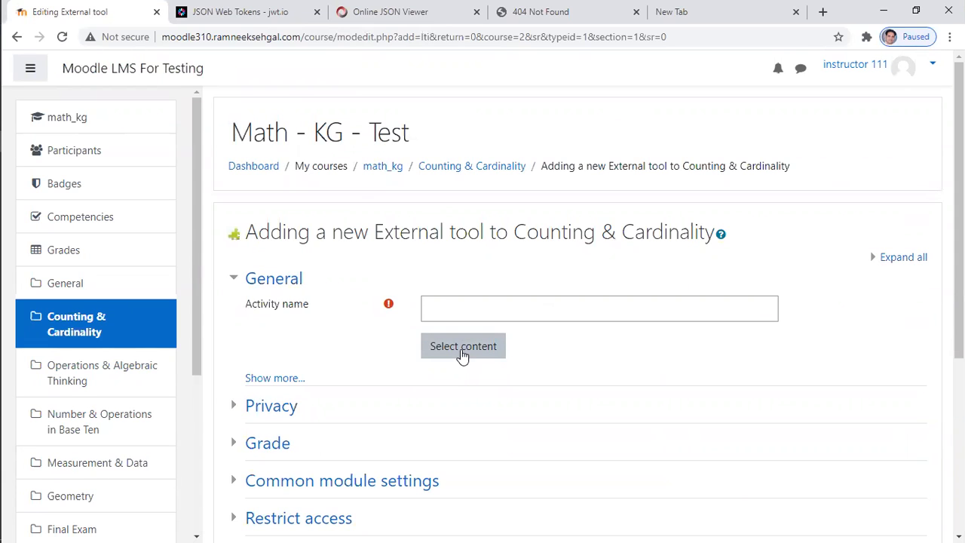
- Deep-link the K.CC.A.3 content item into the new activity and save it to the course
{"action": "left_click", "coordinate": [462, 345]}
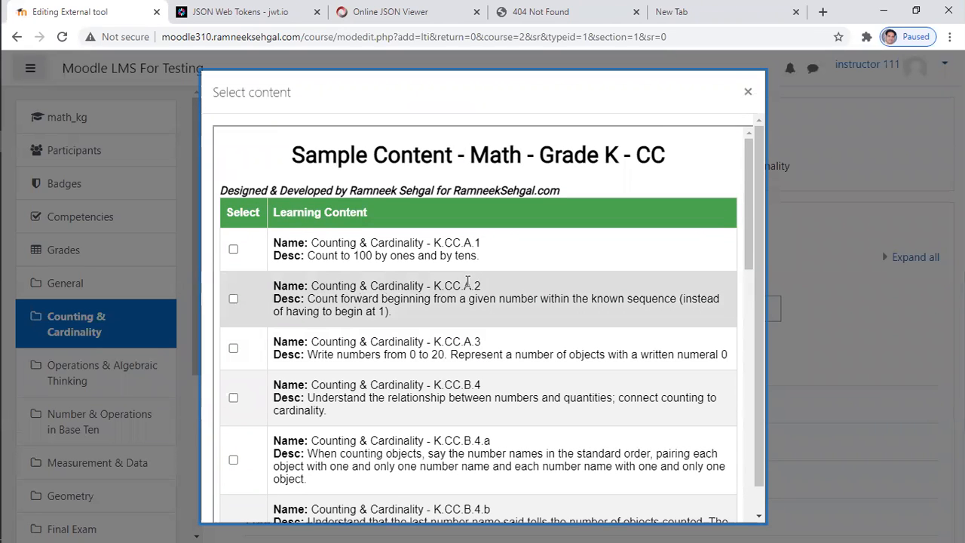
{"action": "scroll", "scroll_direction": "down", "scroll_amount": 3}
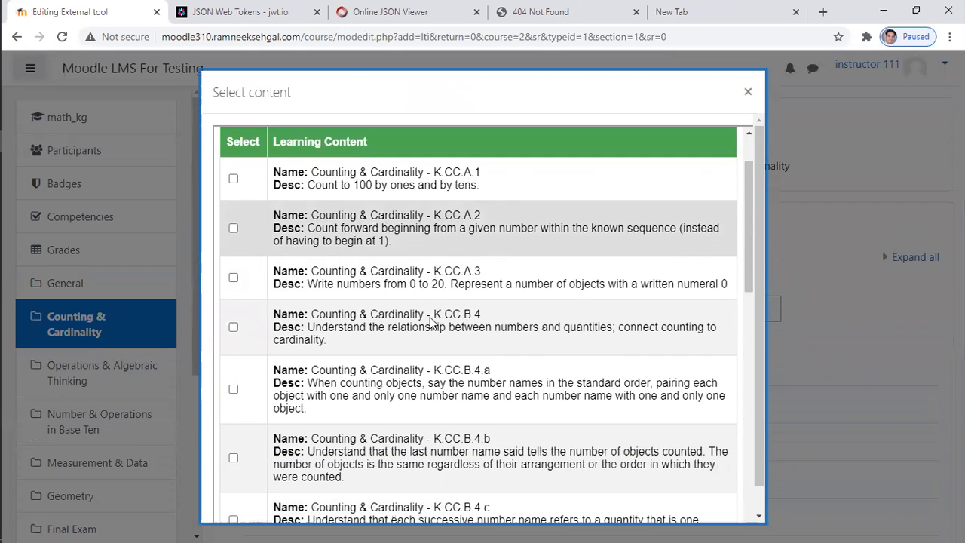
{"action": "scroll", "scroll_direction": "down", "scroll_amount": 3}
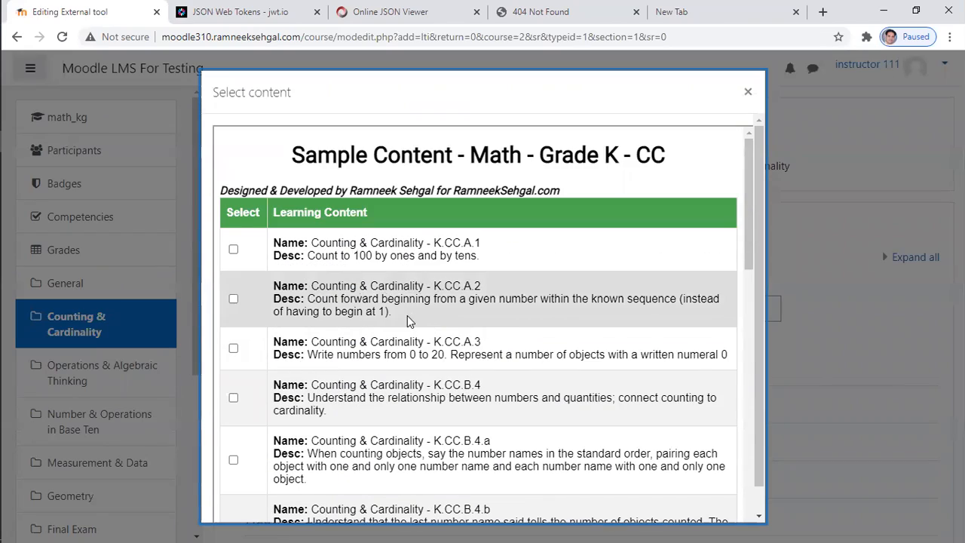
{"action": "scroll", "scroll_direction": "down", "scroll_amount": 3}
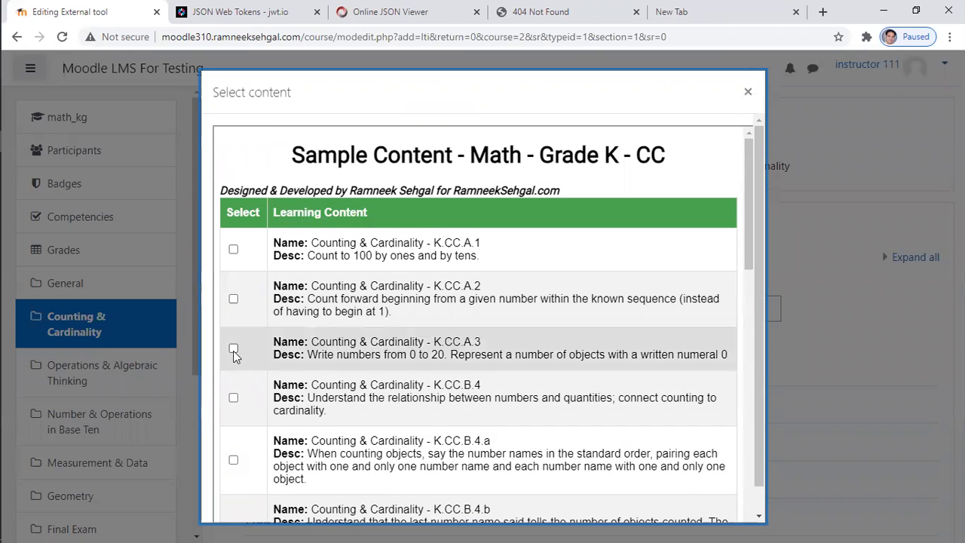
{"action": "scroll", "scroll_direction": "down", "scroll_amount": 3}
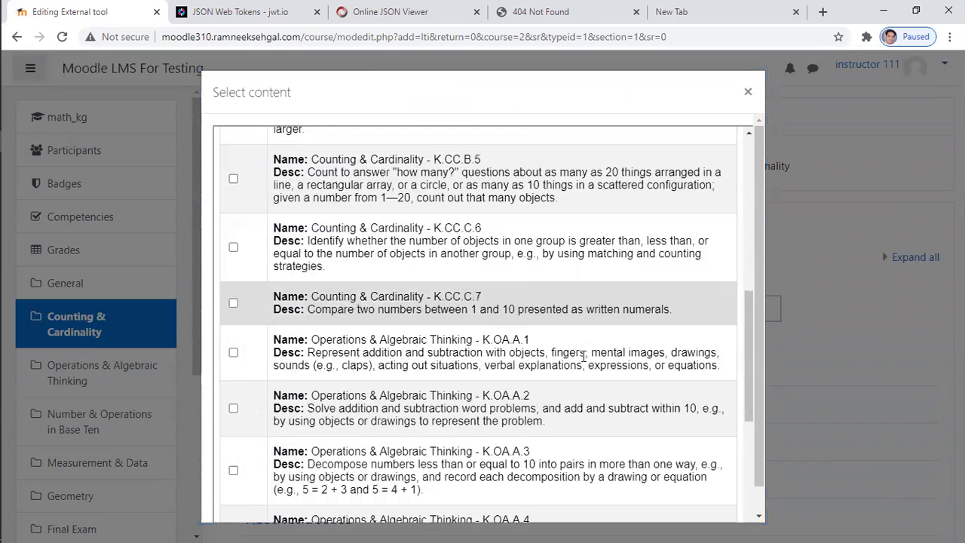
{"action": "scroll", "scroll_direction": "down", "scroll_amount": 3}
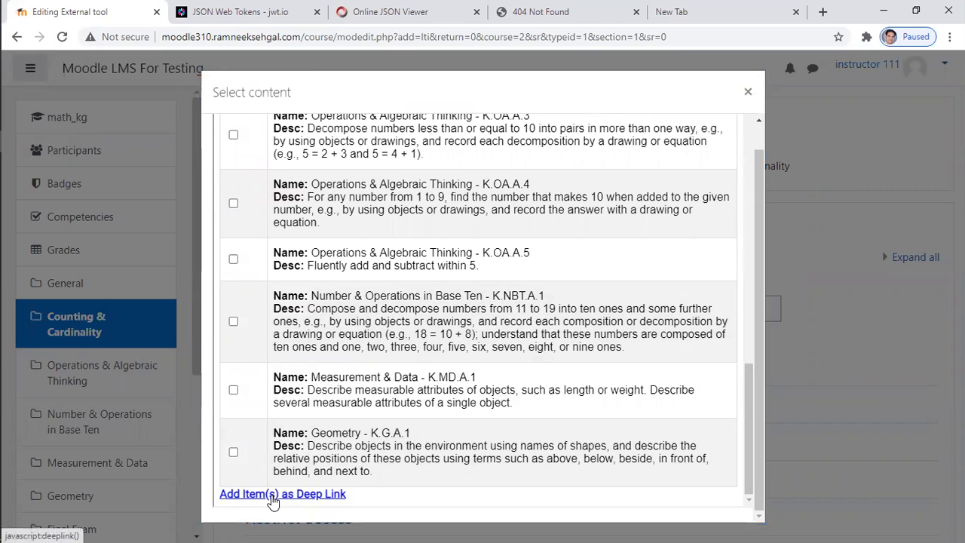
{"action": "left_click", "coordinate": [282, 493]}
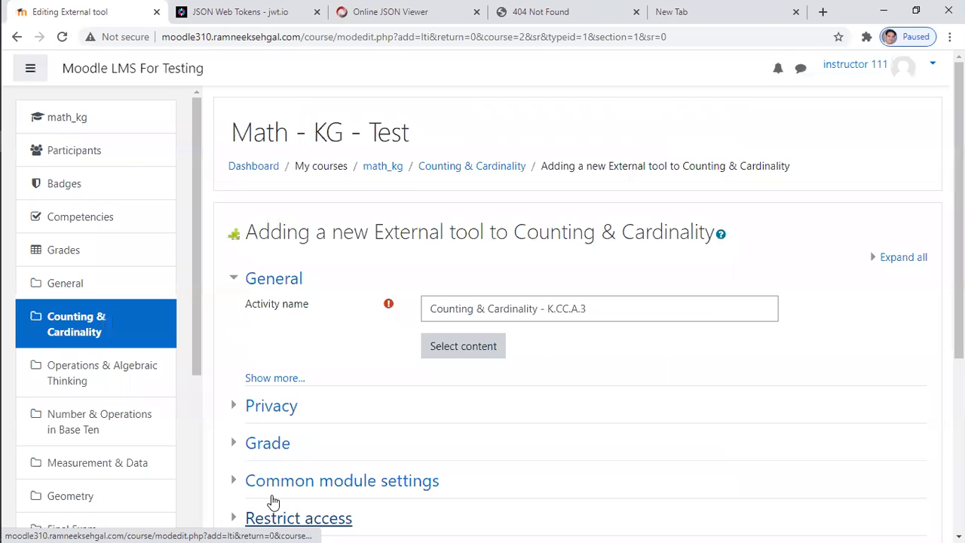
{"action": "scroll", "scroll_direction": "down", "scroll_amount": 3}
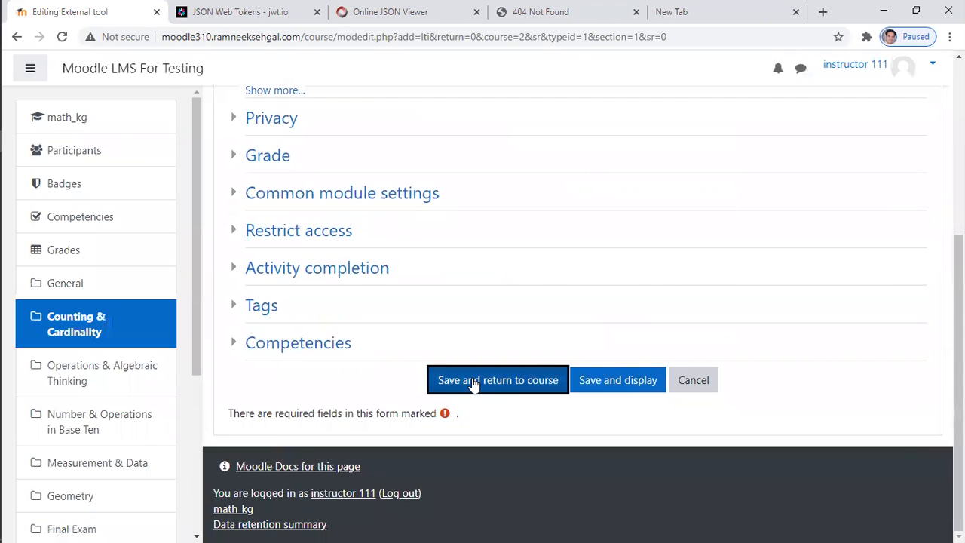
{"action": "left_click", "coordinate": [497, 379]}
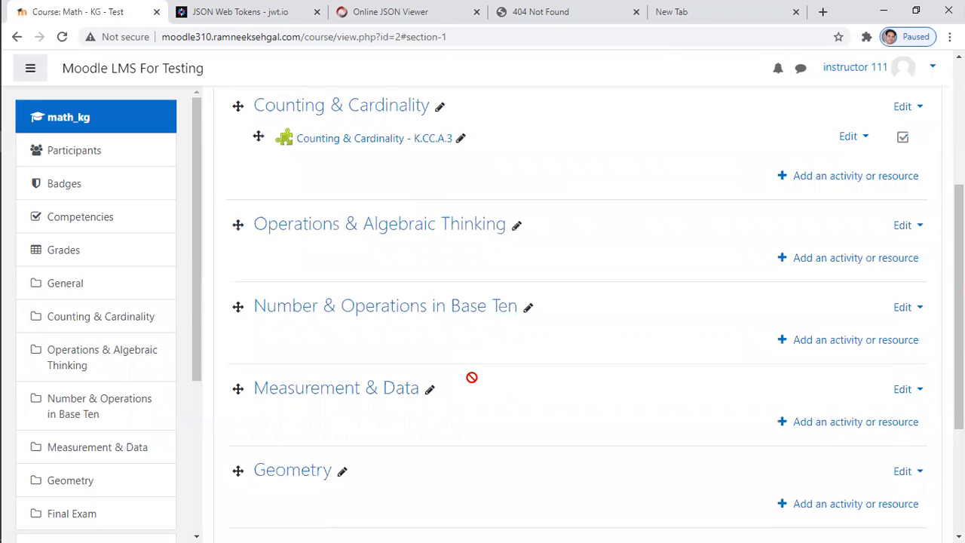
- Start adding the Math Test tool activity to Operations & Algebraic Thinking
{"action": "scroll", "scroll_direction": "up", "scroll_amount": 3}
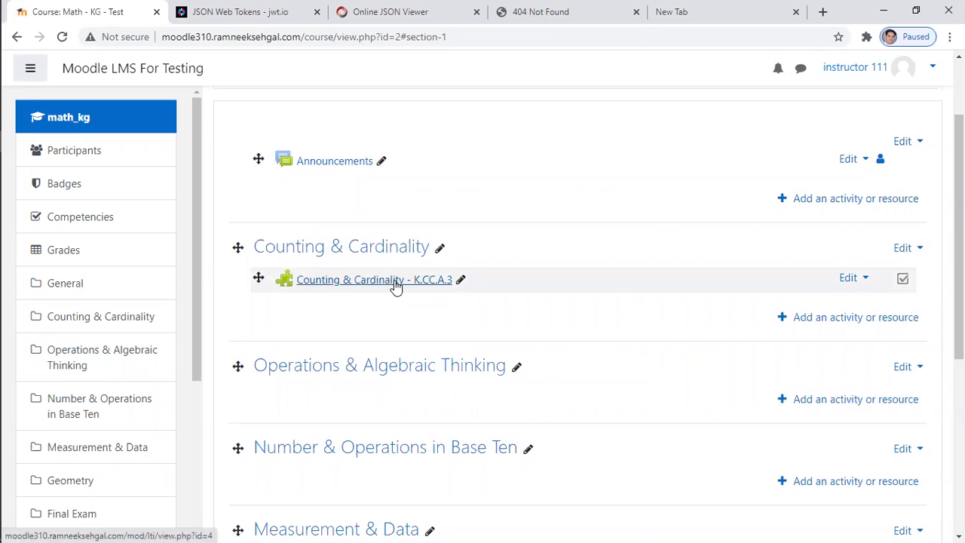
{"action": "mouse_move", "coordinate": [603, 343]}
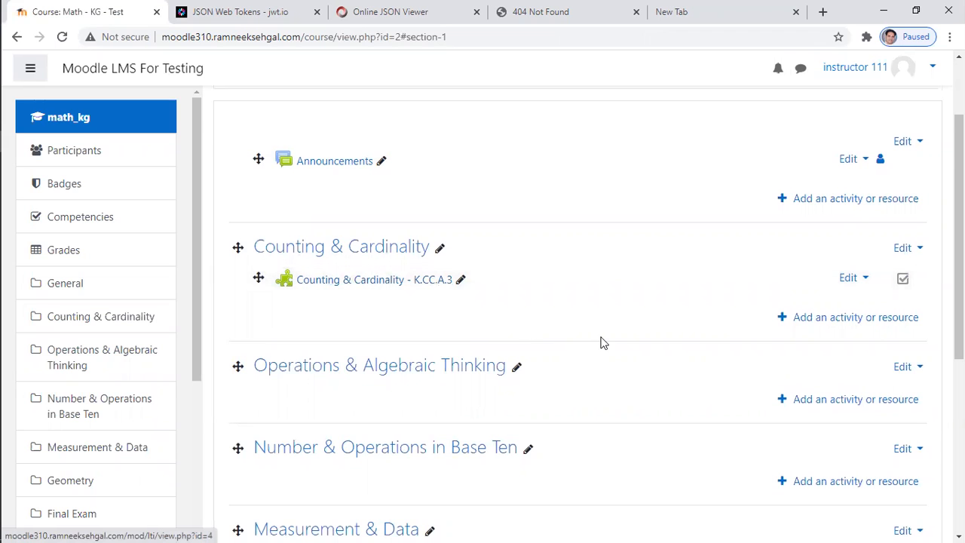
{"action": "scroll", "scroll_direction": "down", "scroll_amount": 3}
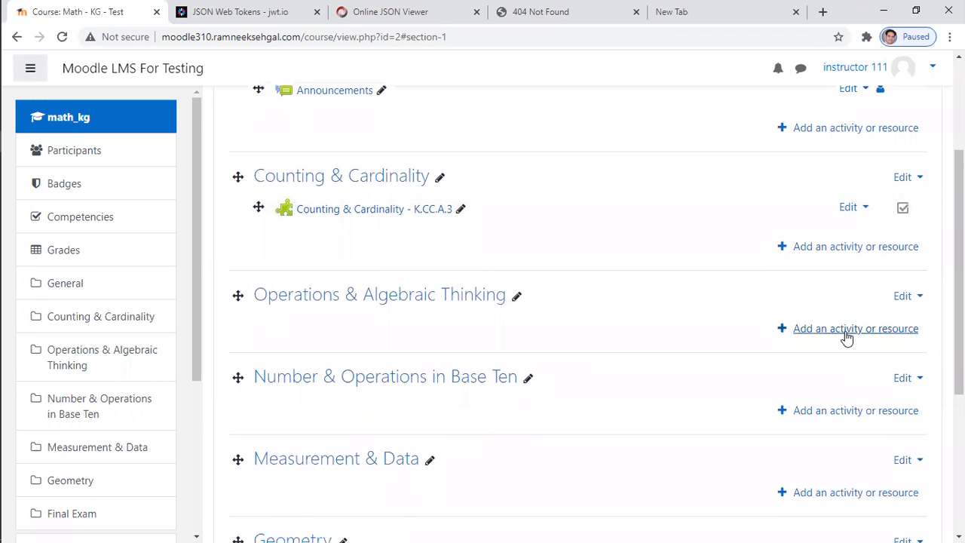
{"action": "left_click", "coordinate": [856, 328]}
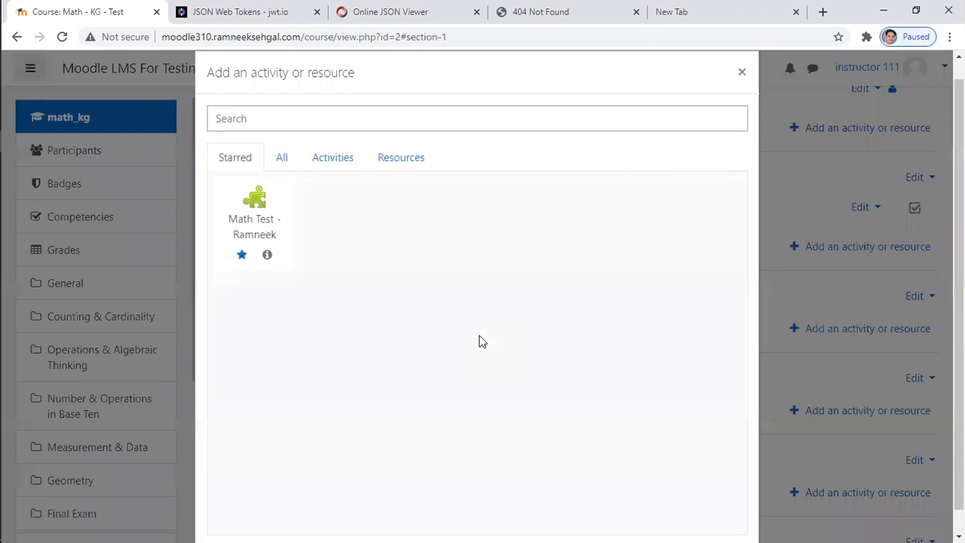
{"action": "left_click", "coordinate": [254, 207]}
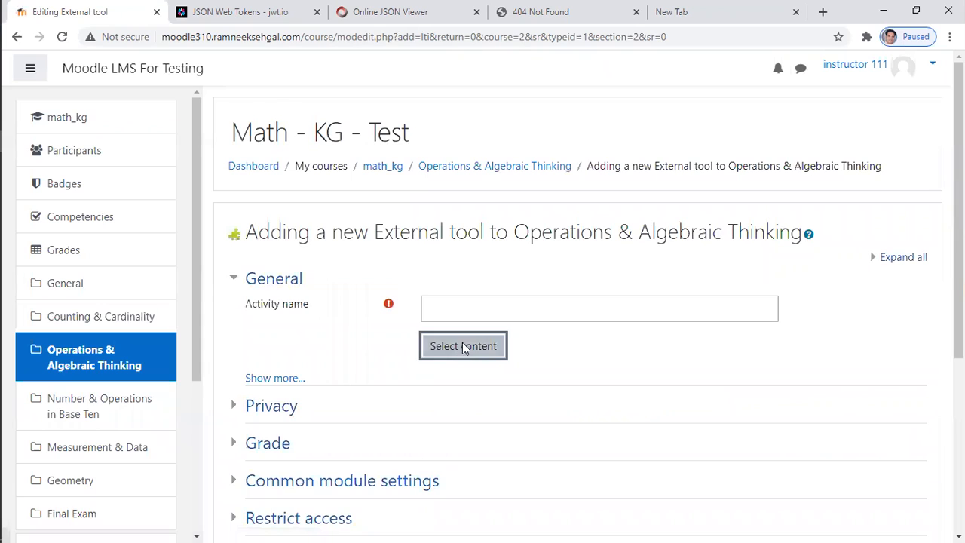
- Pick K.OA.A.1 in the content picker, return it as a deep link, and save
{"action": "left_click", "coordinate": [463, 346]}
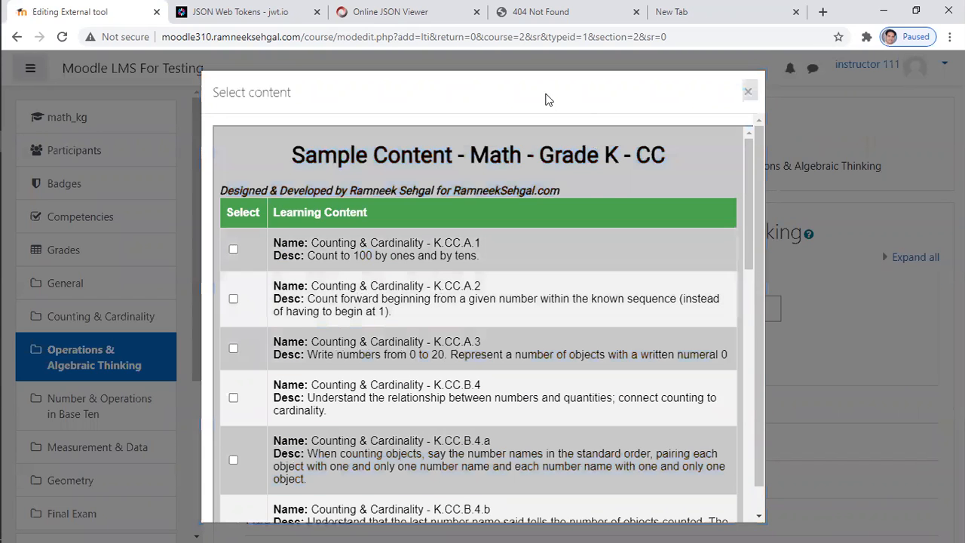
{"action": "scroll", "scroll_direction": "down", "scroll_amount": 3}
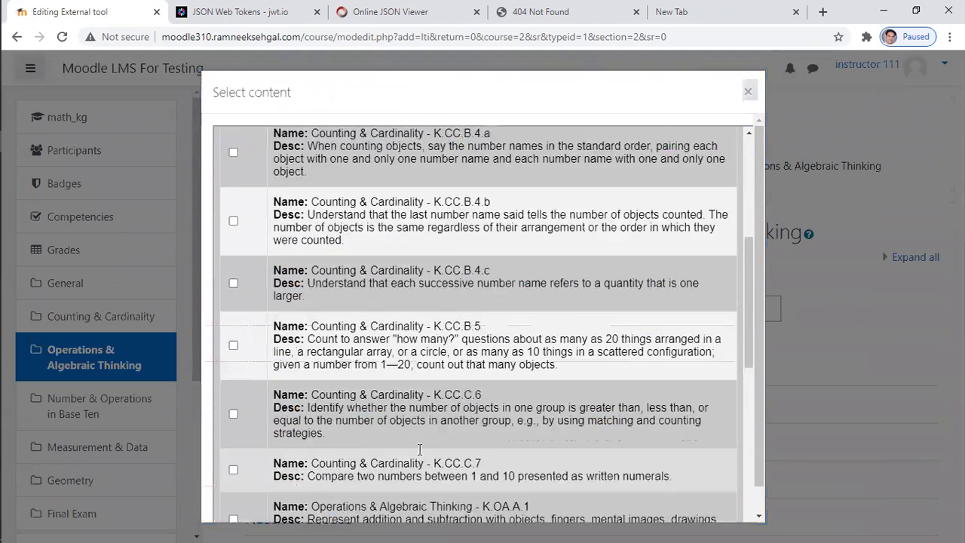
{"action": "scroll", "scroll_direction": "down", "scroll_amount": 3}
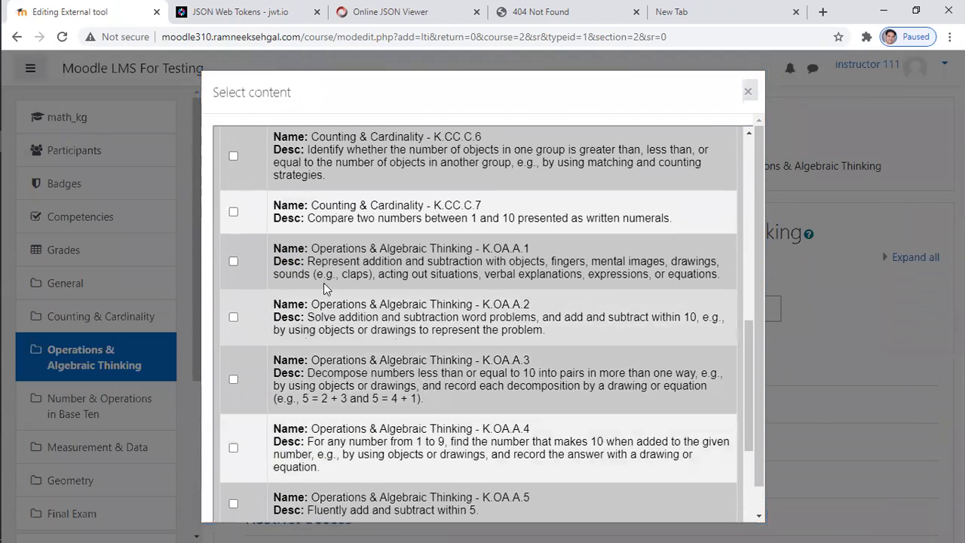
{"action": "left_click", "coordinate": [233, 191]}
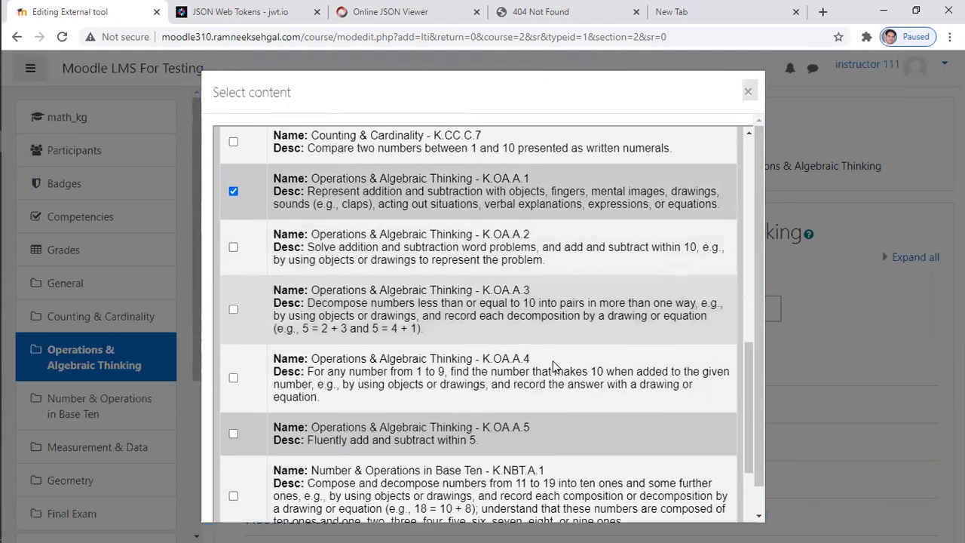
{"action": "scroll", "scroll_direction": "down", "scroll_amount": 3}
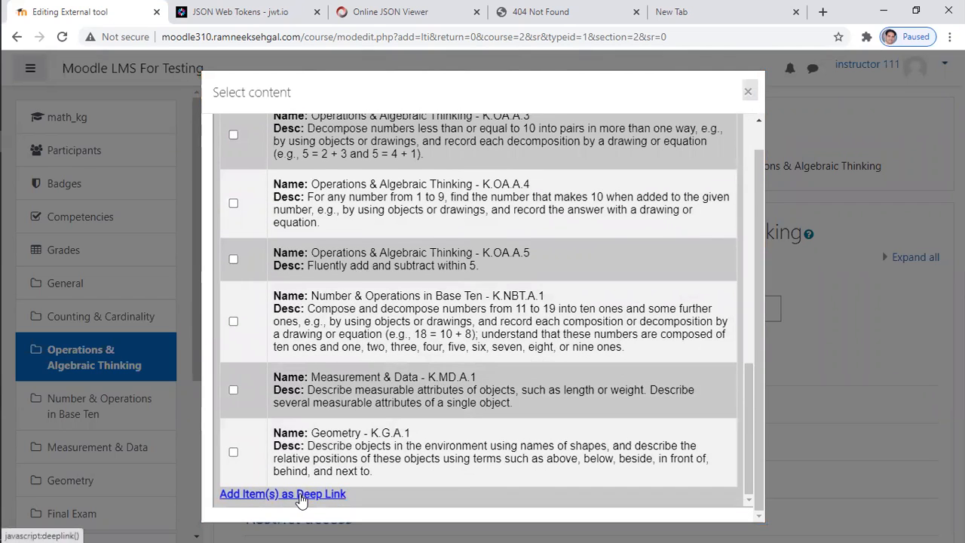
{"action": "left_click", "coordinate": [283, 494]}
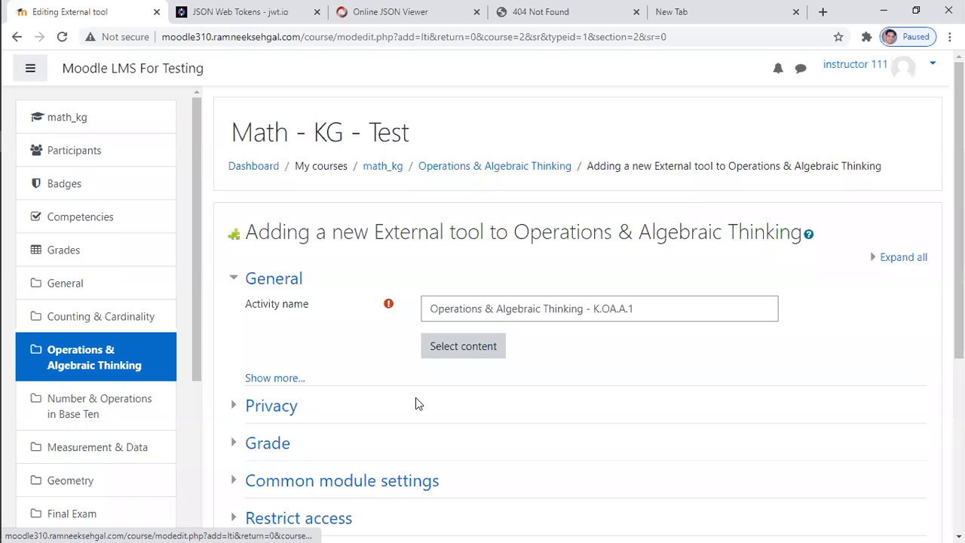
{"action": "scroll", "scroll_direction": "down", "scroll_amount": 3}
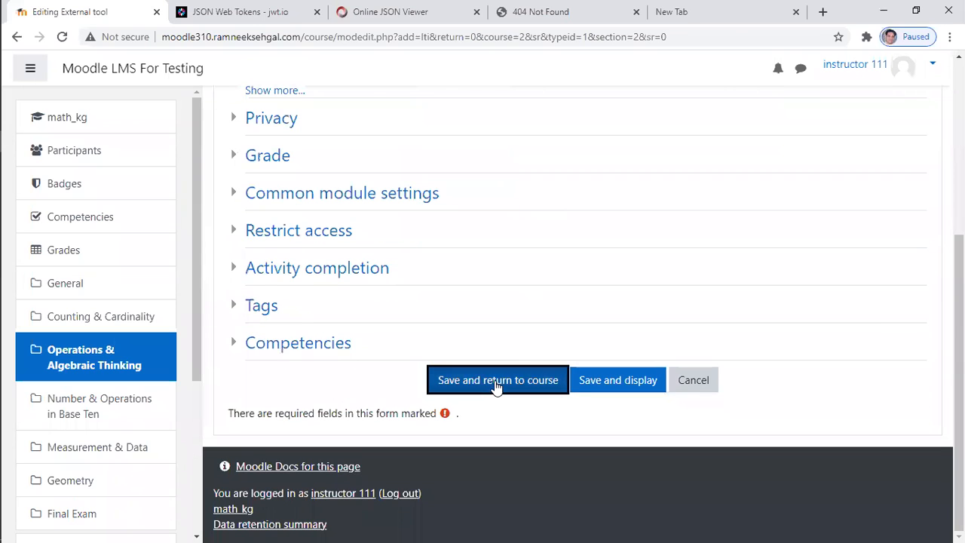
{"action": "left_click", "coordinate": [497, 379]}
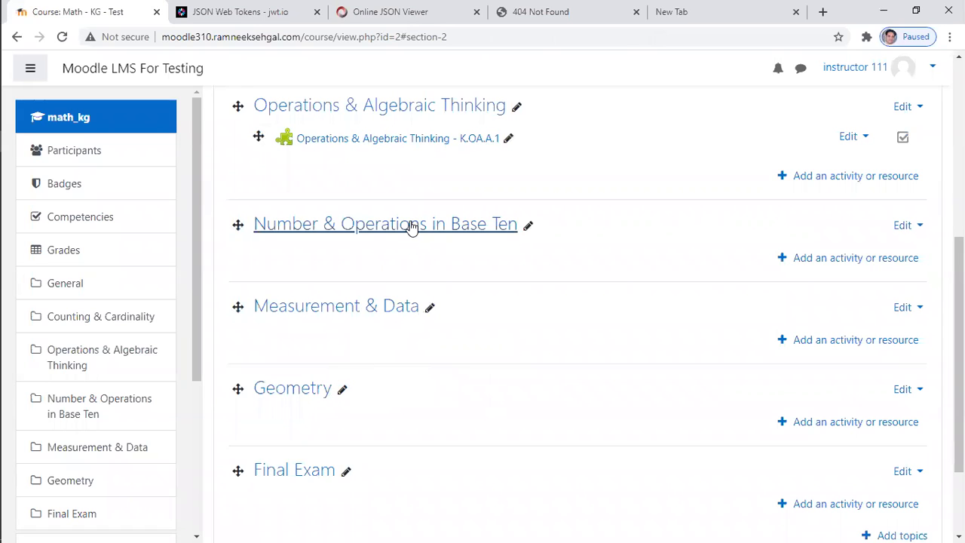
- Move through the topic links, ending on the empty Number & Operations in Base Ten topic
{"action": "left_click", "coordinate": [385, 223]}
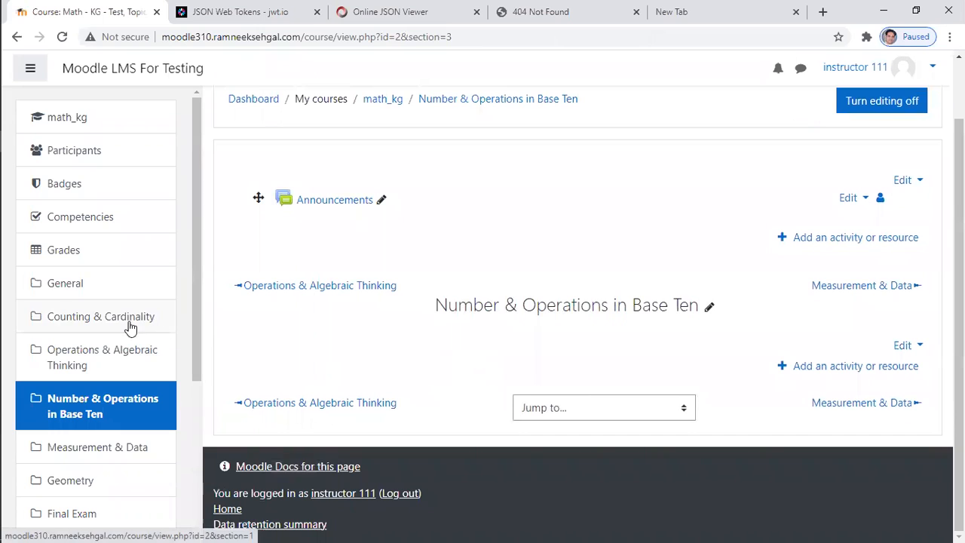
{"action": "left_click", "coordinate": [102, 357]}
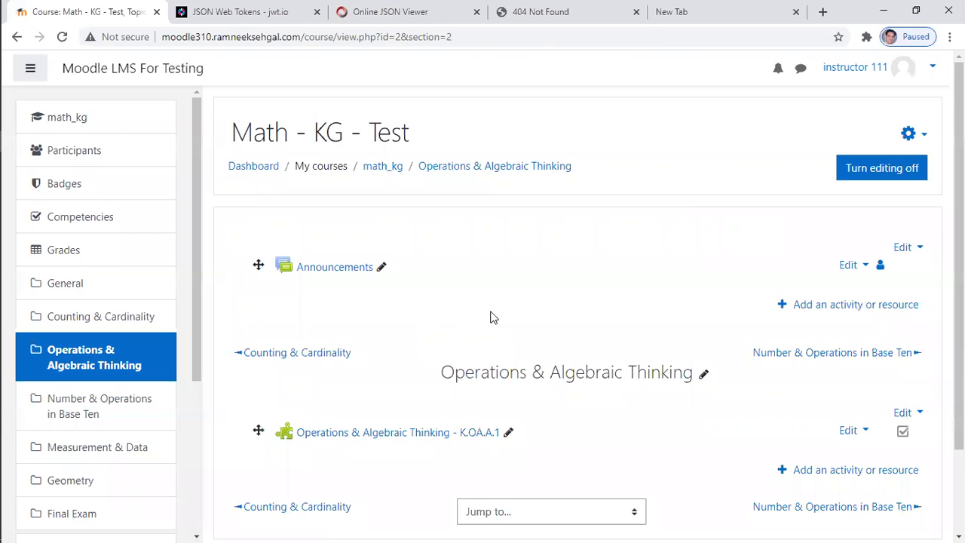
{"action": "scroll", "scroll_direction": "down", "scroll_amount": 3}
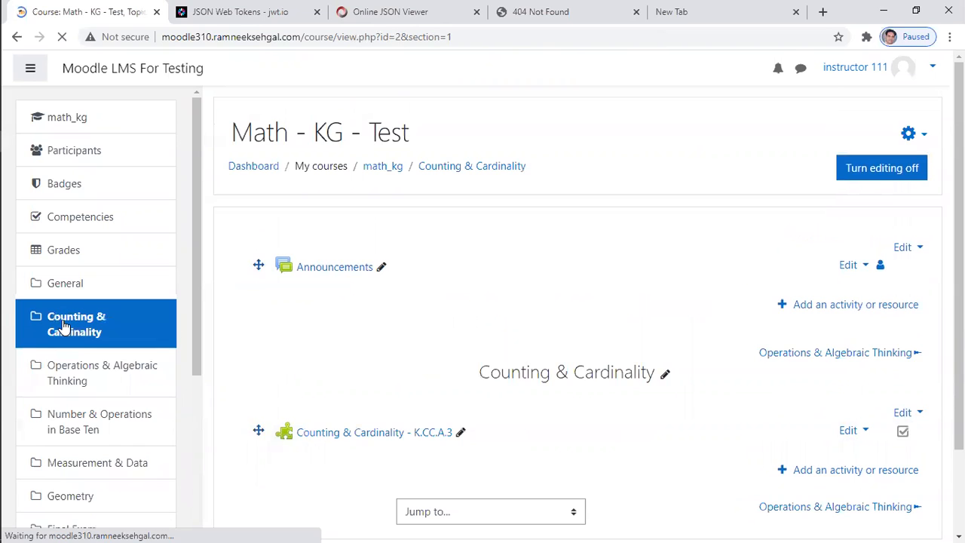
{"action": "scroll", "scroll_direction": "down", "scroll_amount": 3}
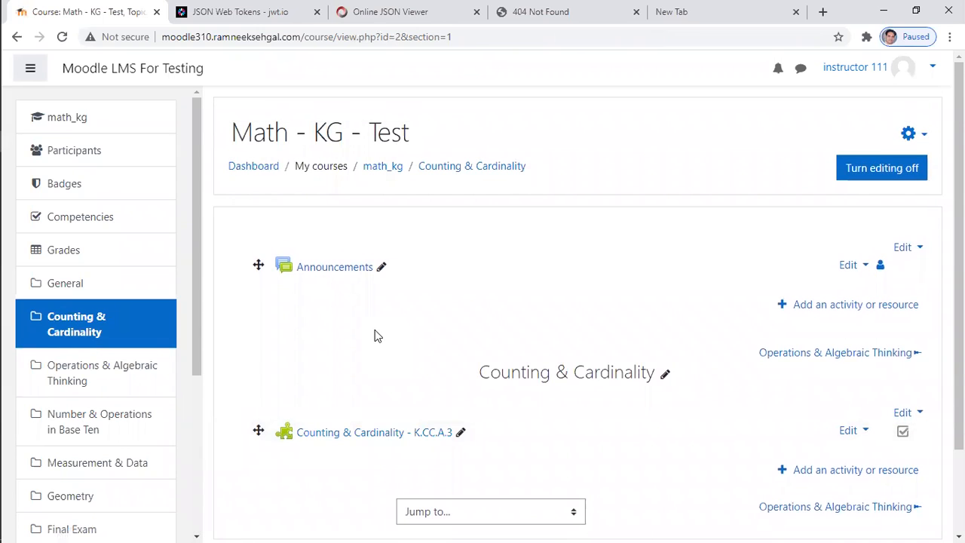
{"action": "scroll", "scroll_direction": "down", "scroll_amount": 3}
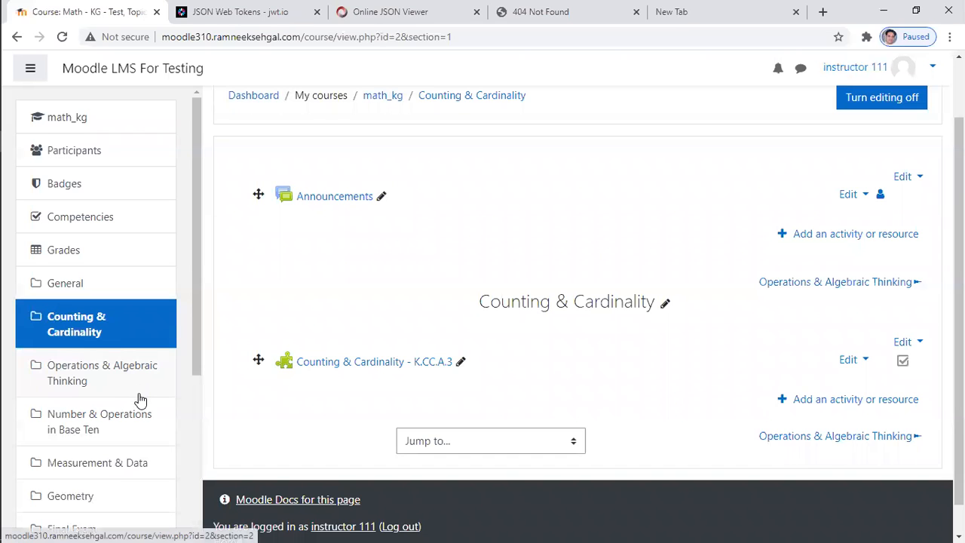
{"action": "left_click", "coordinate": [98, 405]}
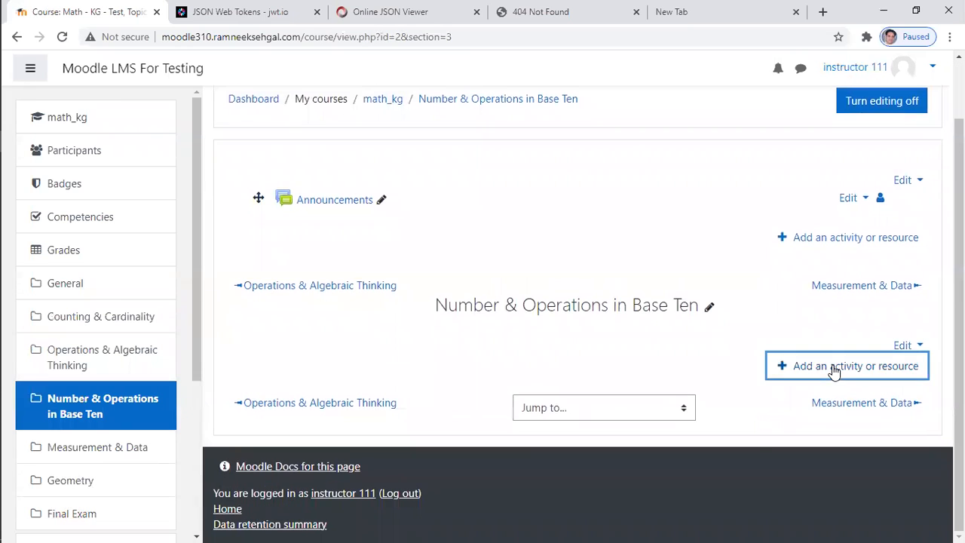
- Add a Math Test tool activity with the K.NBT.A.1 deep-linked item and save it
{"action": "left_click", "coordinate": [848, 366]}
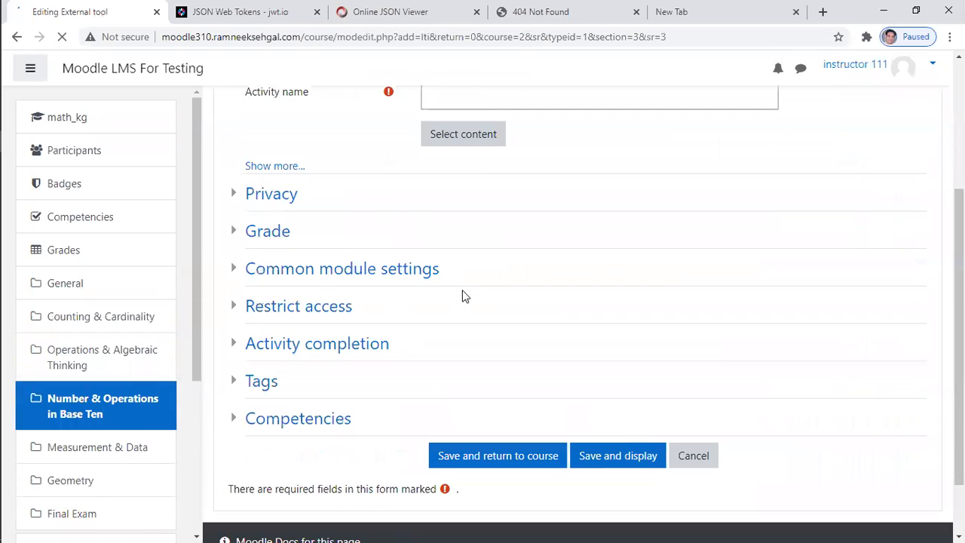
{"action": "left_click", "coordinate": [463, 133]}
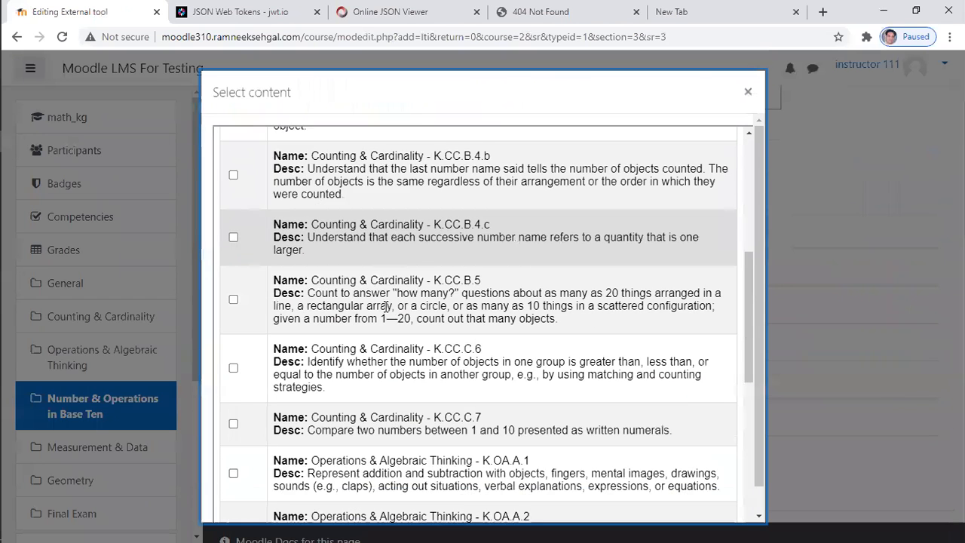
{"action": "scroll", "scroll_direction": "down", "scroll_amount": 3}
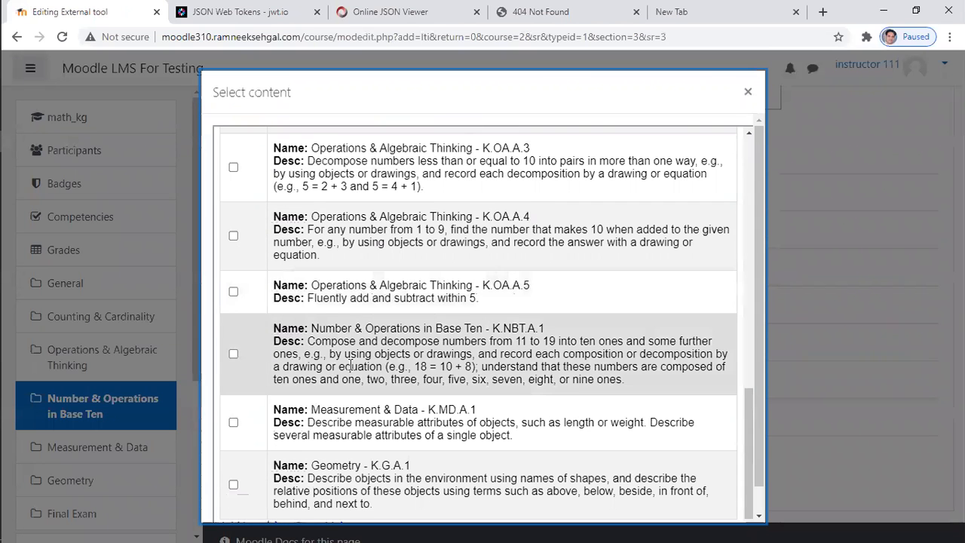
{"action": "mouse_move", "coordinate": [249, 356]}
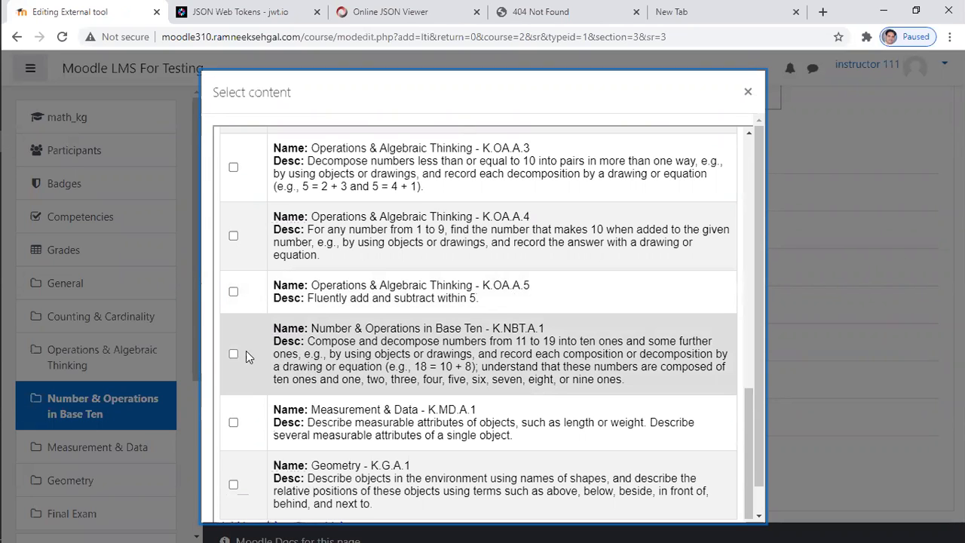
{"action": "left_click", "coordinate": [233, 355]}
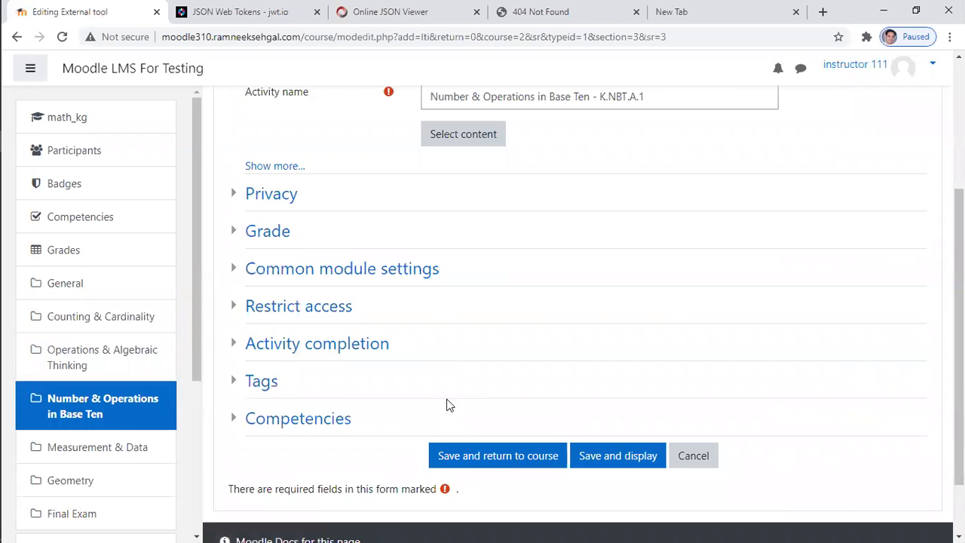
{"action": "left_click", "coordinate": [497, 456]}
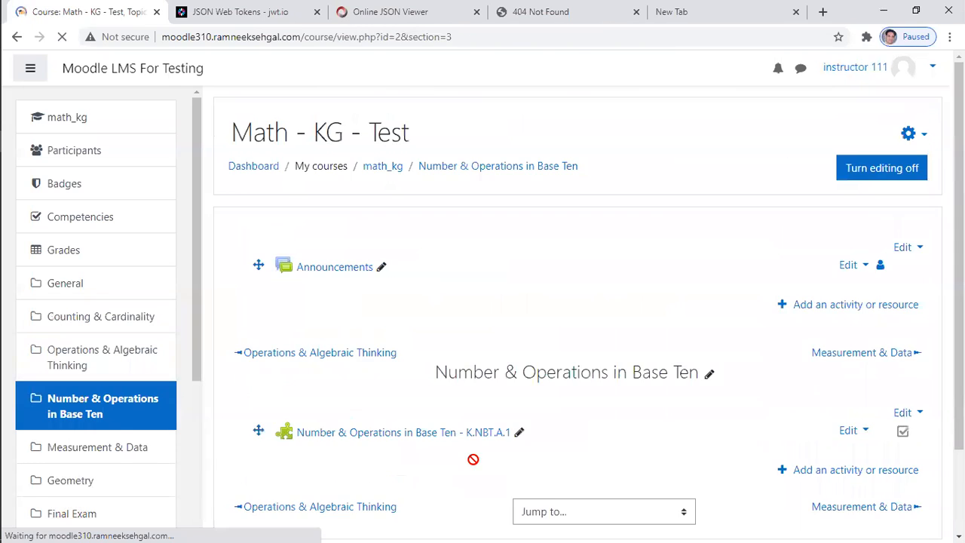
{"action": "scroll", "scroll_direction": "down", "scroll_amount": 3}
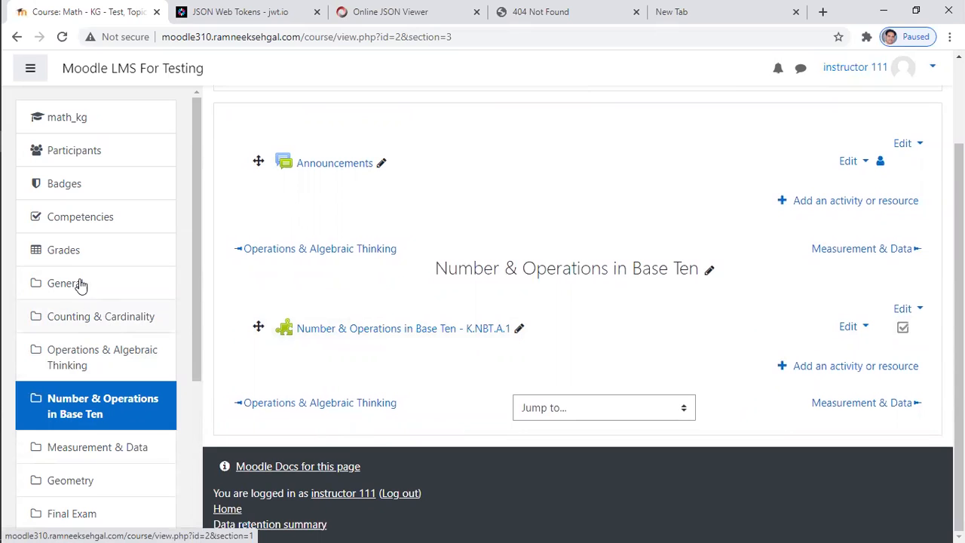
- View the course grader report, then open the Counting & Cardinality topic
{"action": "left_click", "coordinate": [63, 249]}
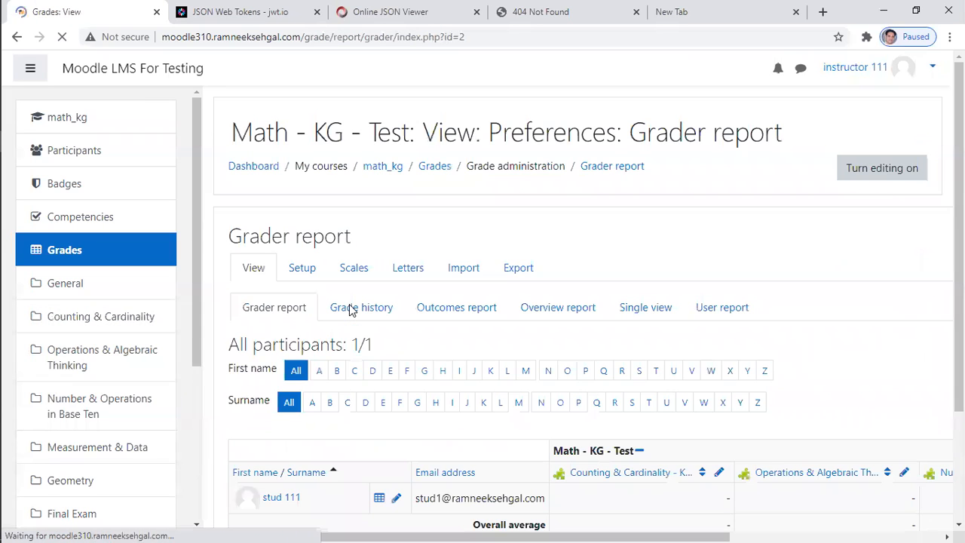
{"action": "scroll", "scroll_direction": "down", "scroll_amount": 3}
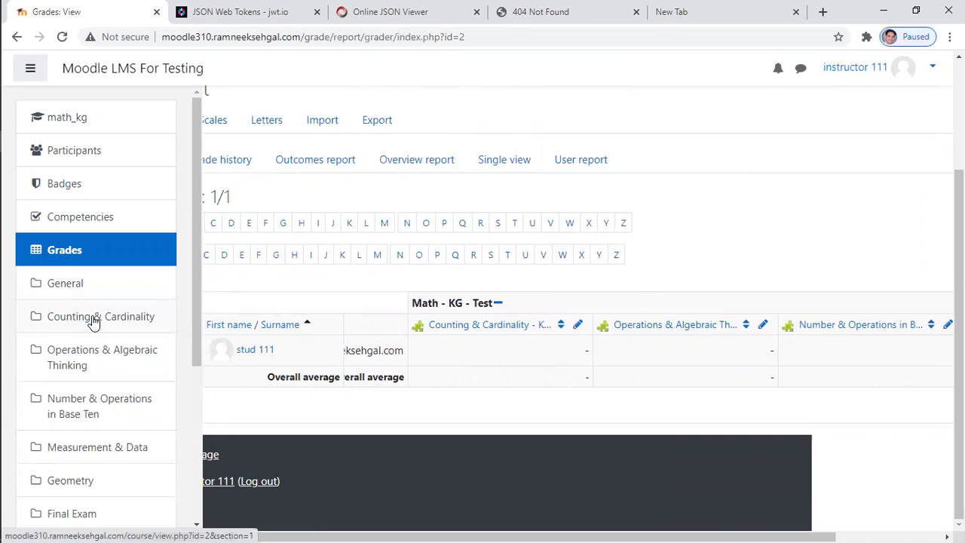
{"action": "left_click", "coordinate": [100, 316]}
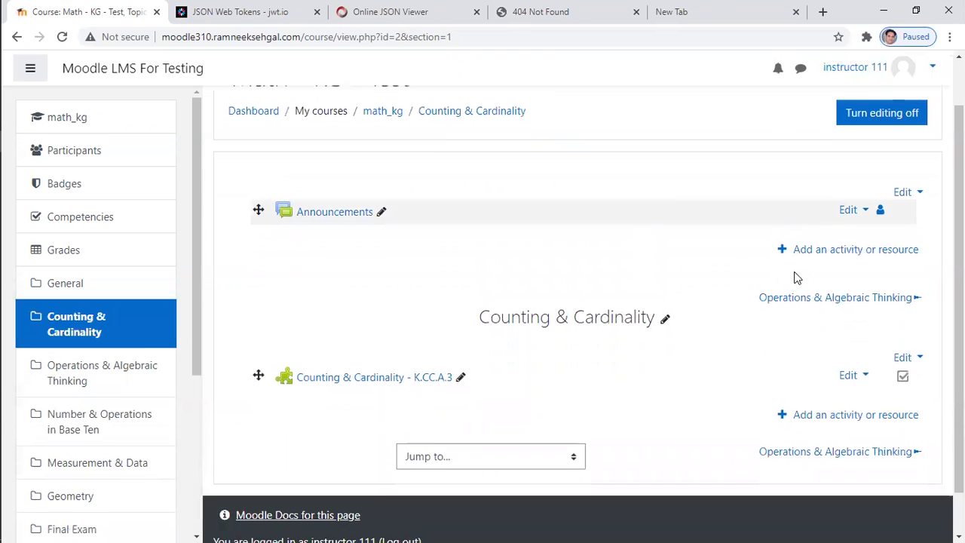
- Add a Math Test external tool to Counting & Cardinality, deep-linking K.CC.C.6, and save it
{"action": "left_click", "coordinate": [855, 249]}
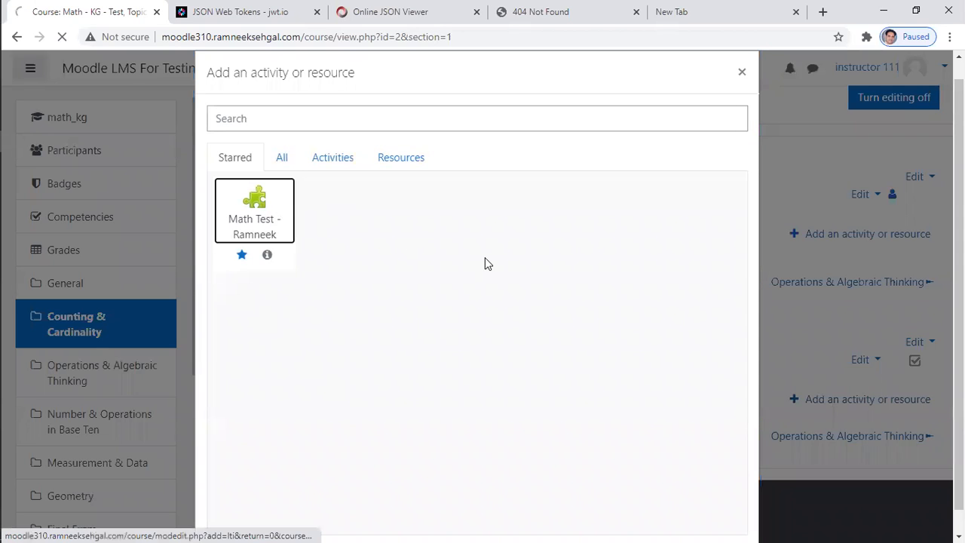
{"action": "left_click", "coordinate": [255, 211]}
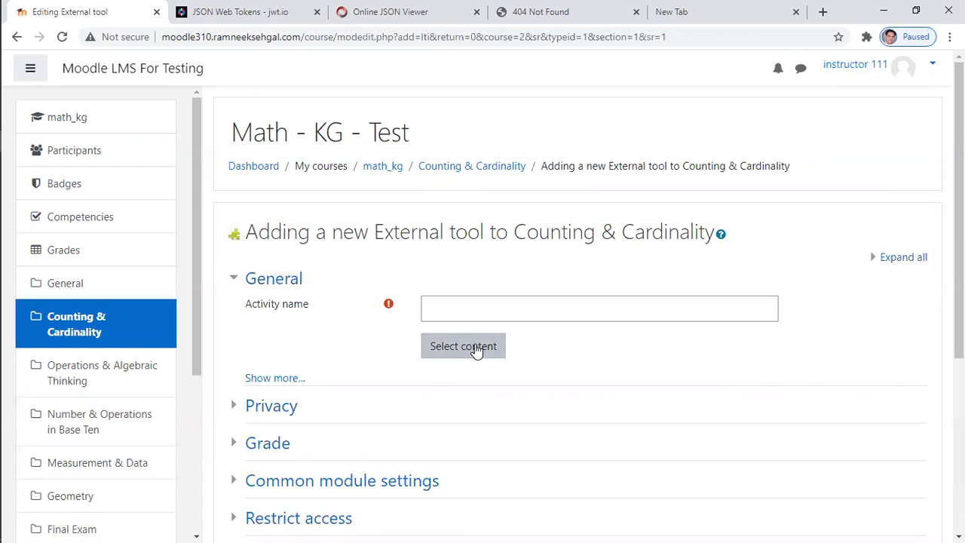
{"action": "left_click", "coordinate": [463, 345]}
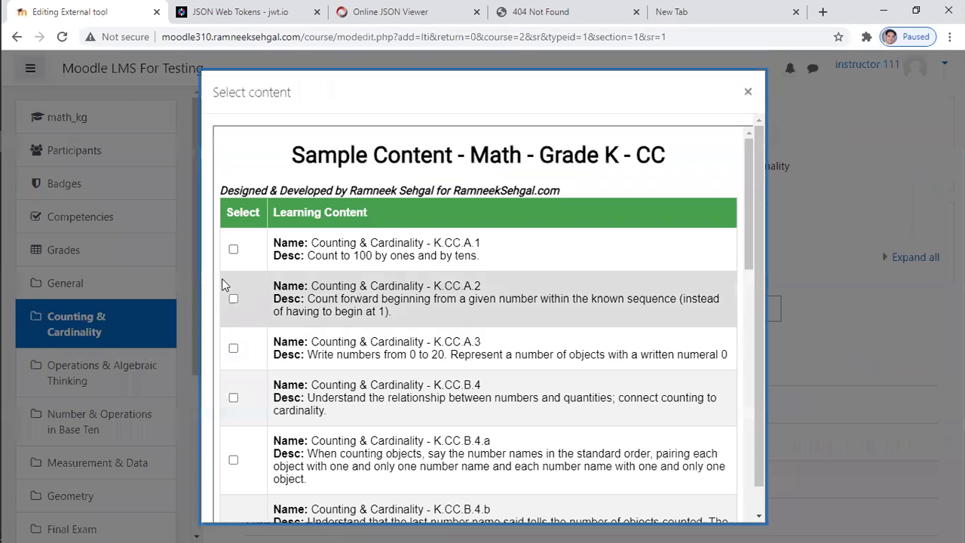
{"action": "scroll", "scroll_direction": "down", "scroll_amount": 3}
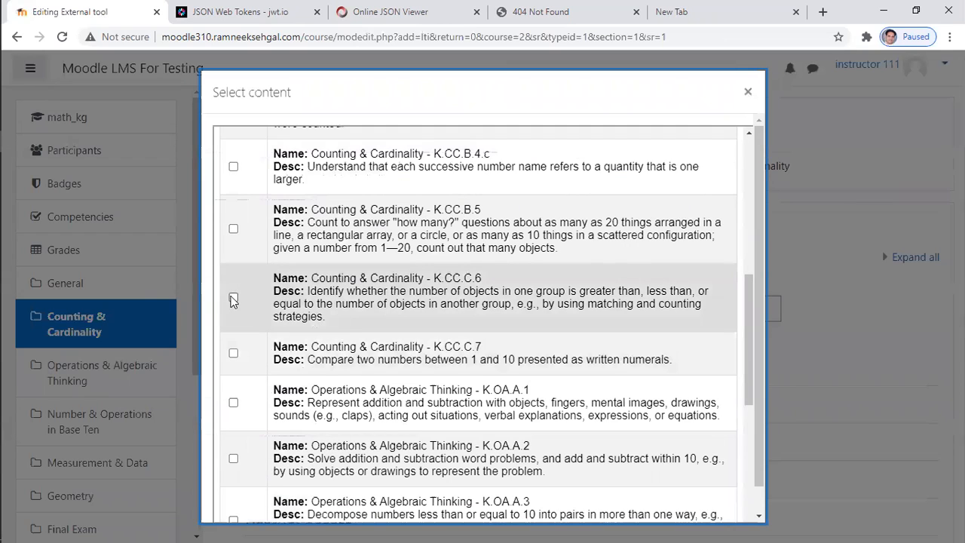
{"action": "scroll", "scroll_direction": "down", "scroll_amount": 3}
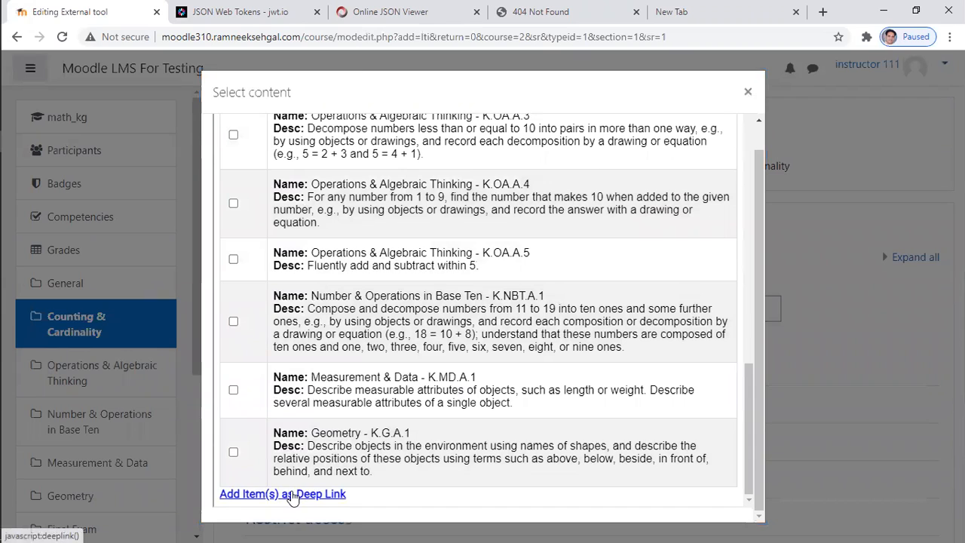
{"action": "left_click", "coordinate": [283, 493]}
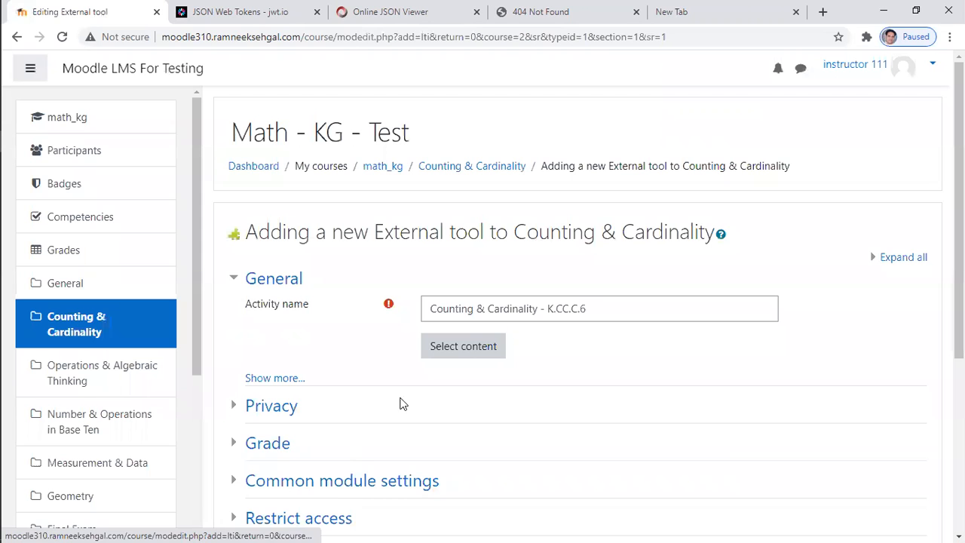
{"action": "scroll", "scroll_direction": "down", "scroll_amount": 3}
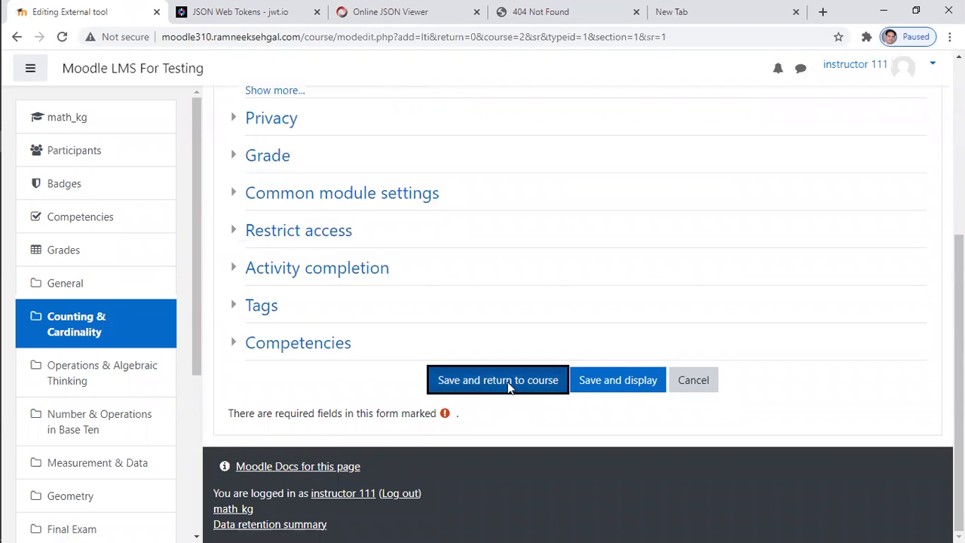
{"action": "left_click", "coordinate": [498, 379]}
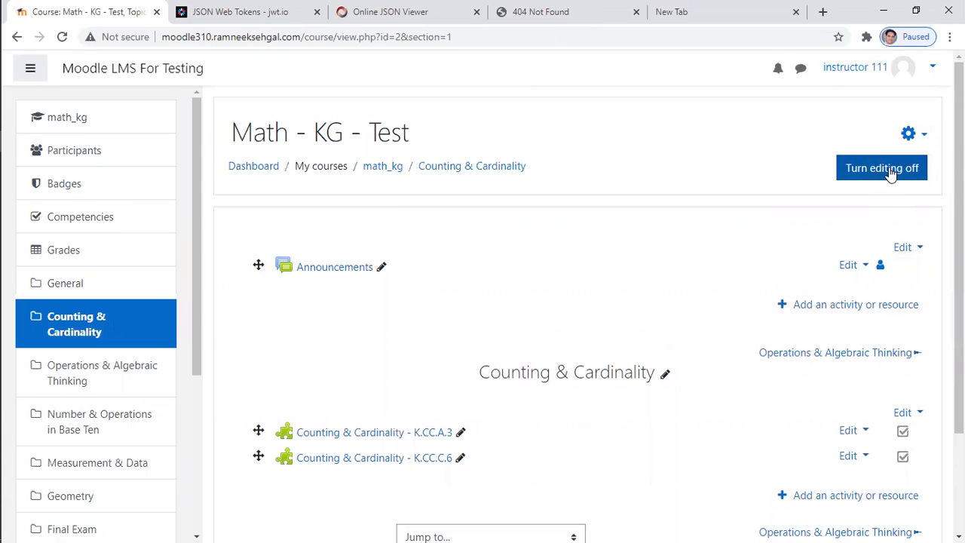
- Turn editing off and log out of the instructor account
{"action": "left_click", "coordinate": [882, 168]}
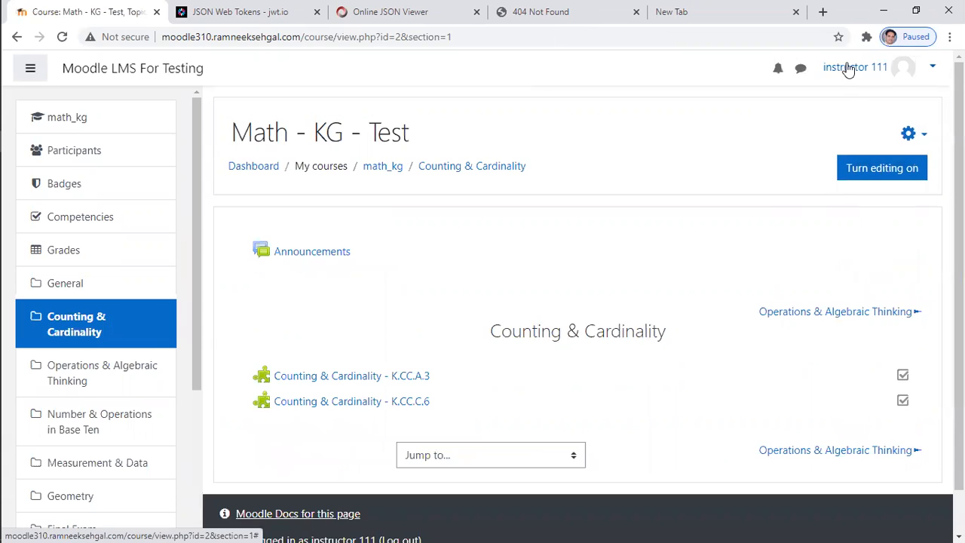
{"action": "left_click", "coordinate": [856, 67]}
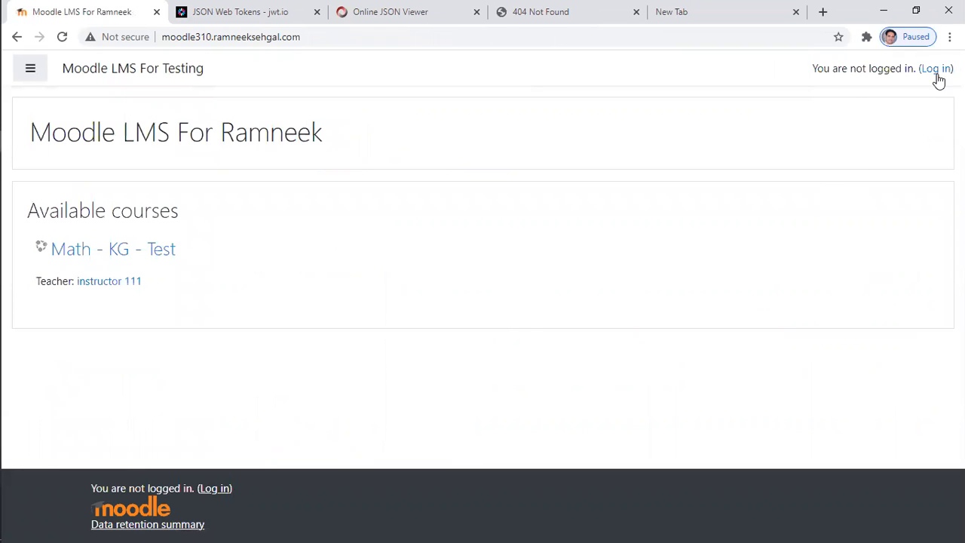
{"action": "left_click", "coordinate": [935, 68]}
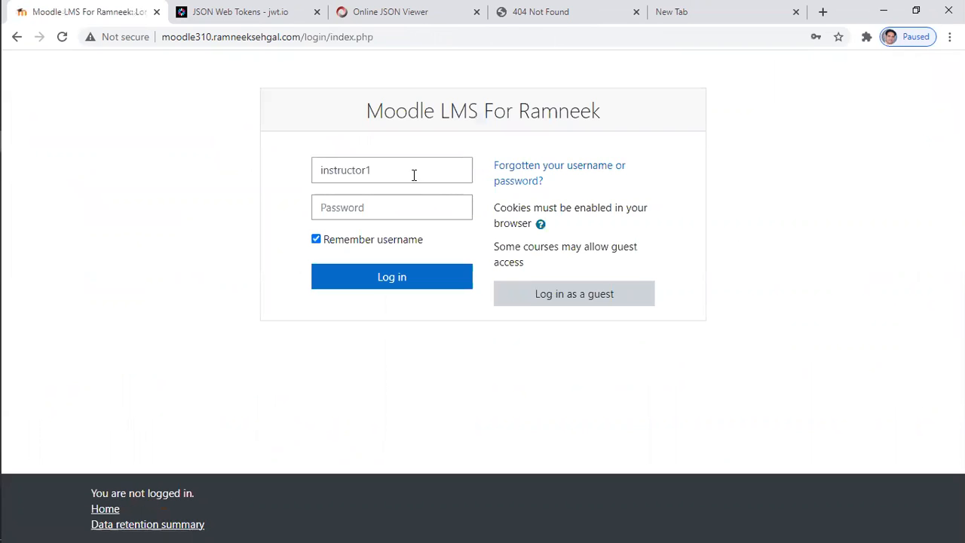
- Log in as student stud 111 and open the Math - KG - Test course
{"action": "type", "text": "stud1"}
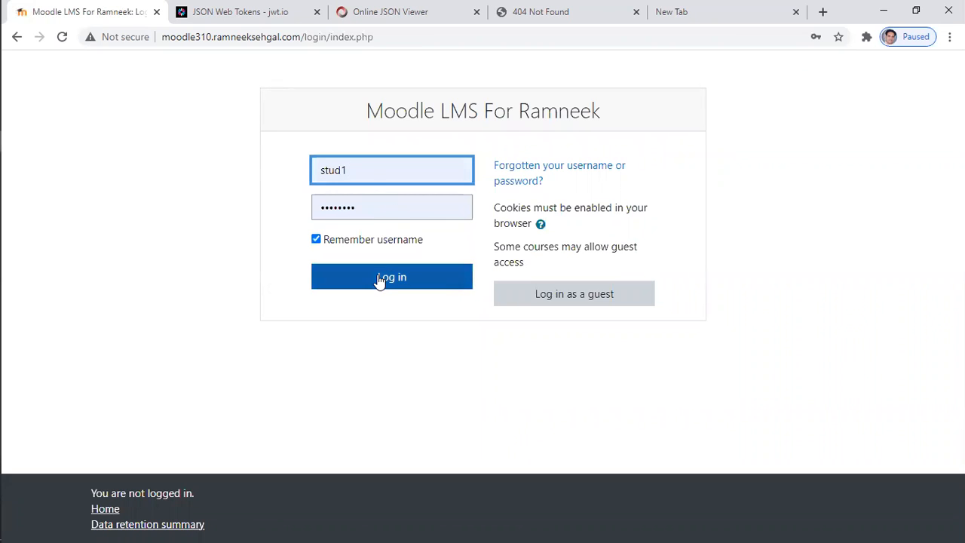
{"action": "left_click", "coordinate": [391, 277]}
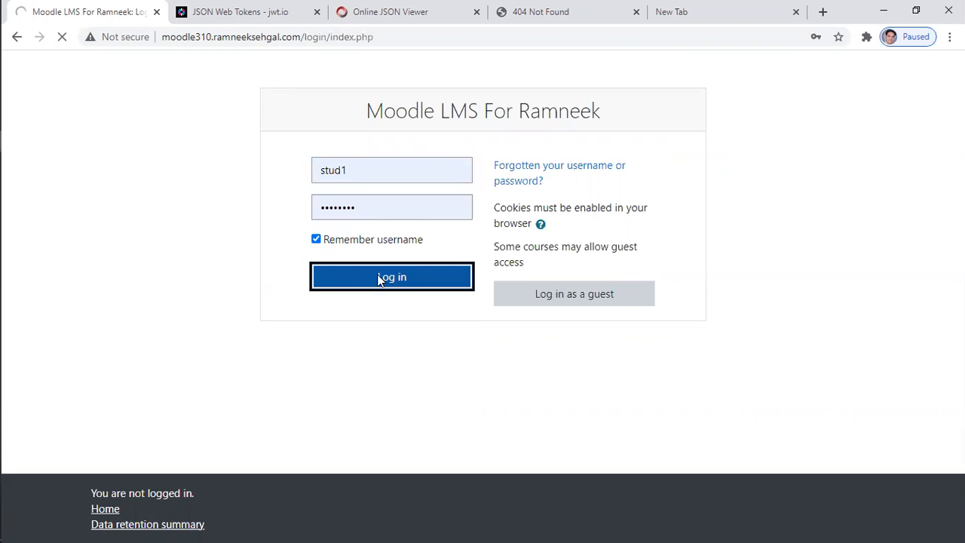
{"action": "left_click", "coordinate": [392, 277]}
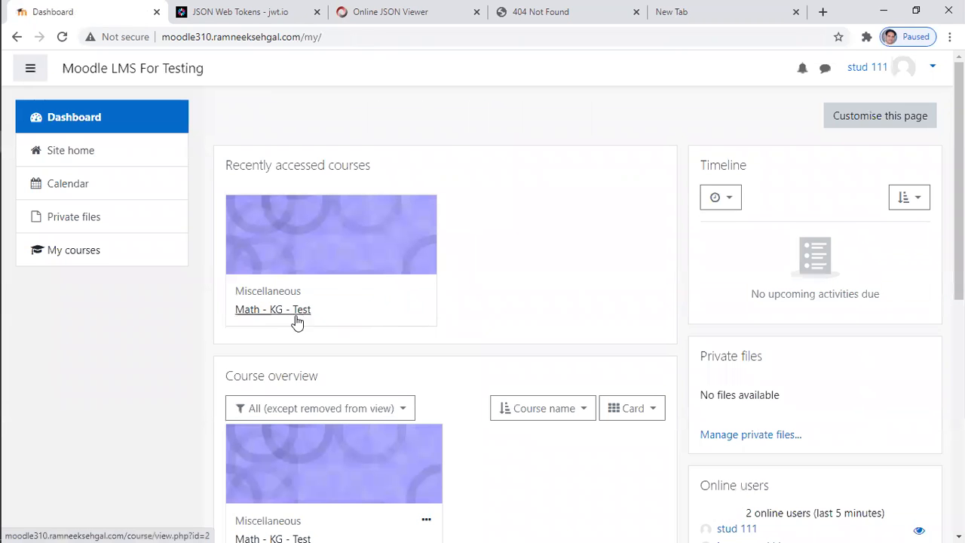
{"action": "left_click", "coordinate": [272, 309]}
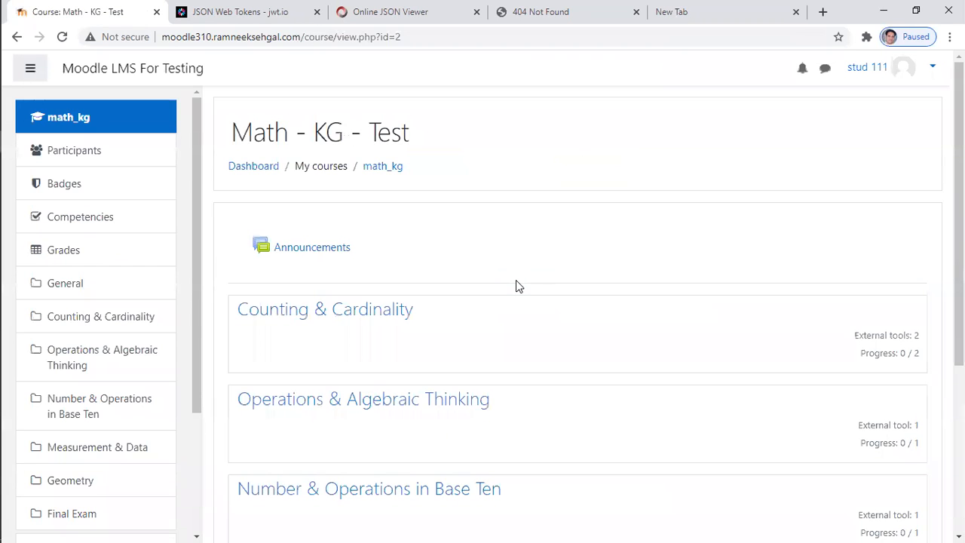
- As the student, open the Counting & Cardinality topic listing unchecked K.CC.A.3 and K.CC.C.6
{"action": "scroll", "scroll_direction": "down", "scroll_amount": 3}
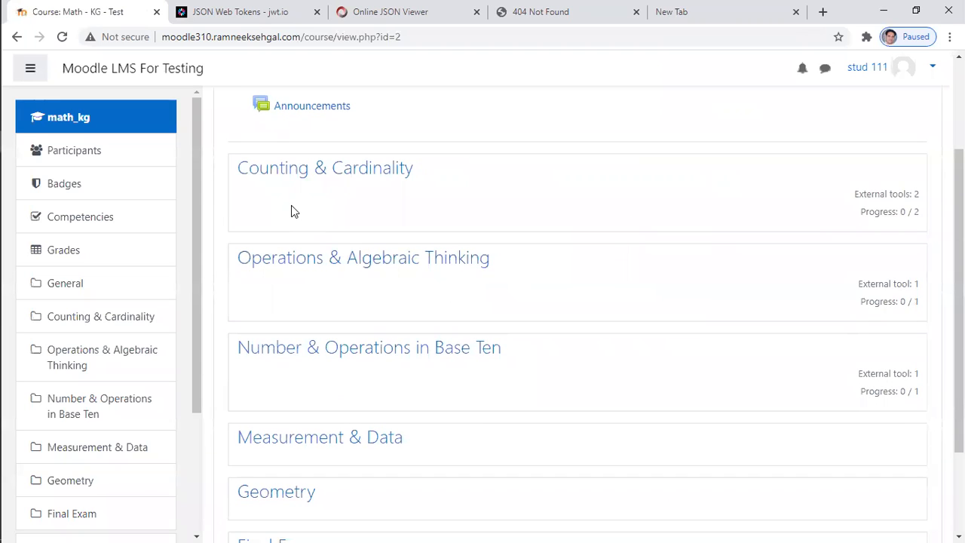
{"action": "mouse_move", "coordinate": [311, 264]}
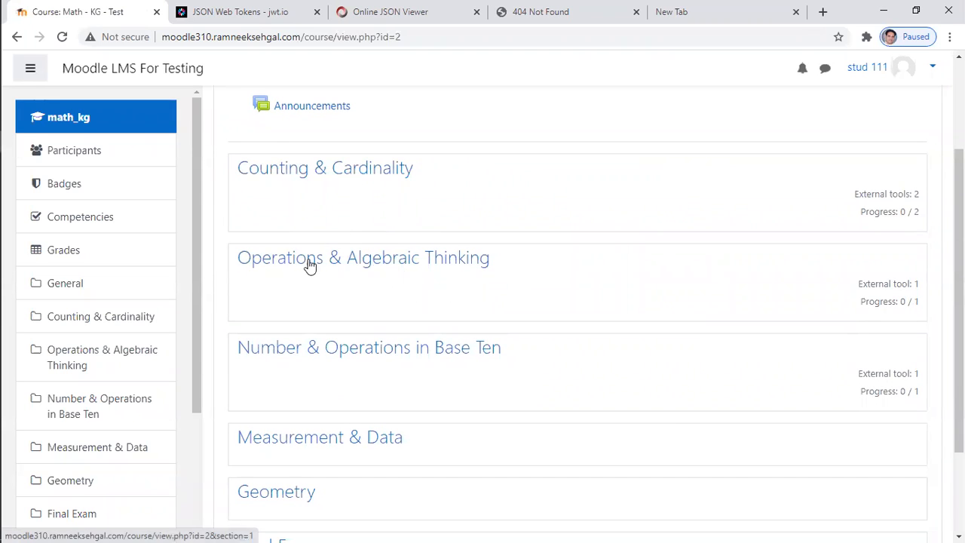
{"action": "mouse_move", "coordinate": [369, 167]}
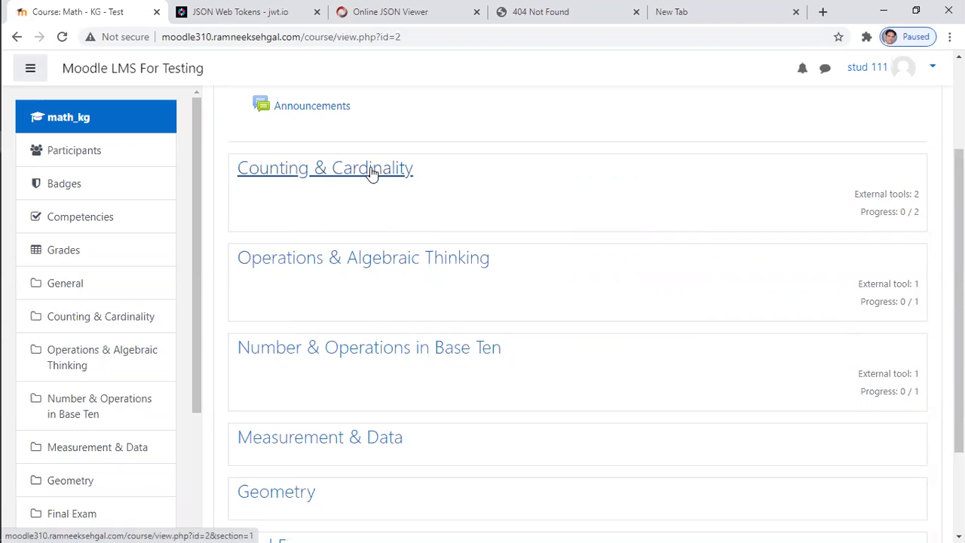
{"action": "left_click", "coordinate": [325, 167]}
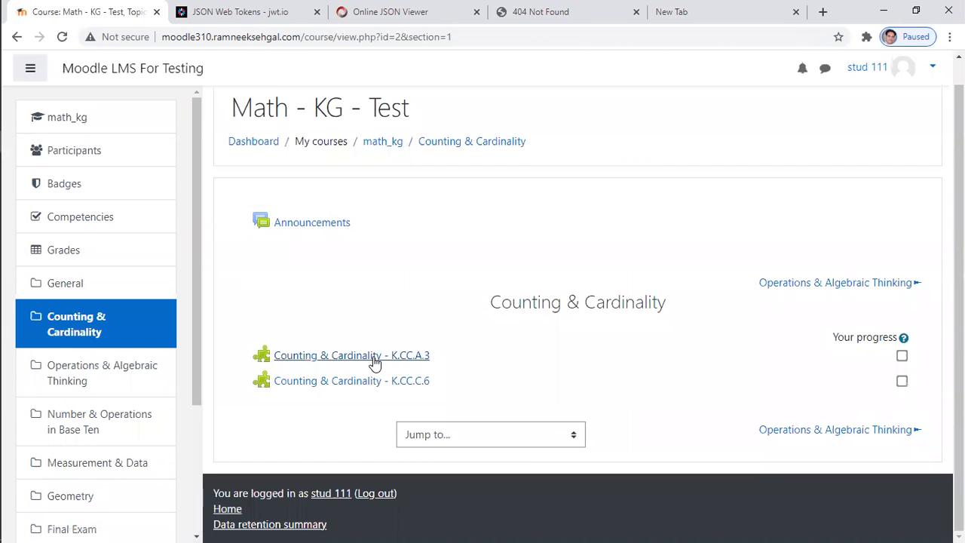
{"action": "mouse_move", "coordinate": [375, 398]}
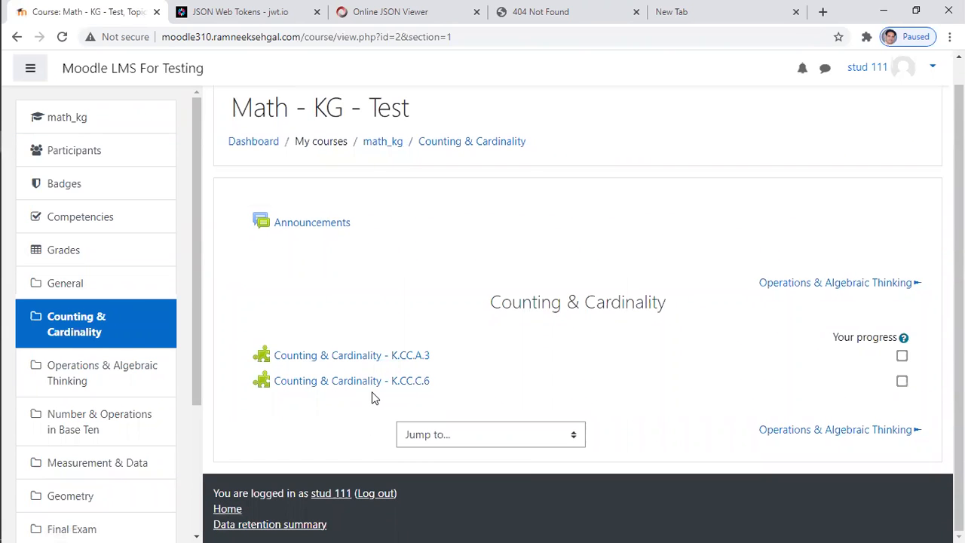
{"action": "left_click", "coordinate": [63, 249]}
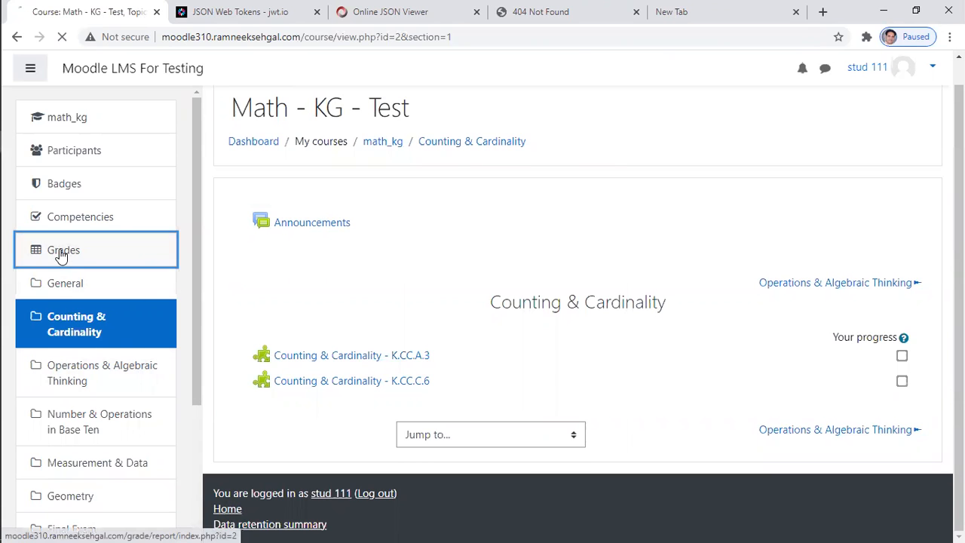
{"action": "left_click", "coordinate": [64, 250]}
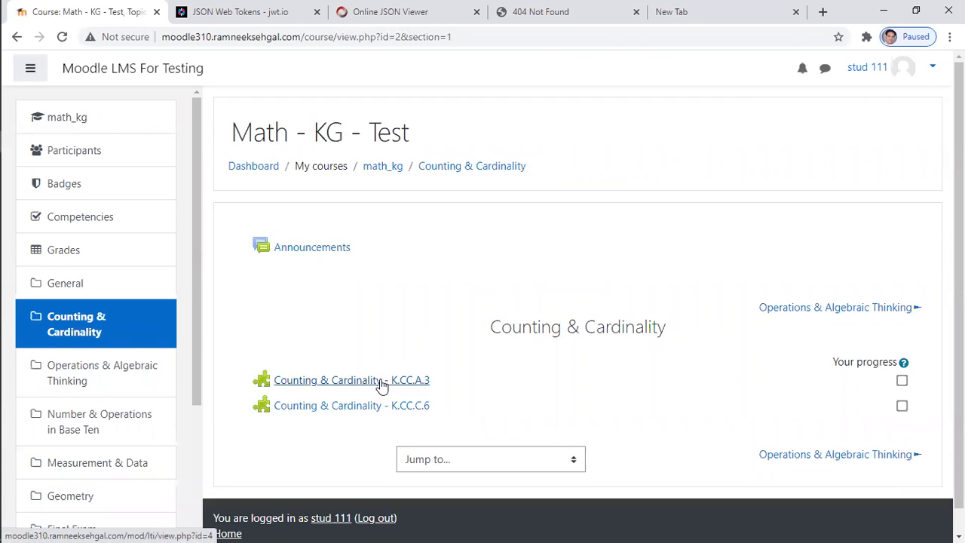
- Launch the K.CC.A.3 tool to see its counting task and empty score field
{"action": "left_click", "coordinate": [352, 380]}
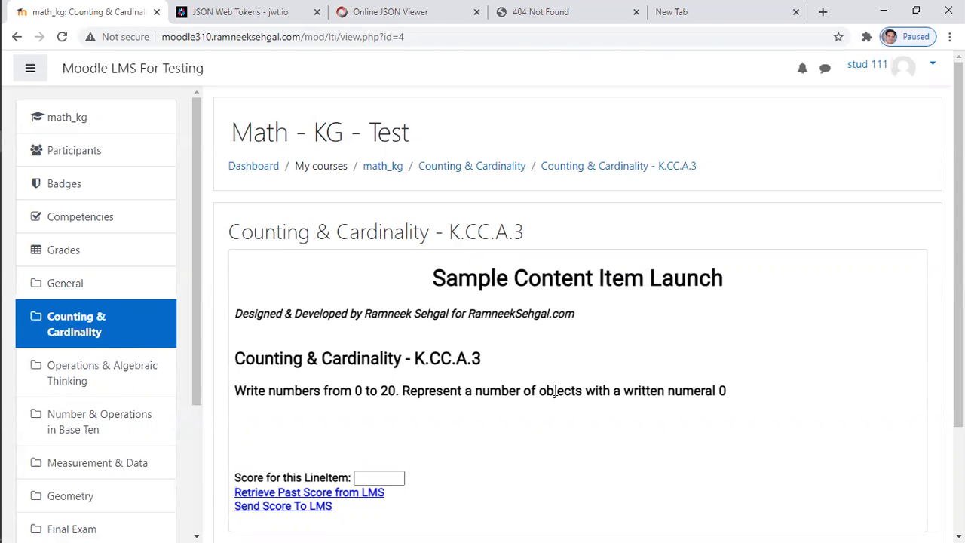
{"action": "left_click_drag", "start_coordinate": [432, 278], "coordinate": [583, 391]}
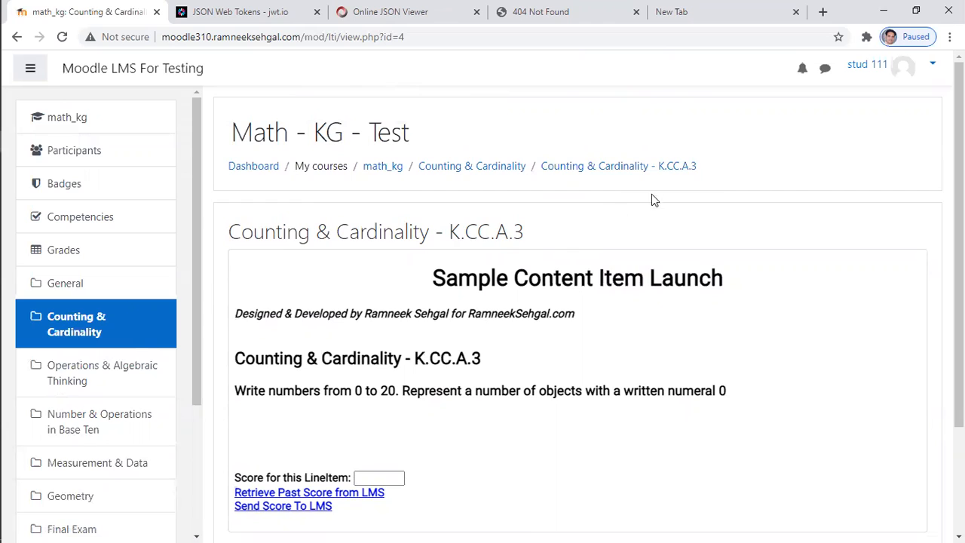
{"action": "mouse_move", "coordinate": [475, 355]}
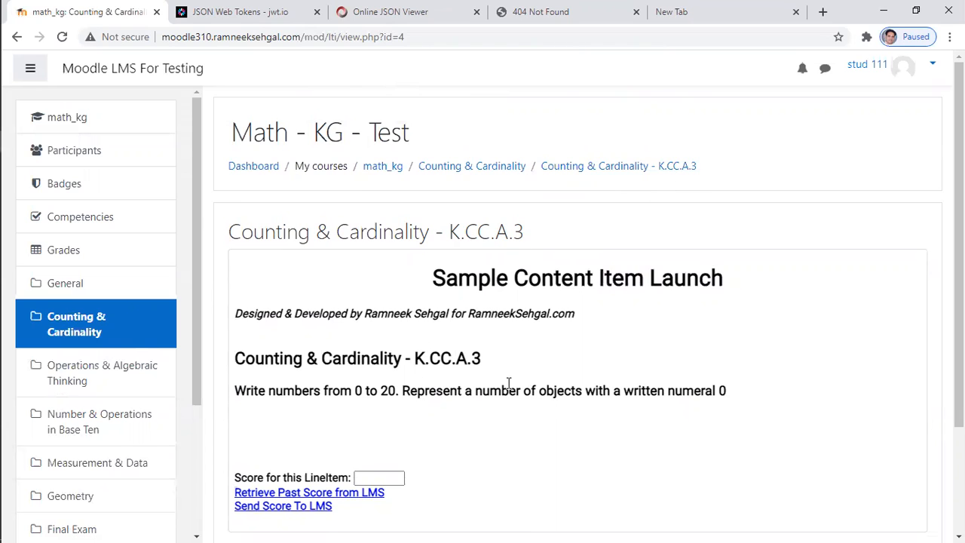
{"action": "left_click", "coordinate": [102, 373]}
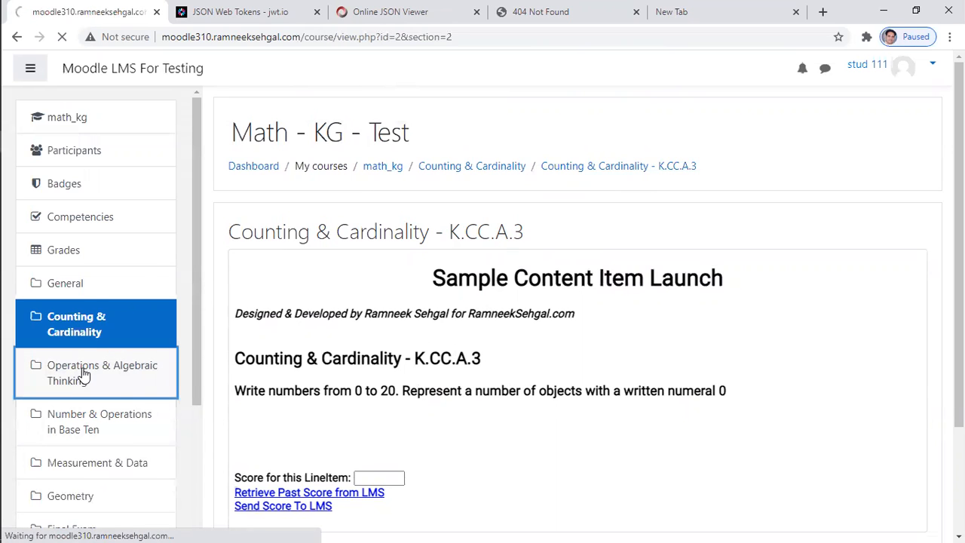
- Launch the Operations & Algebraic Thinking K.OA.A.1 tool showing its addition/subtraction task
{"action": "left_click", "coordinate": [102, 373]}
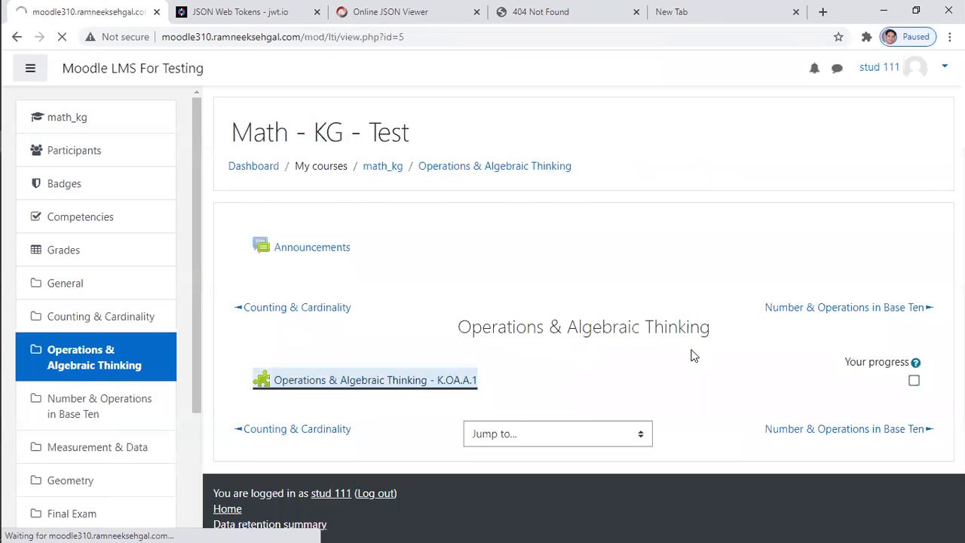
{"action": "left_click", "coordinate": [364, 379]}
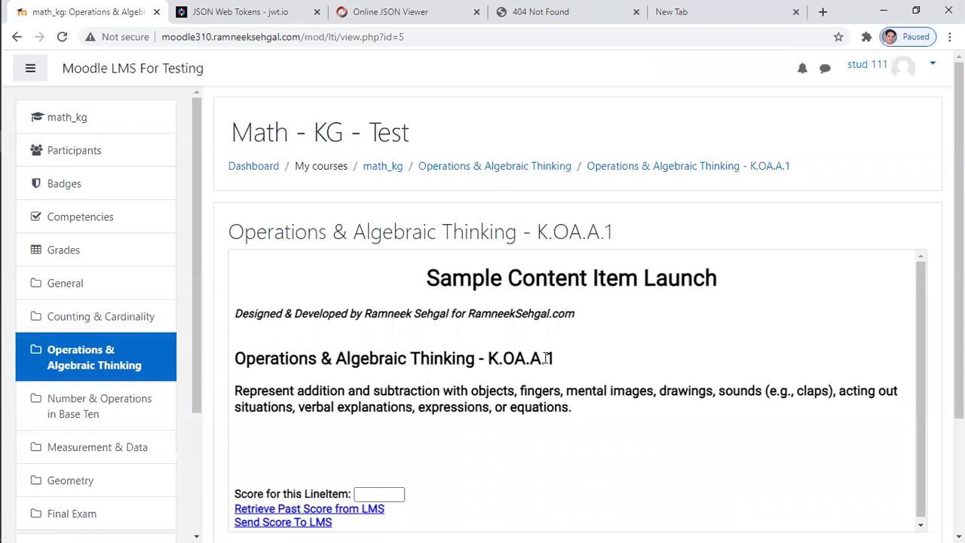
{"action": "mouse_move", "coordinate": [784, 241]}
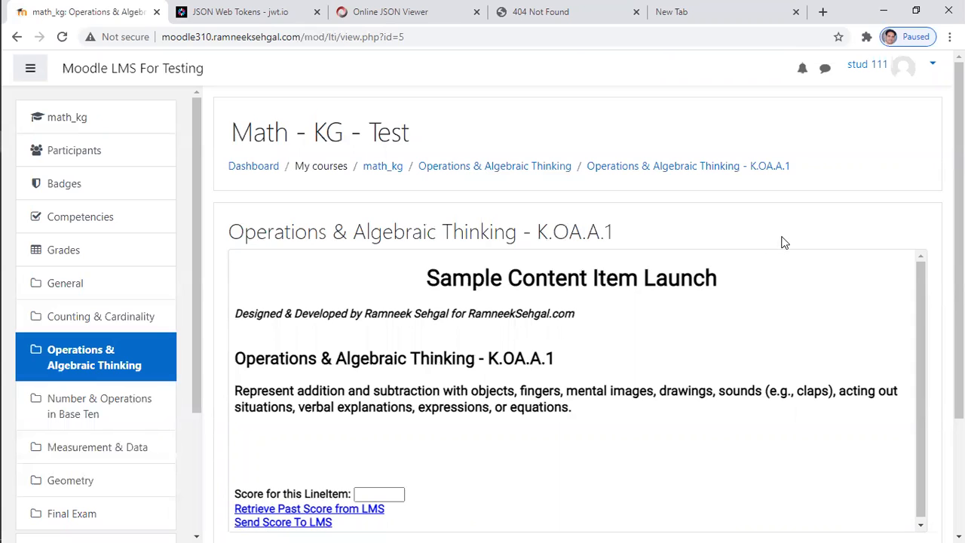
{"action": "left_click", "coordinate": [931, 64]}
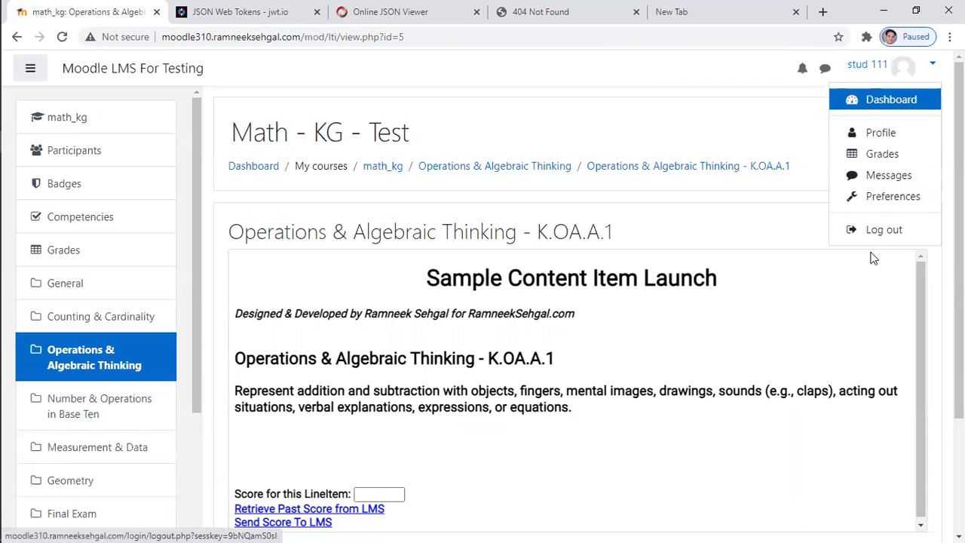
- Switch from the student to the saved instructor login and turn editing on in Math - KG - Test
{"action": "left_click", "coordinate": [883, 229]}
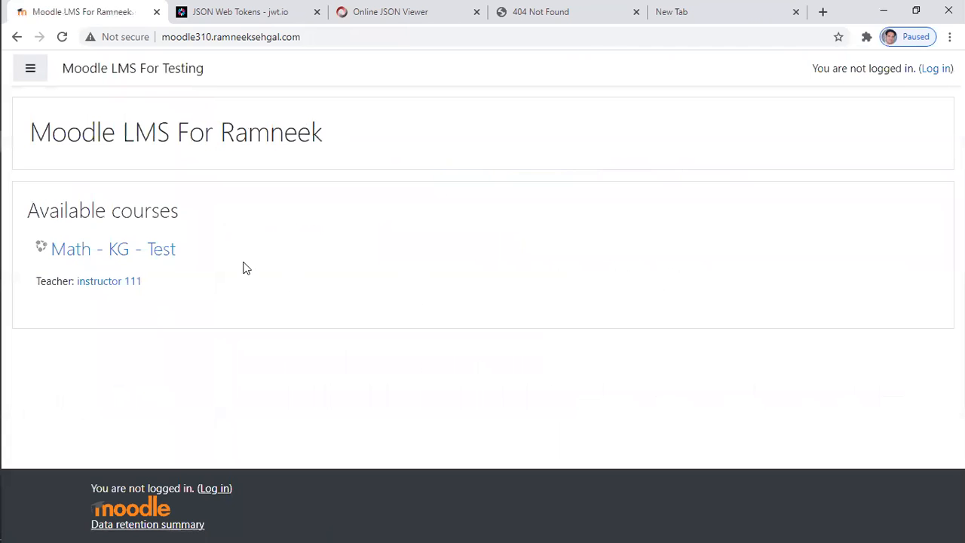
{"action": "left_click", "coordinate": [936, 68]}
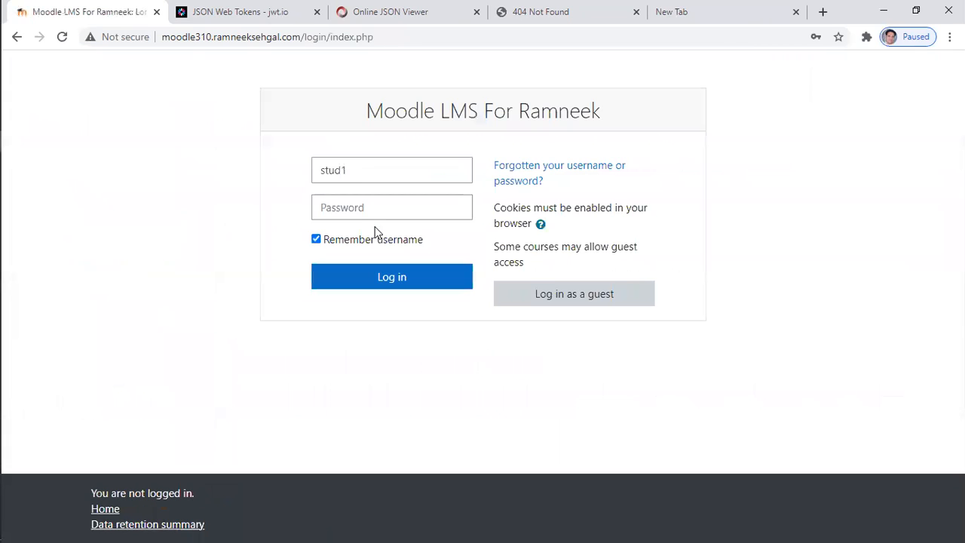
{"action": "left_click", "coordinate": [391, 170]}
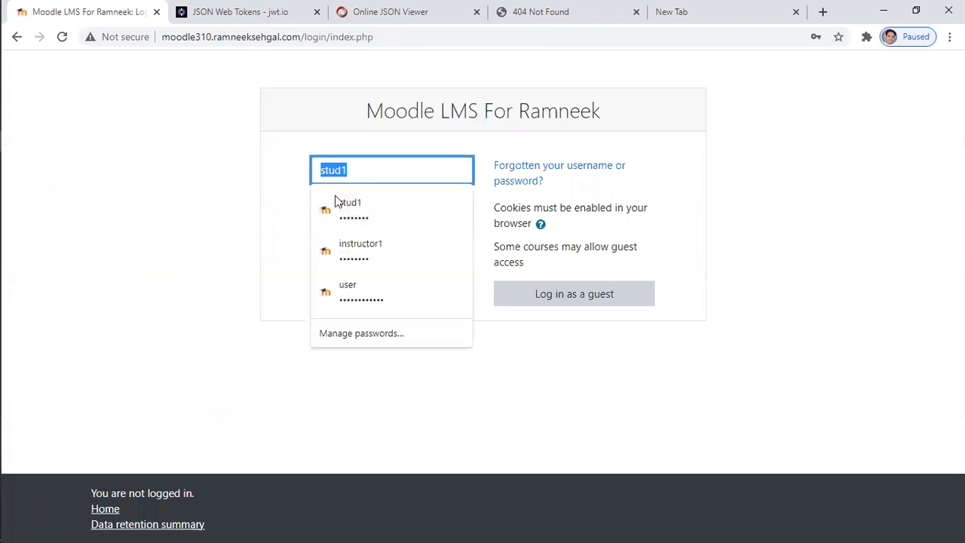
{"action": "left_click", "coordinate": [392, 276]}
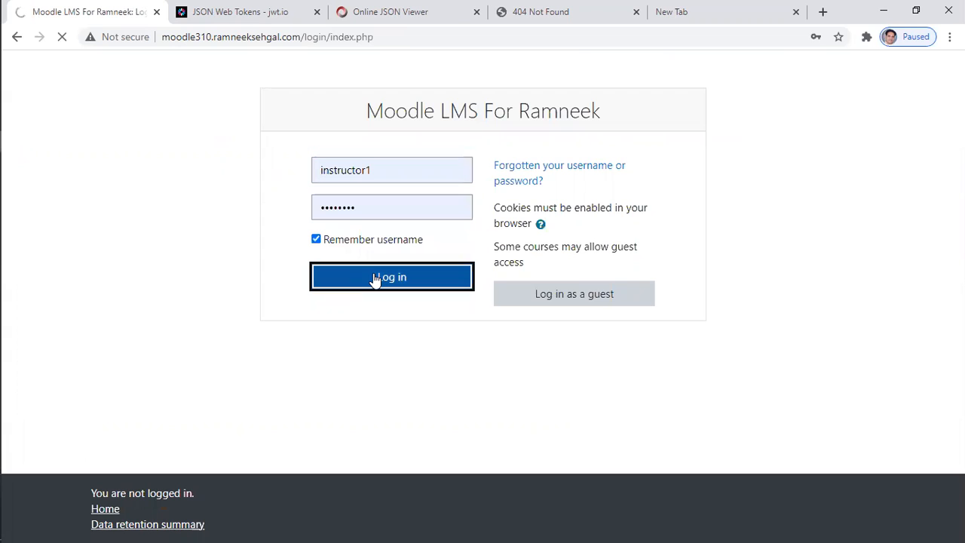
{"action": "left_click", "coordinate": [391, 277]}
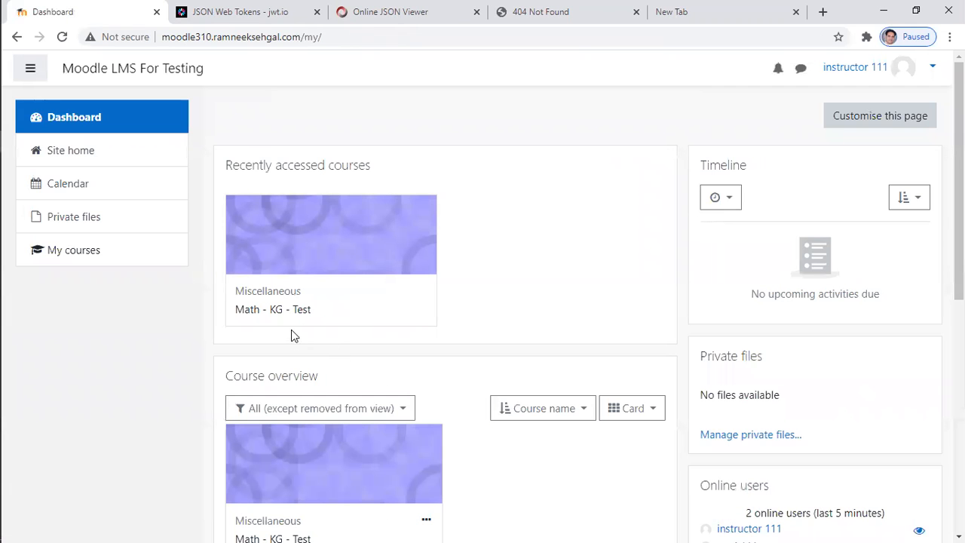
{"action": "left_click", "coordinate": [330, 235]}
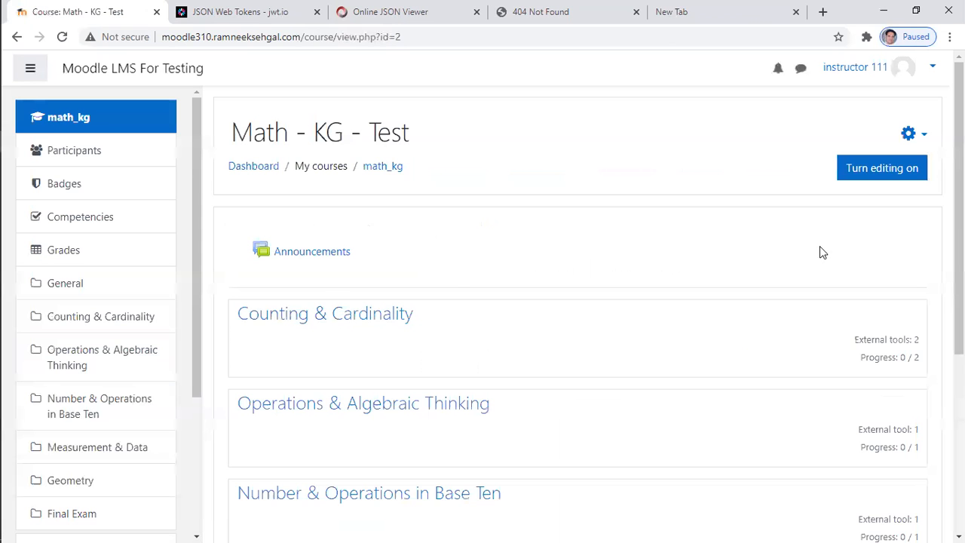
{"action": "left_click", "coordinate": [881, 168]}
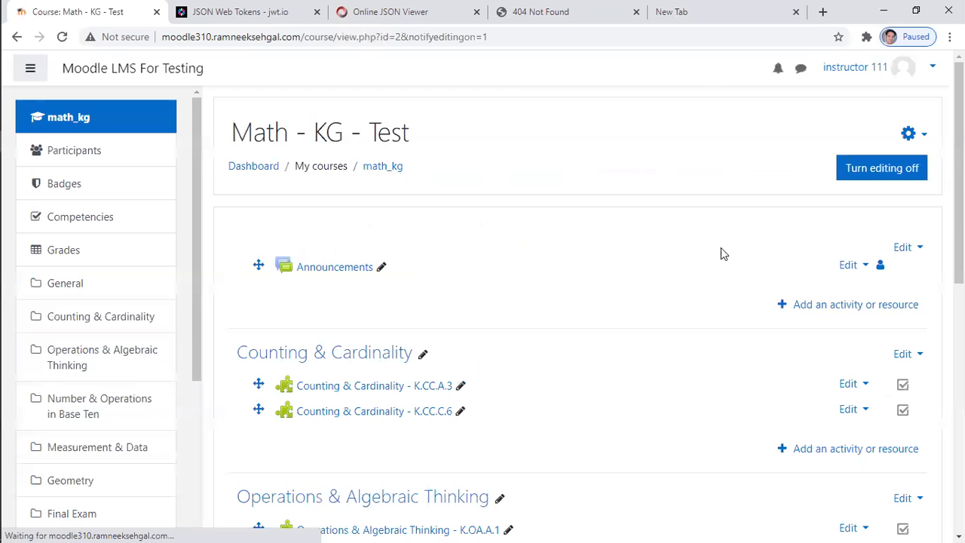
- Start a new starred External tool activity in the Counting & Cardinality section
{"action": "scroll", "scroll_direction": "down", "scroll_amount": 3}
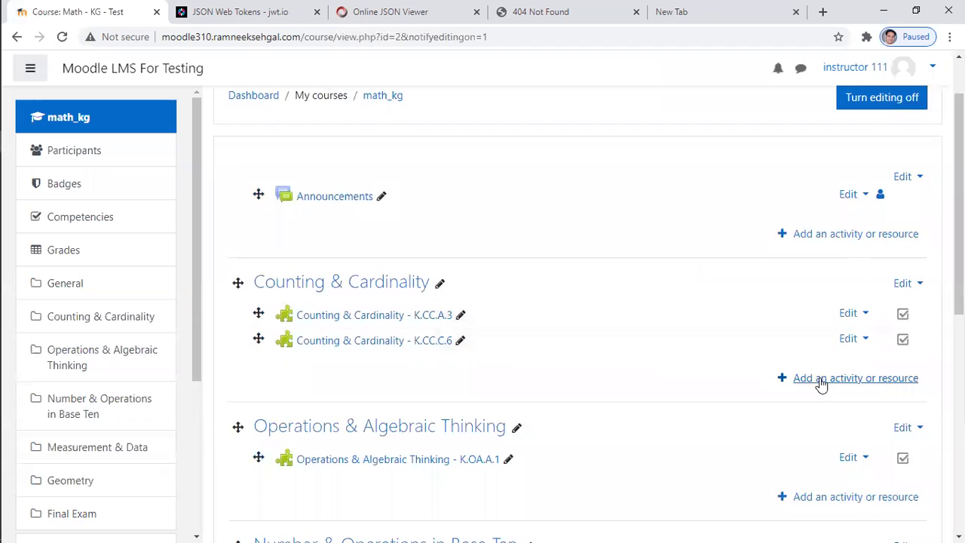
{"action": "left_click", "coordinate": [855, 377]}
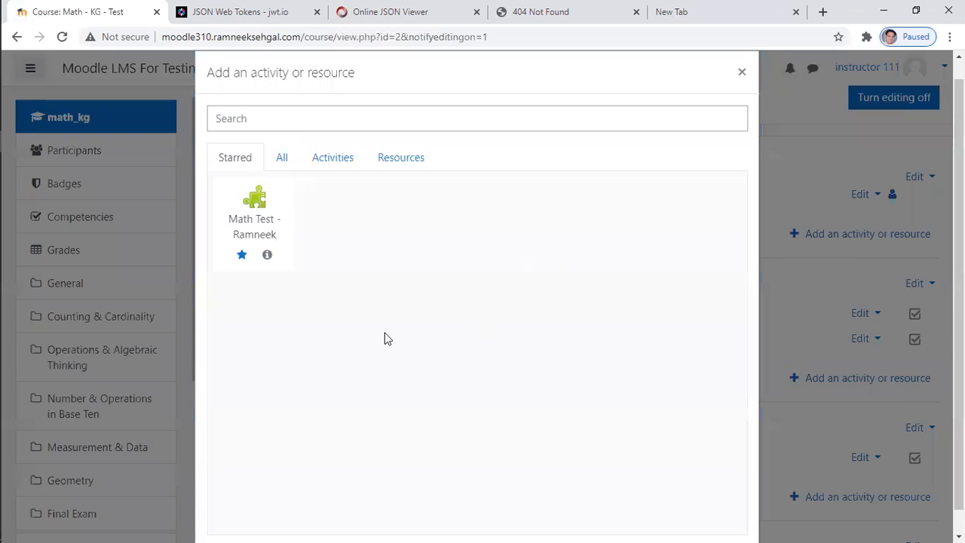
{"action": "left_click", "coordinate": [255, 212]}
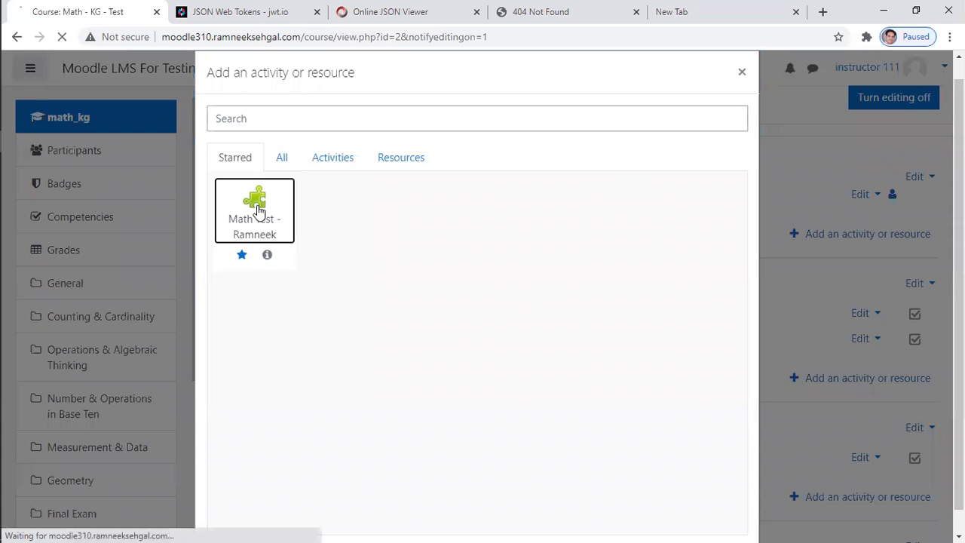
{"action": "left_click", "coordinate": [254, 210]}
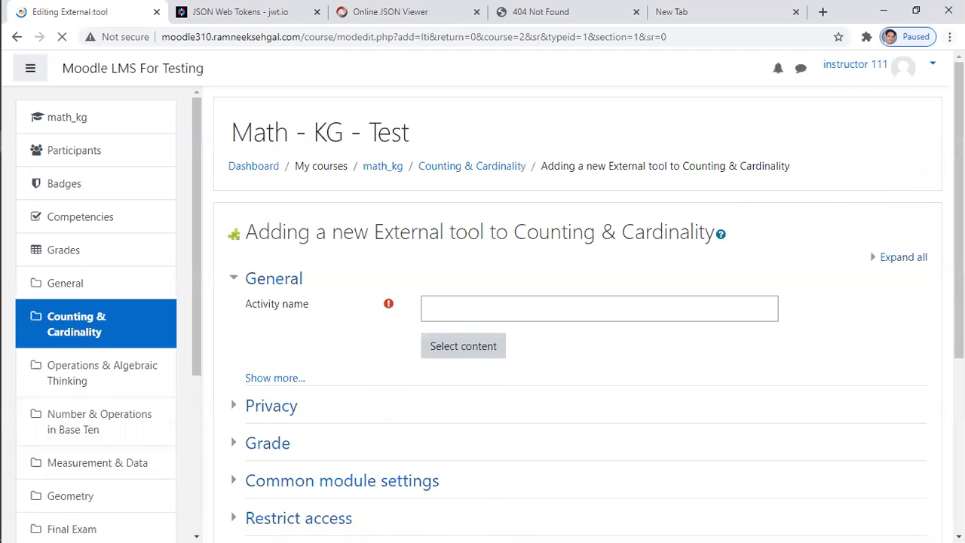
{"action": "left_click", "coordinate": [949, 36]}
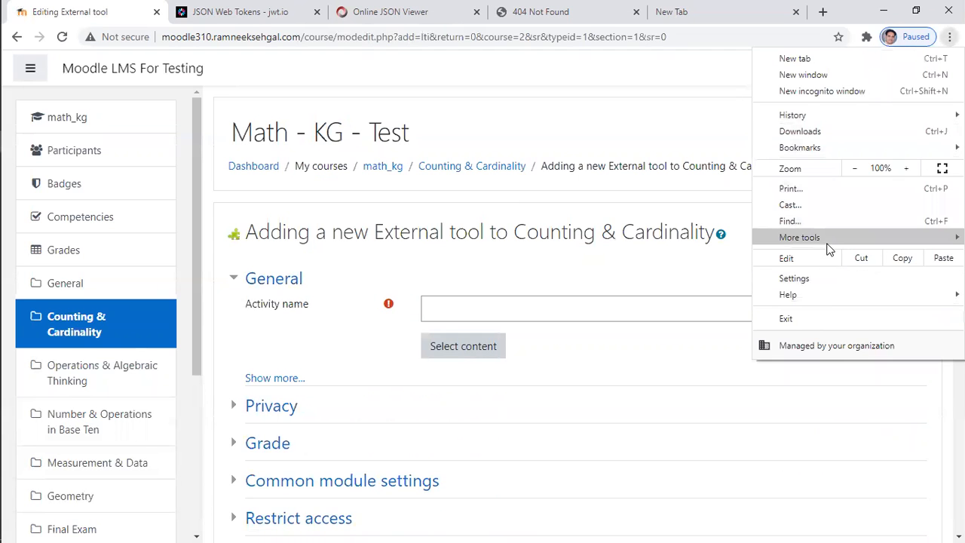
- Open Chrome developer tools, launch the content picker, and inspect the tool's login request
{"action": "left_click", "coordinate": [624, 339]}
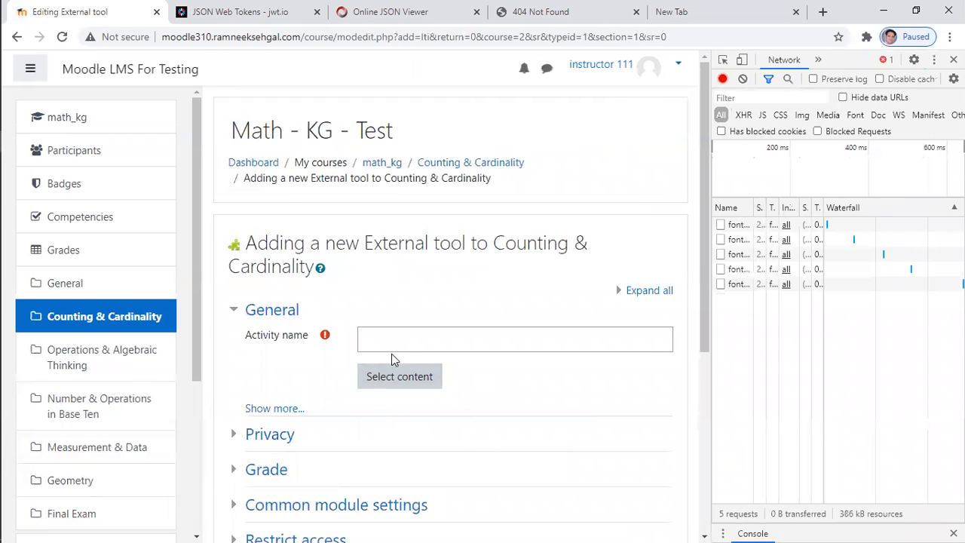
{"action": "left_click", "coordinate": [398, 376]}
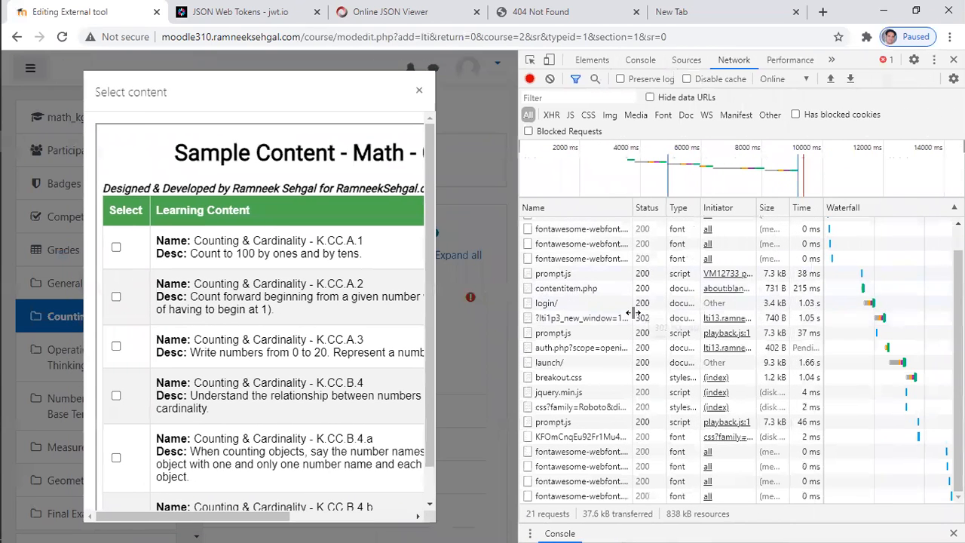
{"action": "mouse_move", "coordinate": [581, 317]}
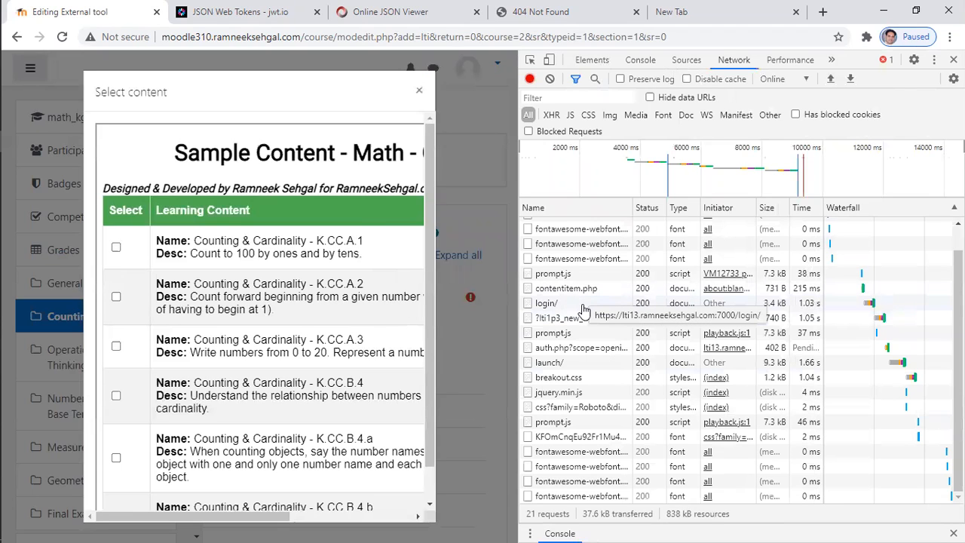
{"action": "mouse_move", "coordinate": [550, 305]}
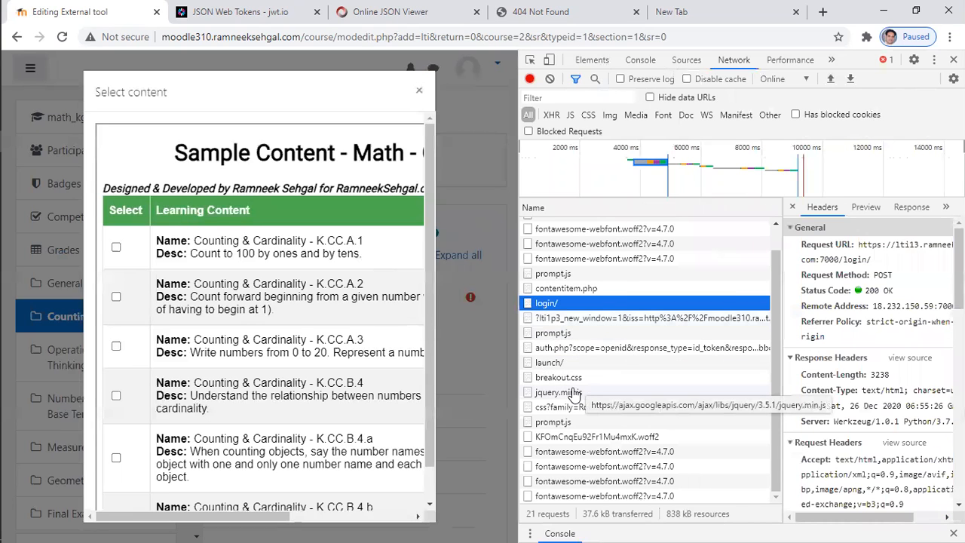
{"action": "mouse_move", "coordinate": [570, 392]}
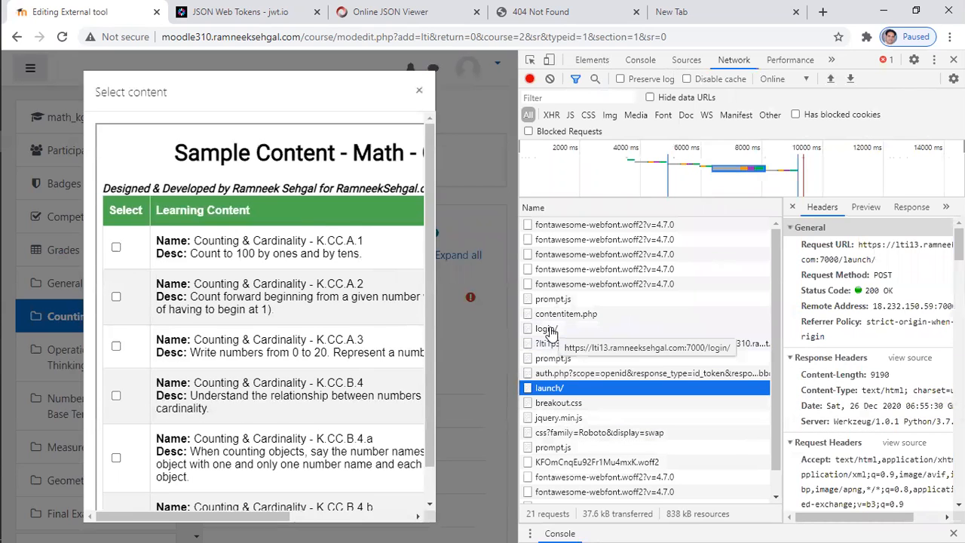
{"action": "left_click", "coordinate": [546, 328]}
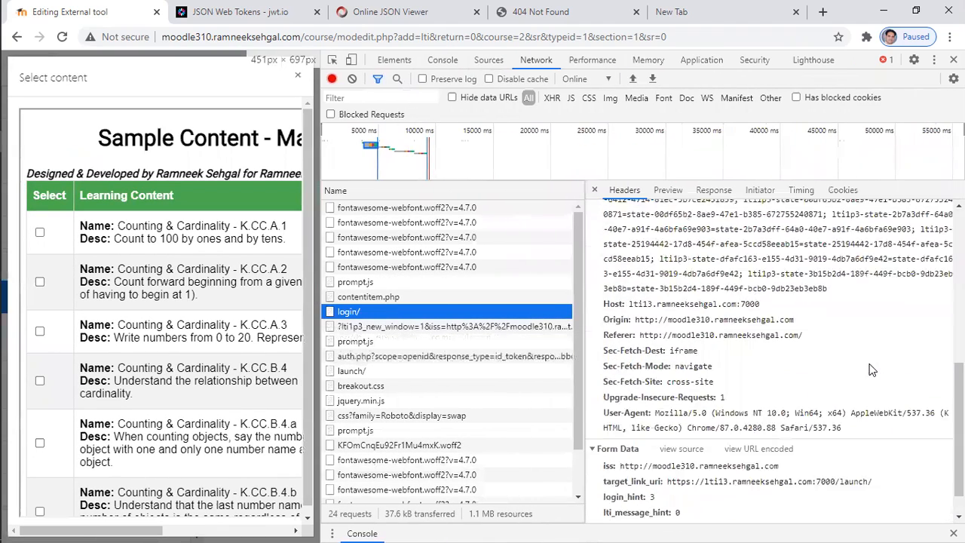
- Review the login request's Form Data, then select the Moodle authentication request
{"action": "scroll", "scroll_direction": "down", "scroll_amount": 3}
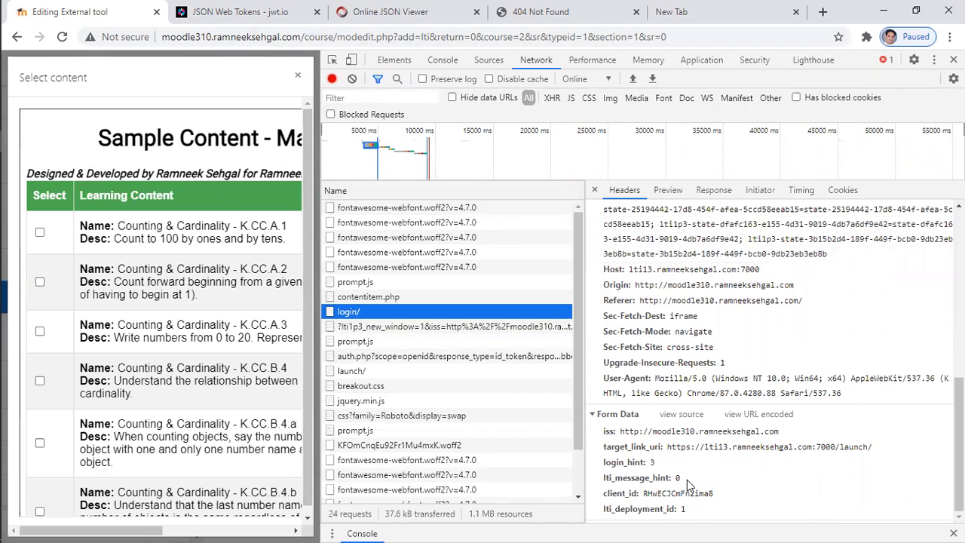
{"action": "mouse_move", "coordinate": [673, 452]}
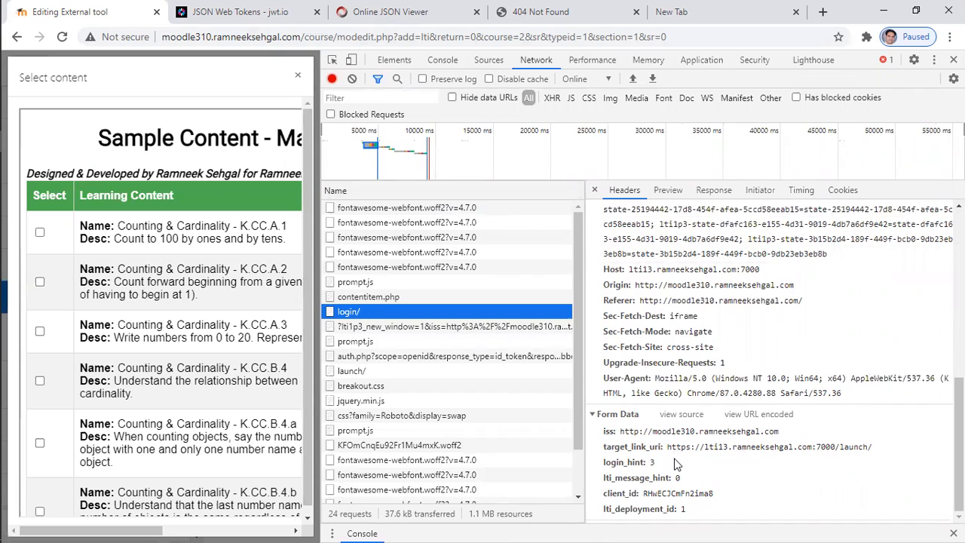
{"action": "mouse_move", "coordinate": [677, 466]}
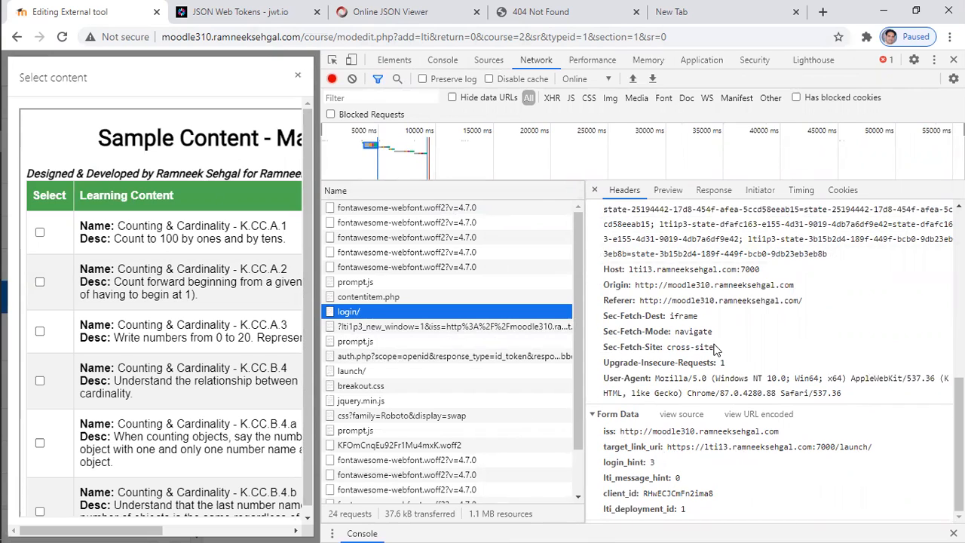
{"action": "mouse_move", "coordinate": [432, 484]}
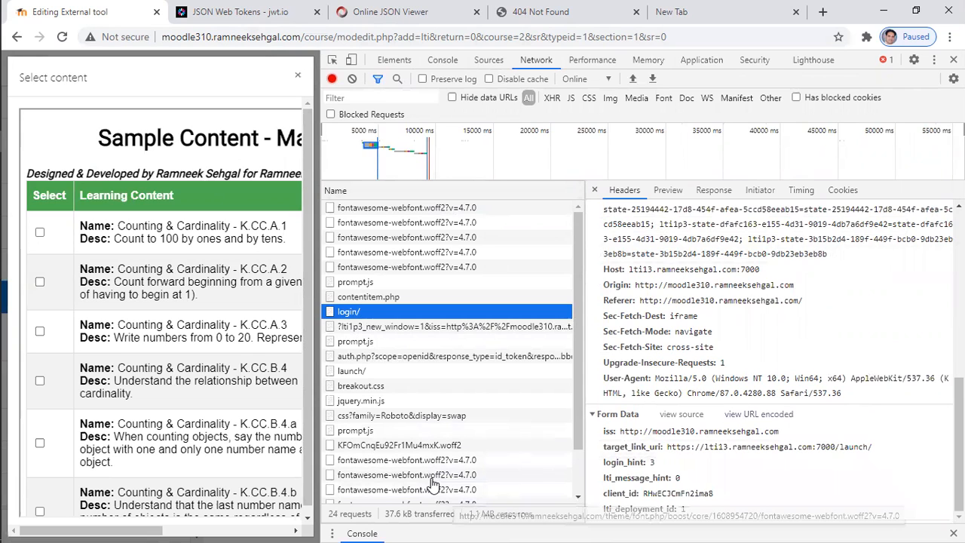
{"action": "mouse_move", "coordinate": [415, 358]}
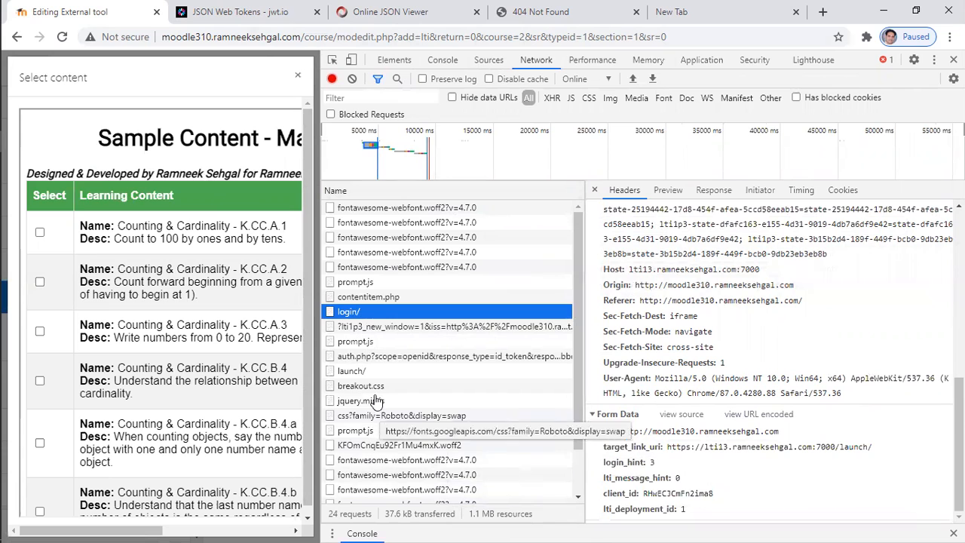
{"action": "mouse_move", "coordinate": [513, 345]}
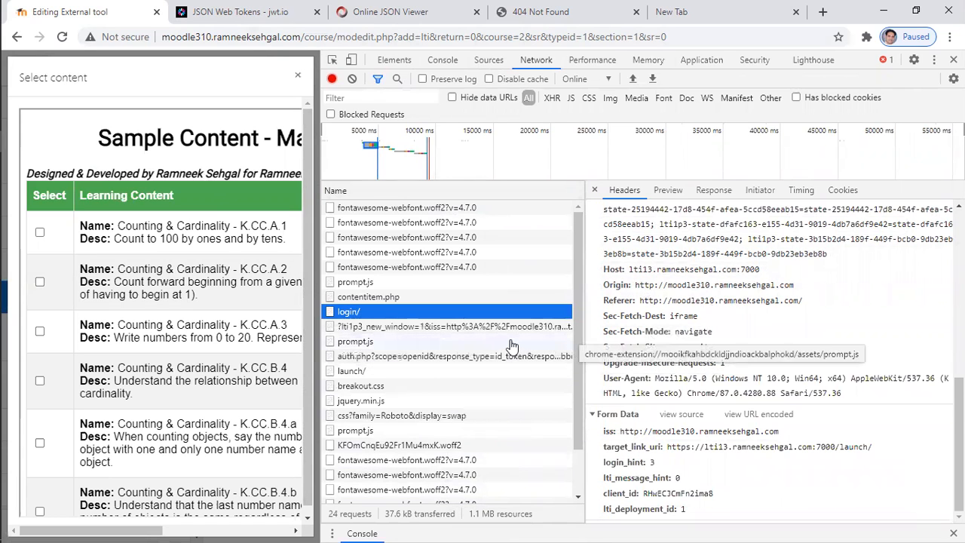
{"action": "left_click", "coordinate": [452, 356]}
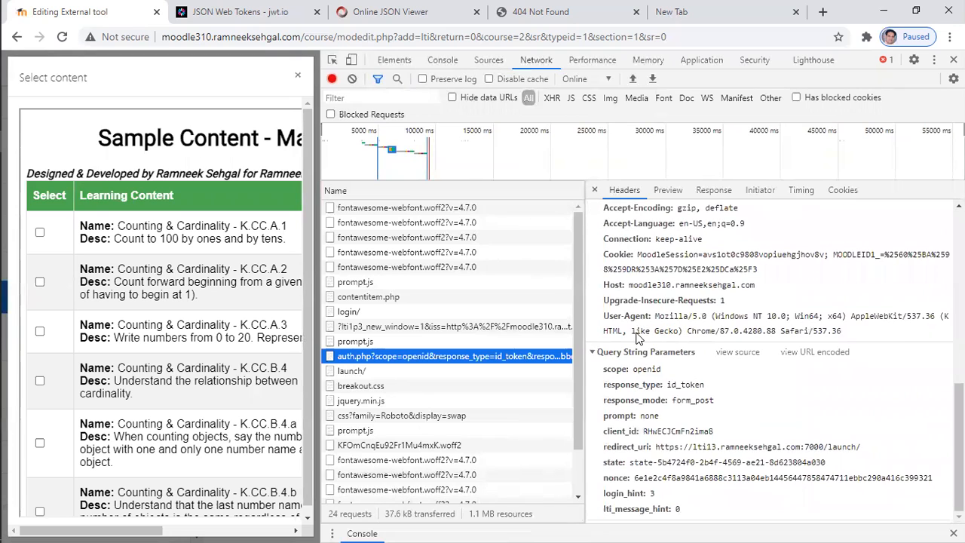
{"action": "mouse_move", "coordinate": [468, 326]}
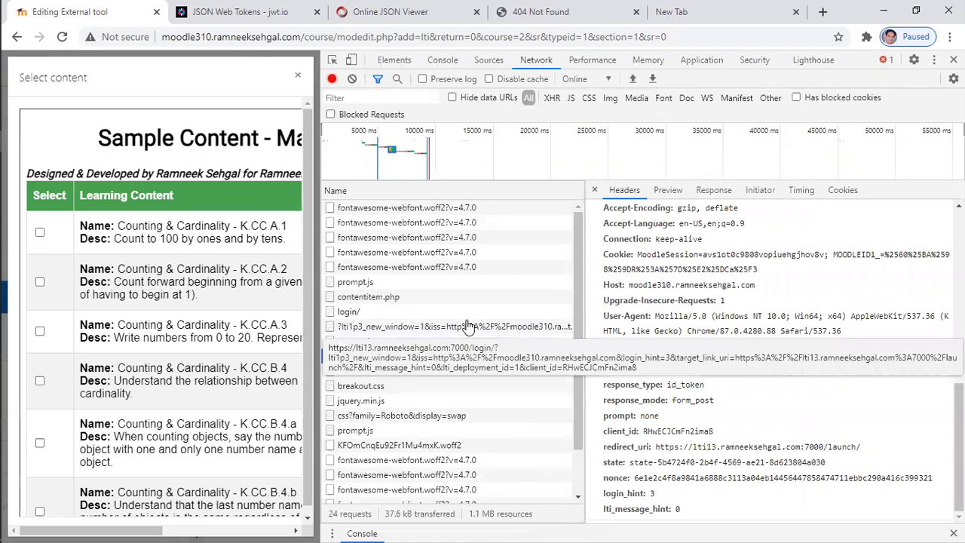
- Review auth.php's OpenID query parameters, then inspect the launch request's POST 200 OK details
{"action": "left_click", "coordinate": [452, 356]}
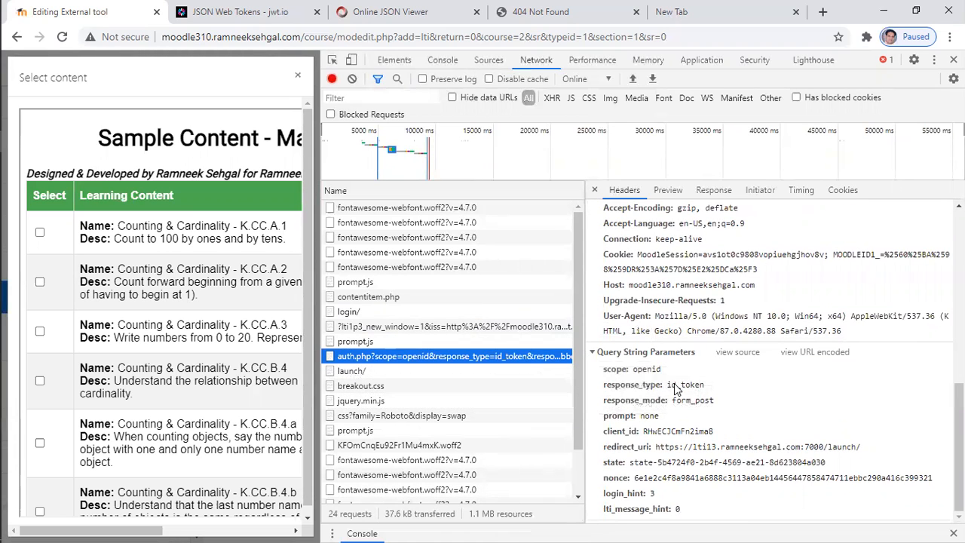
{"action": "mouse_move", "coordinate": [489, 332]}
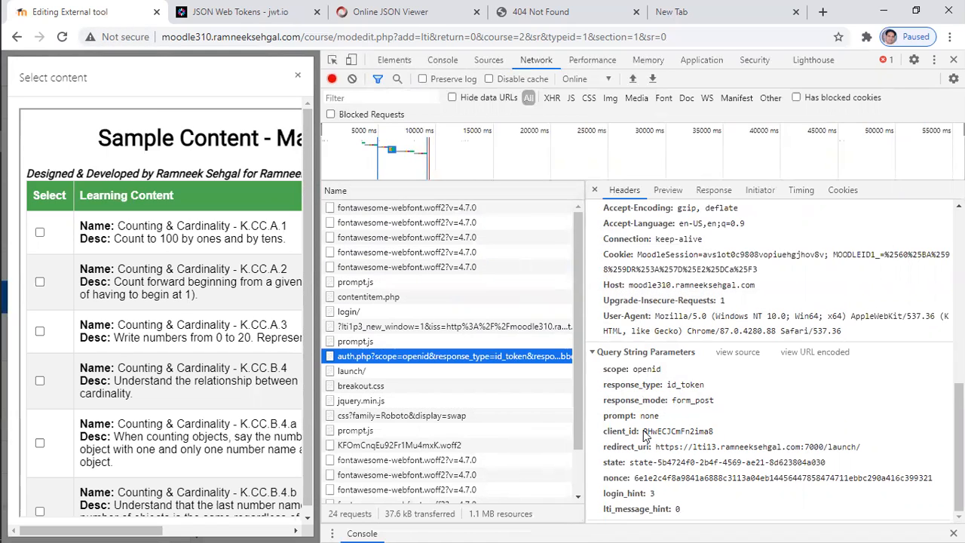
{"action": "mouse_move", "coordinate": [686, 437]}
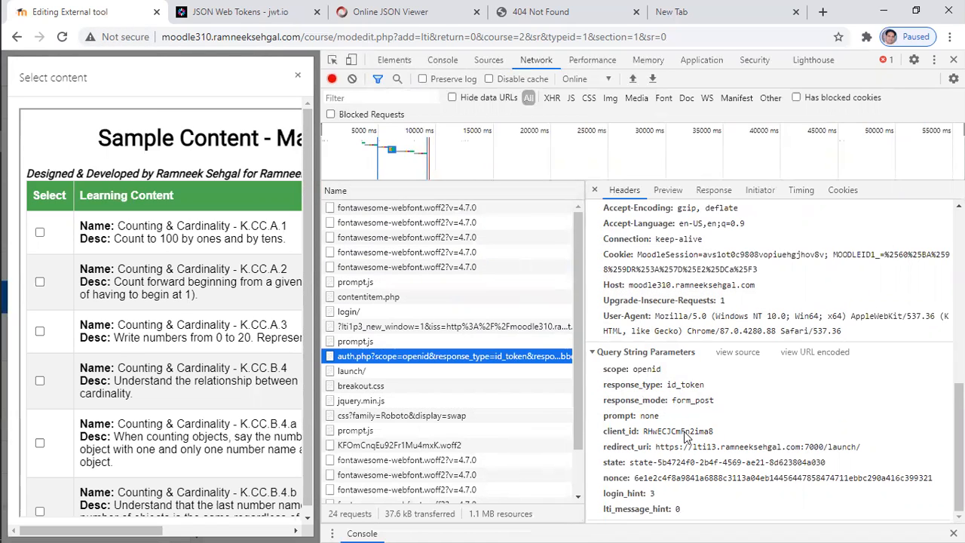
{"action": "mouse_move", "coordinate": [695, 432]}
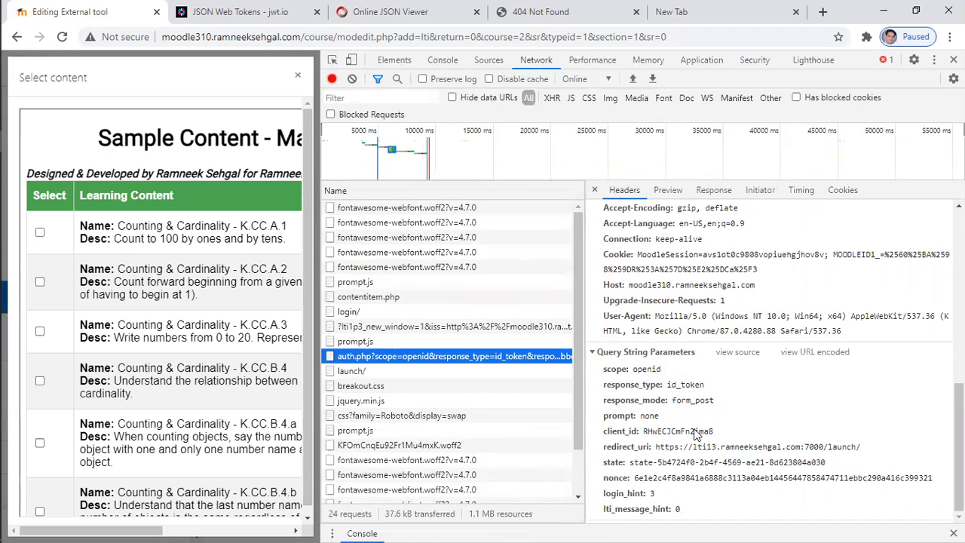
{"action": "mouse_move", "coordinate": [656, 483]}
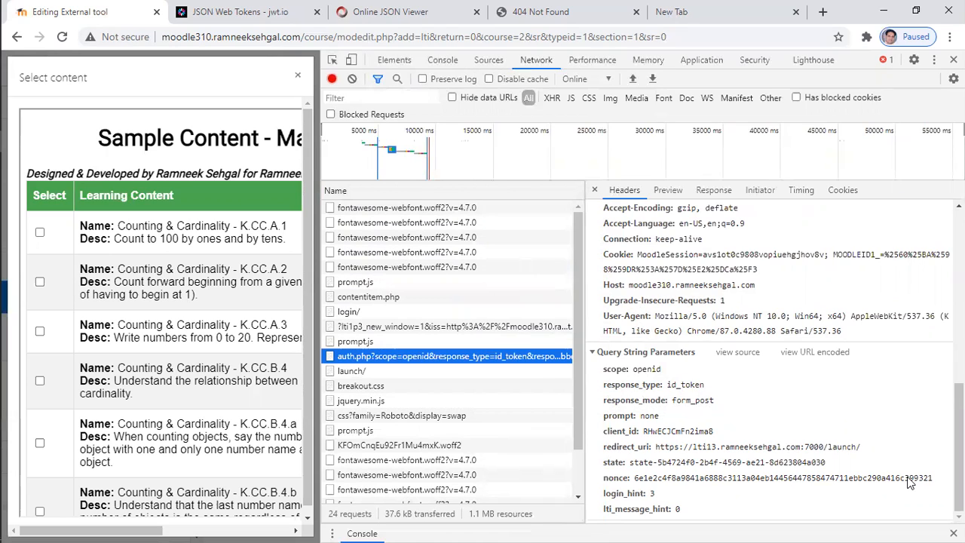
{"action": "mouse_move", "coordinate": [730, 439]}
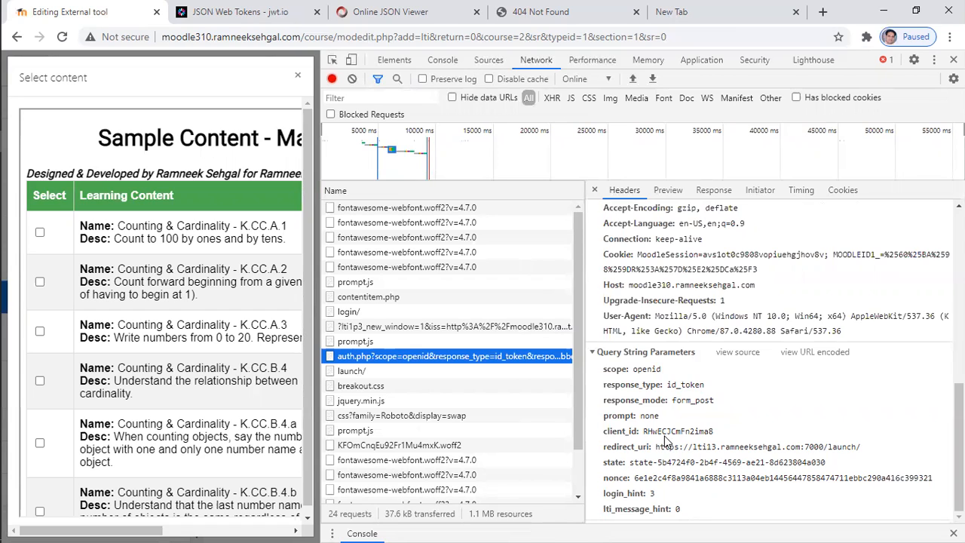
{"action": "mouse_move", "coordinate": [360, 386]}
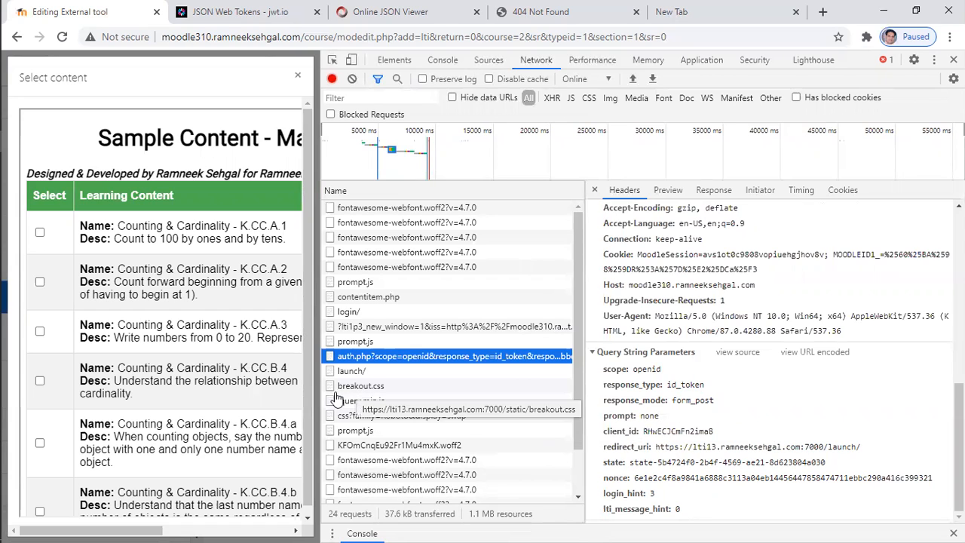
{"action": "mouse_move", "coordinate": [351, 370]}
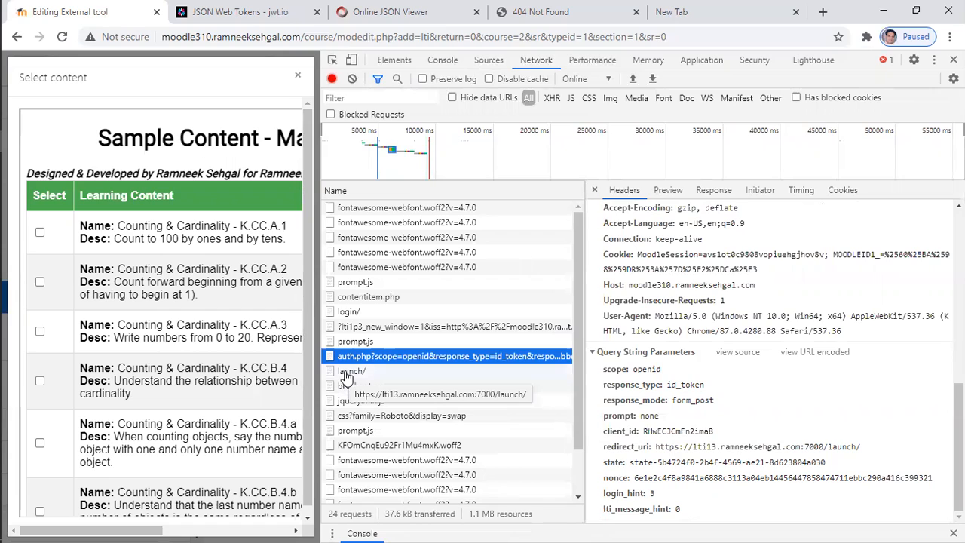
{"action": "left_click", "coordinate": [351, 370]}
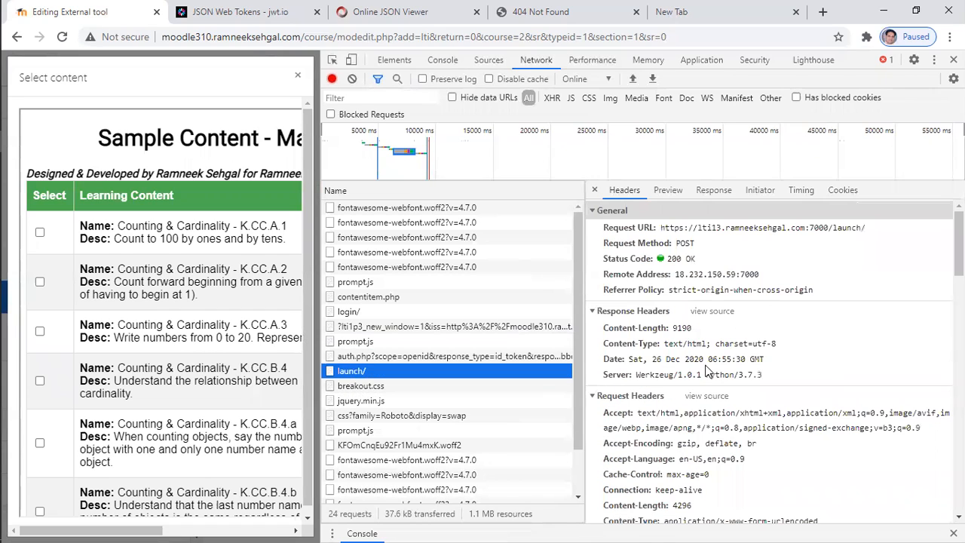
- Scroll the launch request's Headers pane to Form Data and select the whole id_token value
{"action": "scroll", "scroll_direction": "down", "scroll_amount": 3}
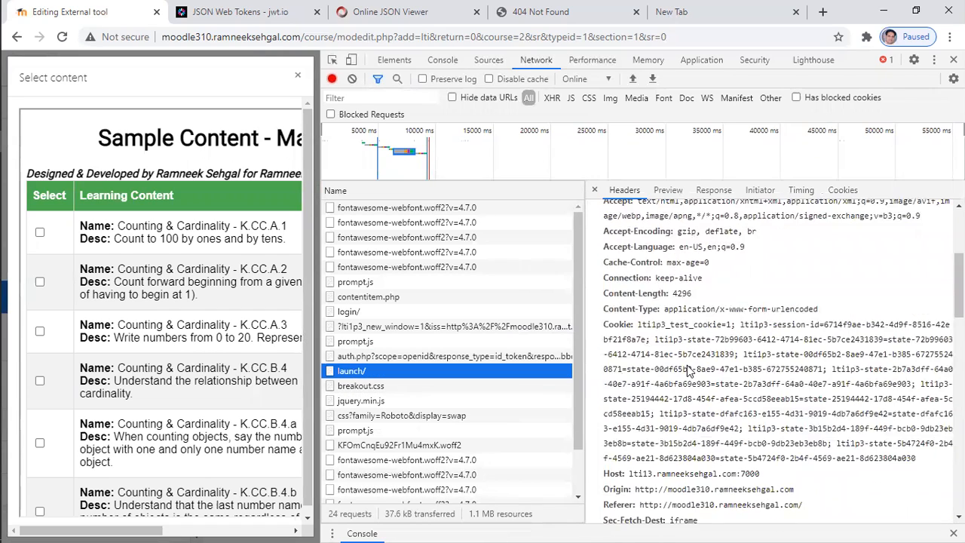
{"action": "scroll", "scroll_direction": "down", "scroll_amount": 3}
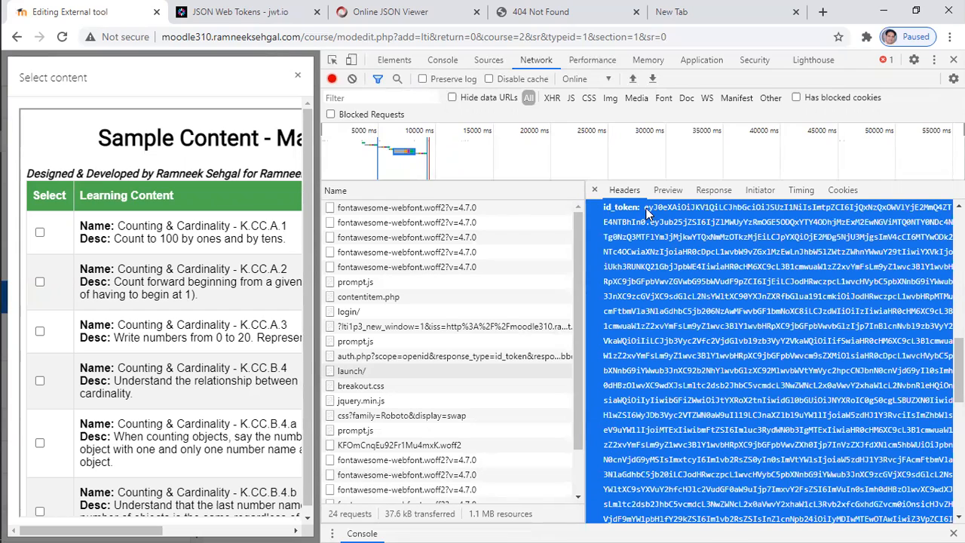
{"action": "scroll", "scroll_direction": "down", "scroll_amount": 3}
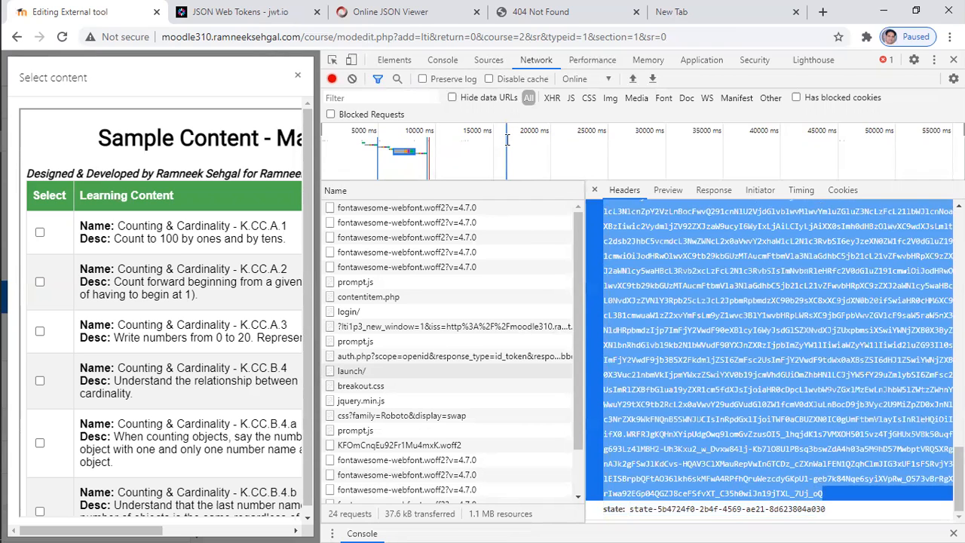
{"action": "left_click", "coordinate": [240, 11]}
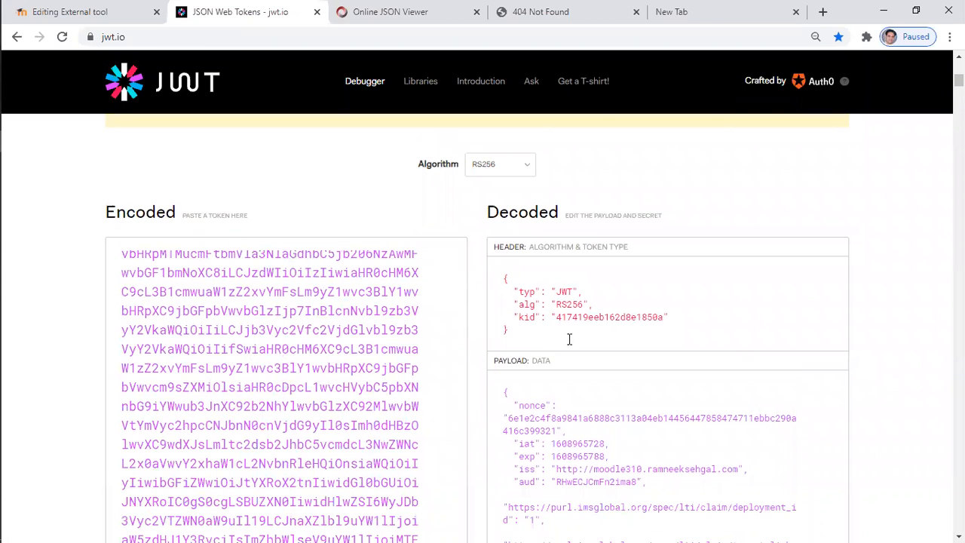
{"action": "mouse_move", "coordinate": [430, 387]}
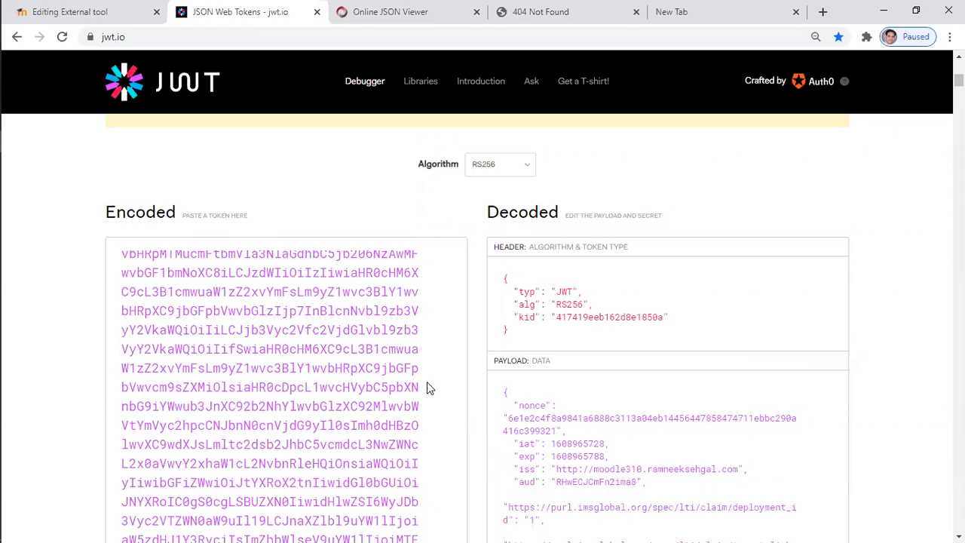
- Review and select the decoded id_token payload on jwt.io, then view it in Online JSON Viewer
{"action": "scroll", "scroll_direction": "down", "scroll_amount": 3}
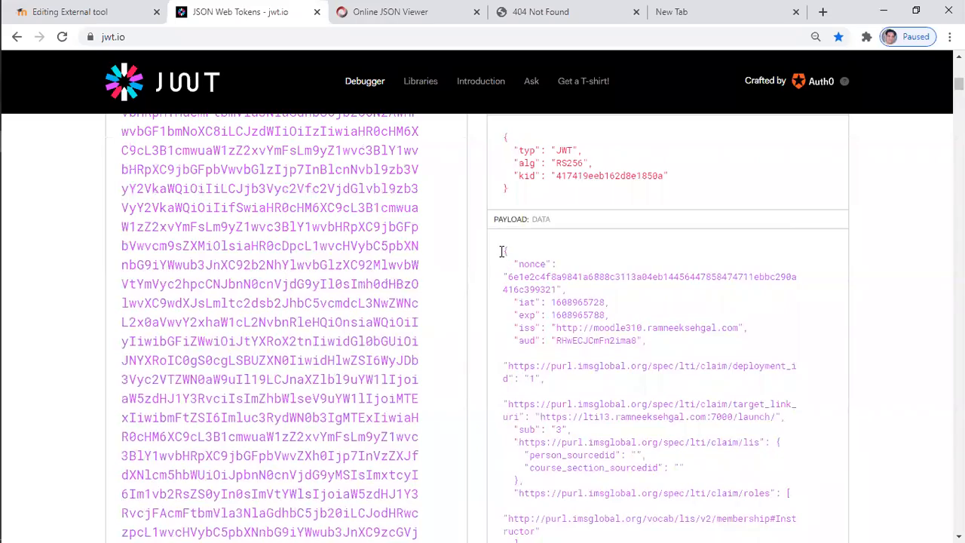
{"action": "left_click_drag", "start_coordinate": [504, 249], "coordinate": [647, 369]}
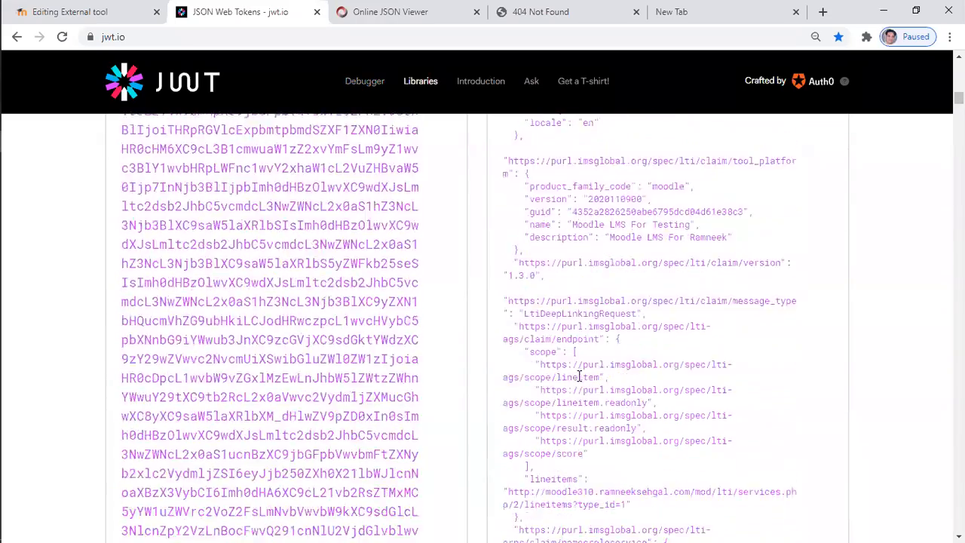
{"action": "scroll", "scroll_direction": "down", "scroll_amount": 3}
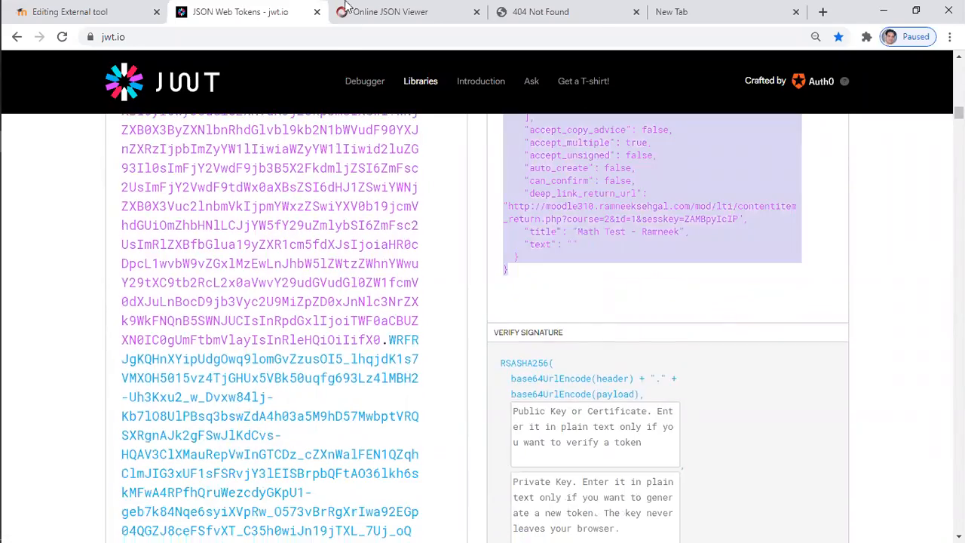
{"action": "left_click", "coordinate": [389, 11]}
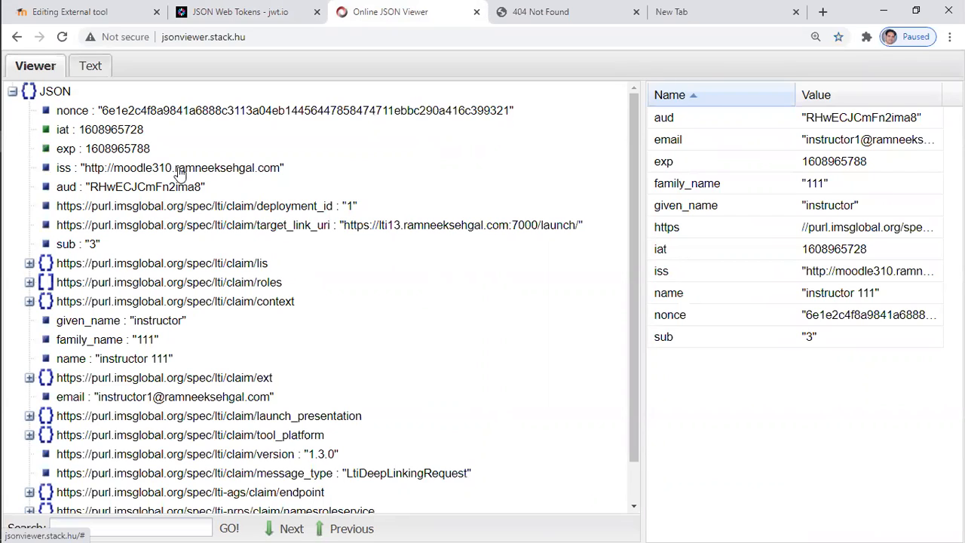
{"action": "mouse_move", "coordinate": [181, 181]}
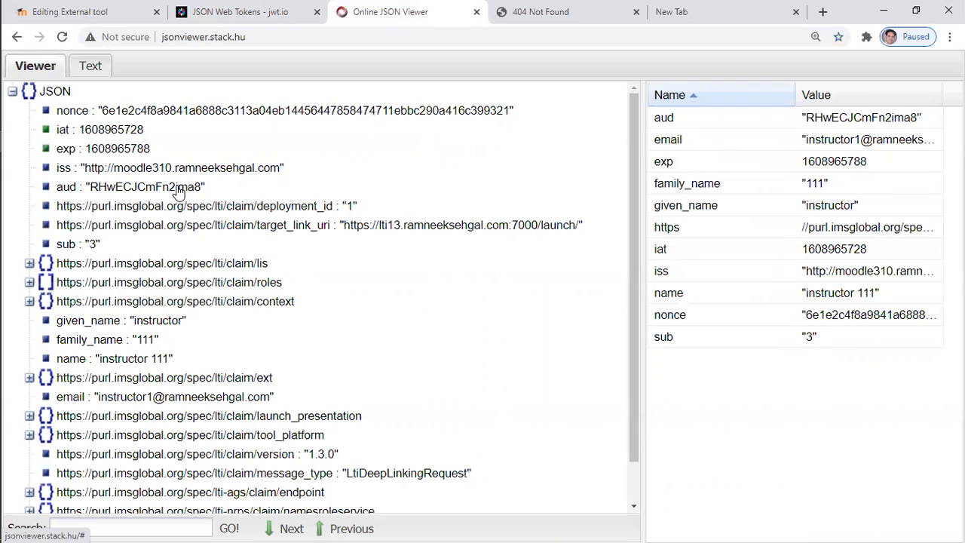
{"action": "mouse_move", "coordinate": [85, 157]}
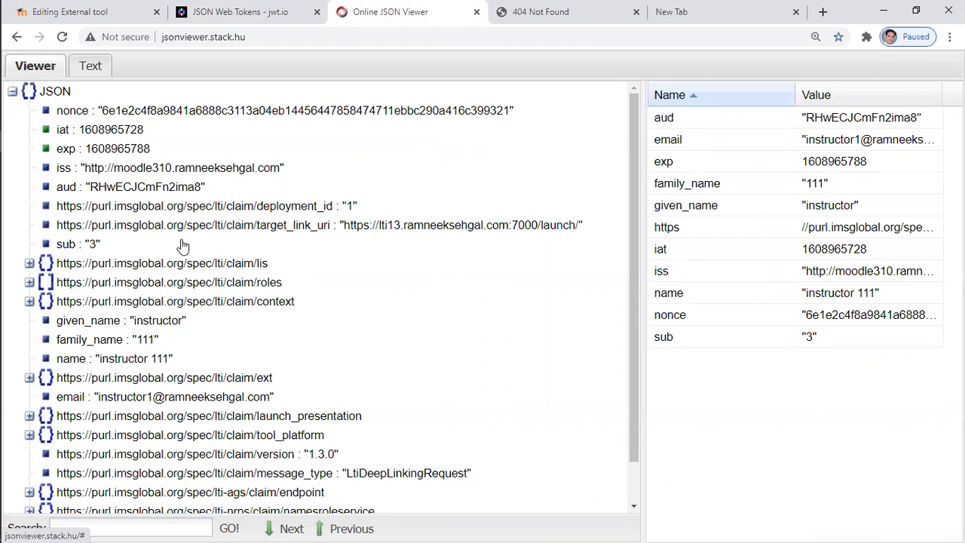
- Expand the roles claim to see Instructor, and inspect the launch_presentation and tool_platform claims
{"action": "scroll", "scroll_direction": "down", "scroll_amount": 3}
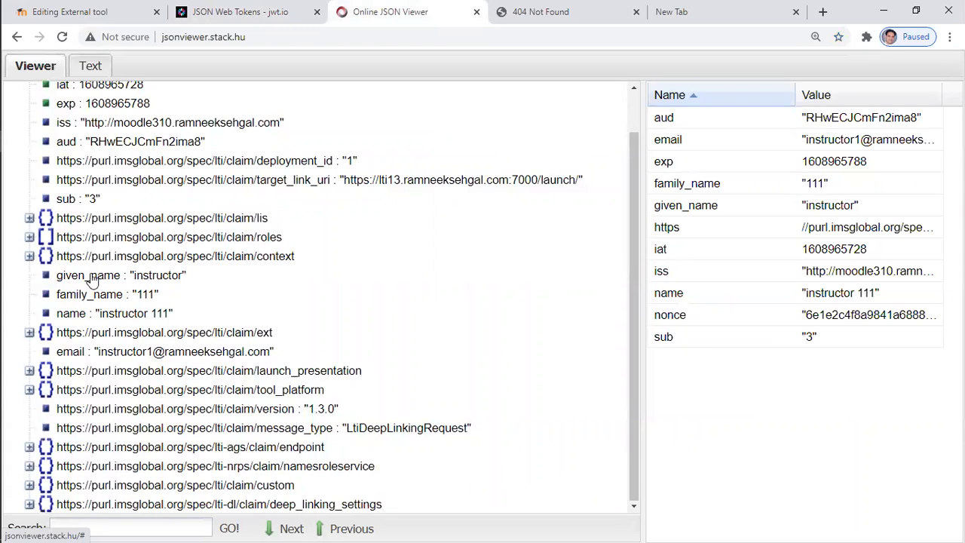
{"action": "left_click", "coordinate": [29, 237]}
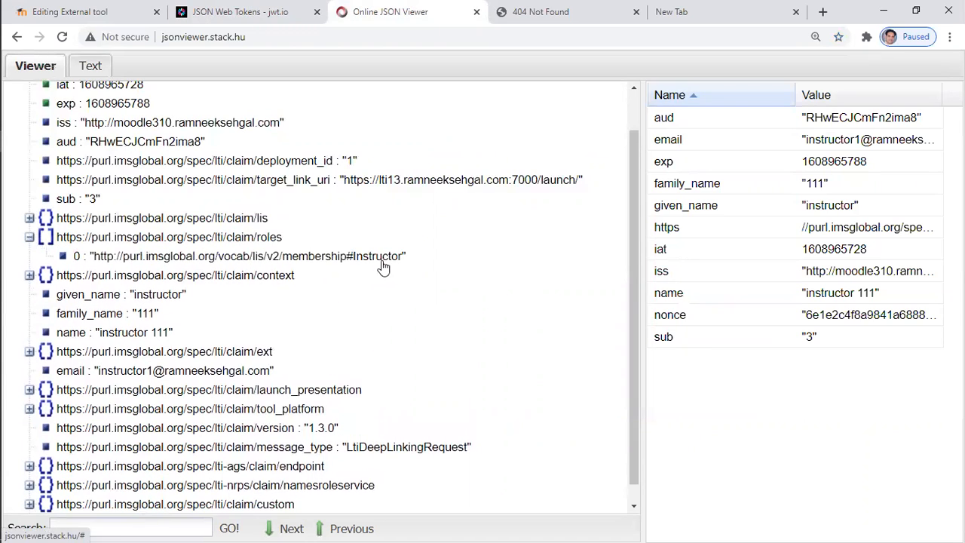
{"action": "mouse_move", "coordinate": [59, 409]}
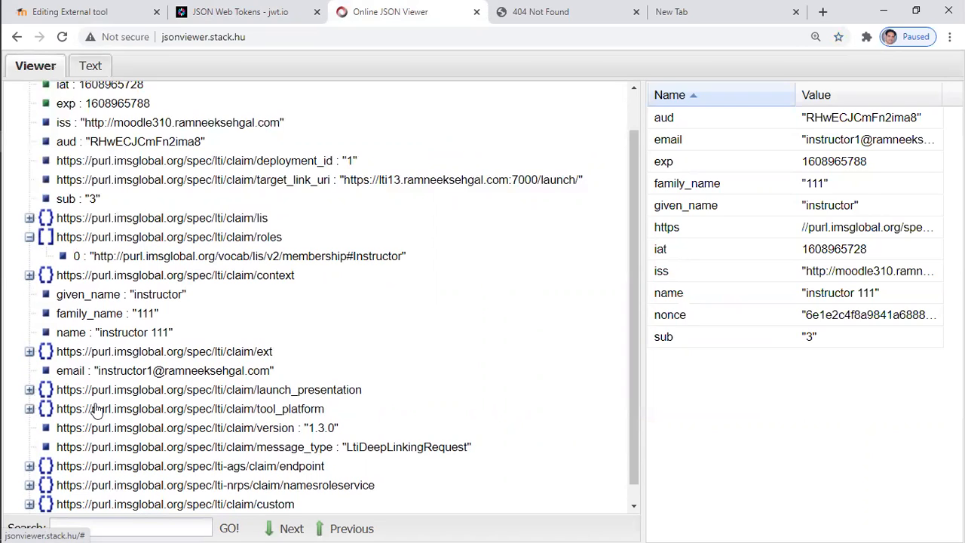
{"action": "mouse_move", "coordinate": [59, 410]}
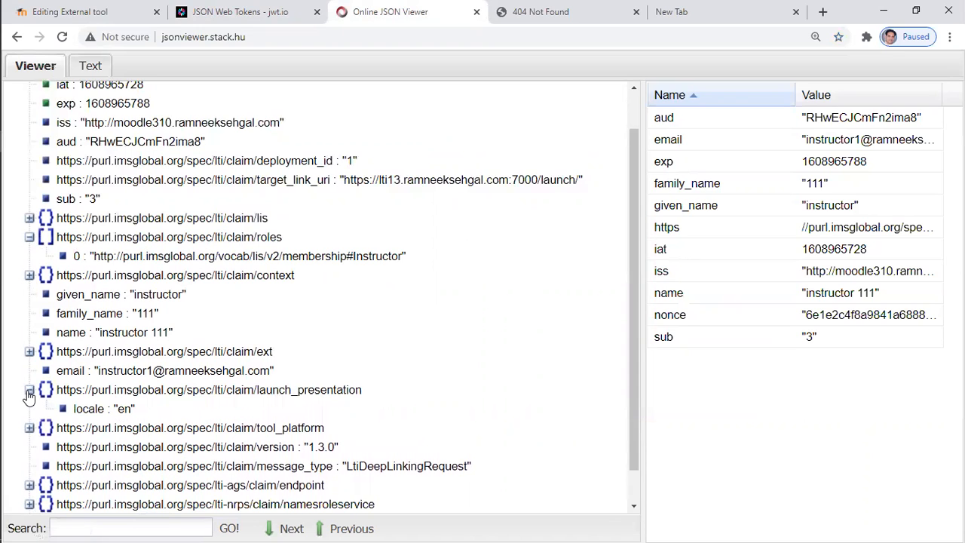
{"action": "left_click", "coordinate": [28, 390]}
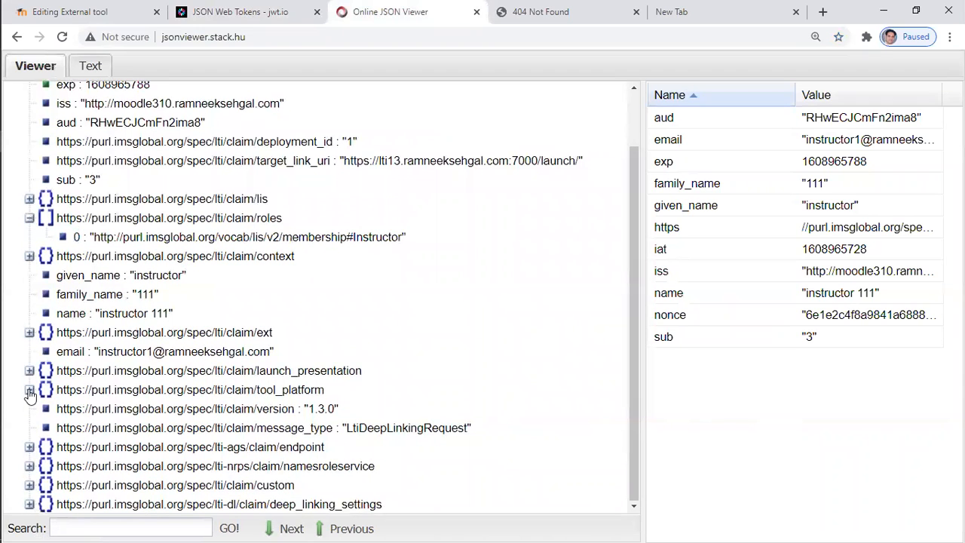
{"action": "left_click", "coordinate": [29, 389]}
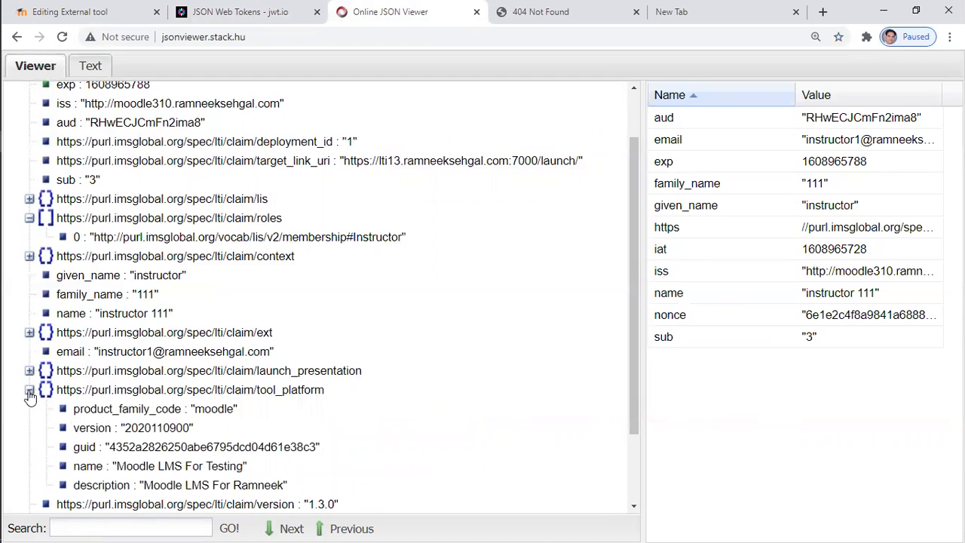
{"action": "left_click", "coordinate": [30, 389]}
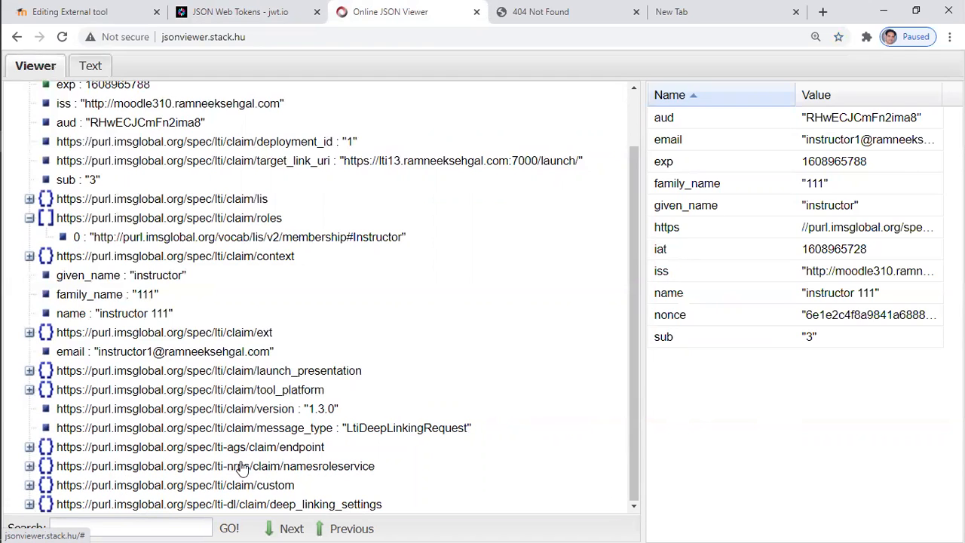
{"action": "mouse_move", "coordinate": [82, 495]}
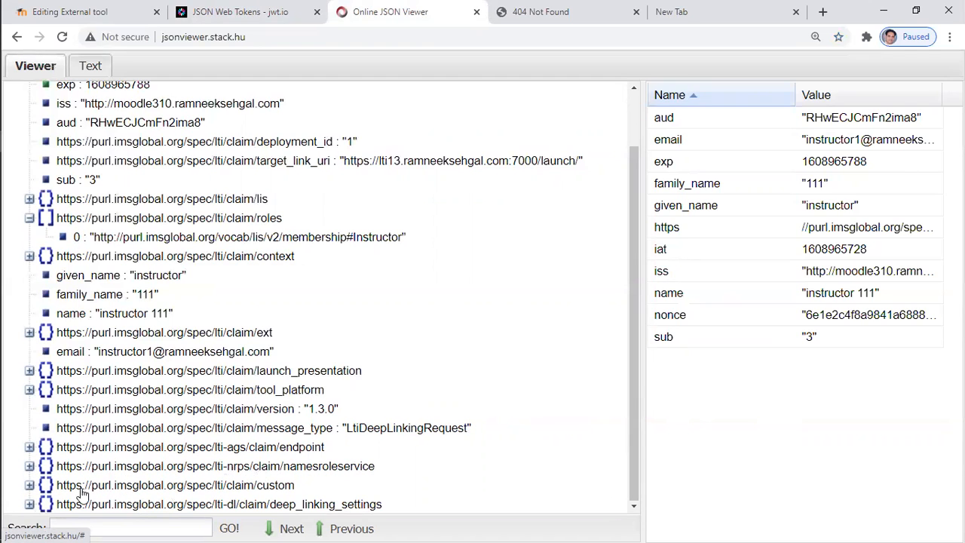
{"action": "mouse_move", "coordinate": [151, 448]}
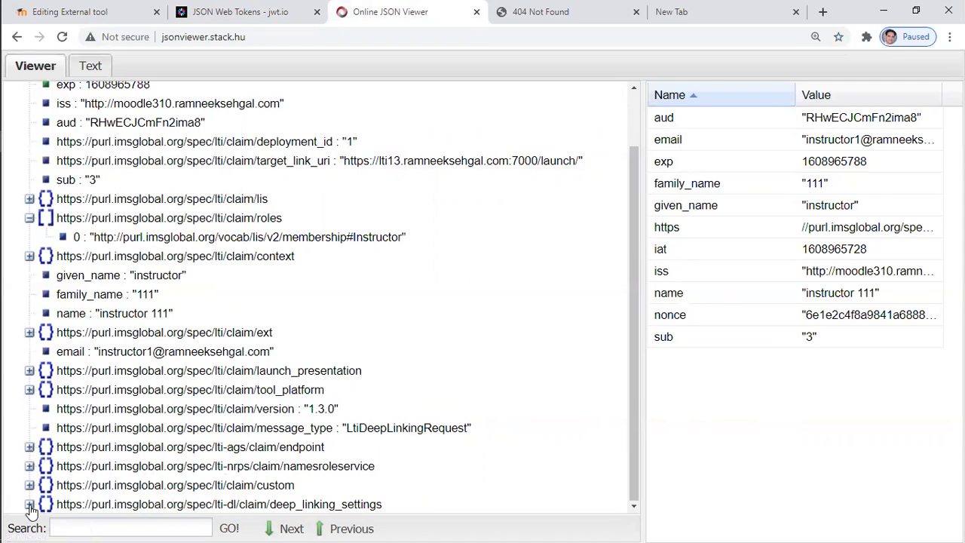
- Expand deep_linking_settings, custom and accept_types, and list the deep-linking settings as properties
{"action": "left_click", "coordinate": [29, 504]}
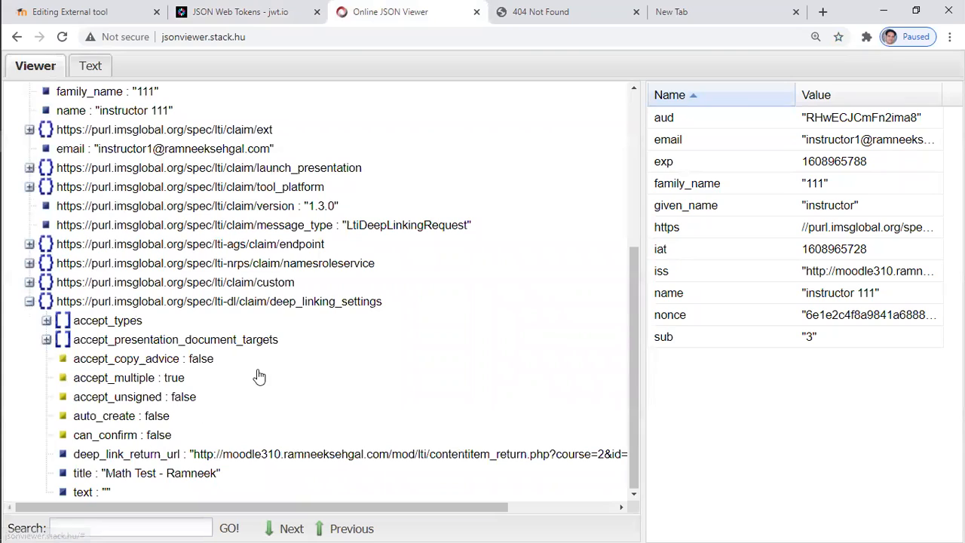
{"action": "mouse_move", "coordinate": [221, 379]}
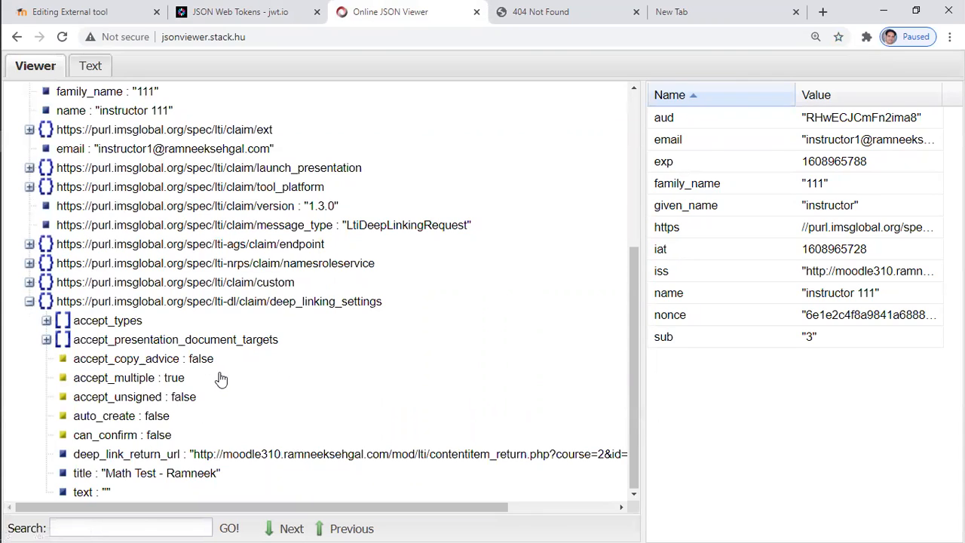
{"action": "mouse_move", "coordinate": [51, 356]}
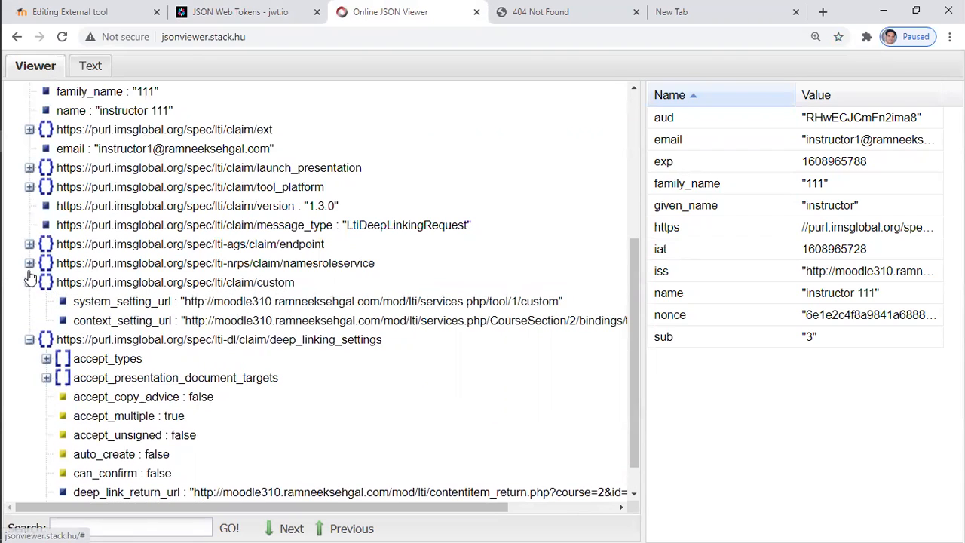
{"action": "left_click", "coordinate": [29, 263]}
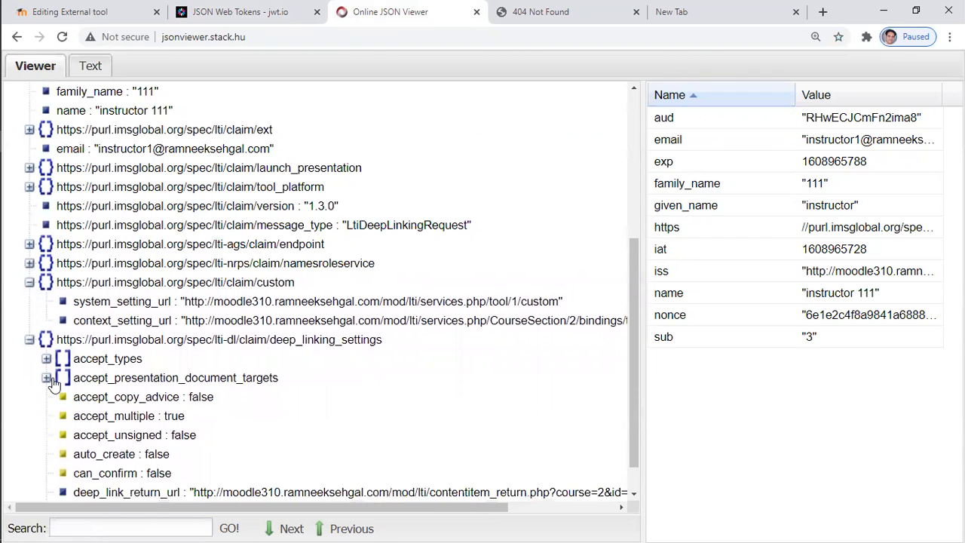
{"action": "left_click", "coordinate": [46, 359]}
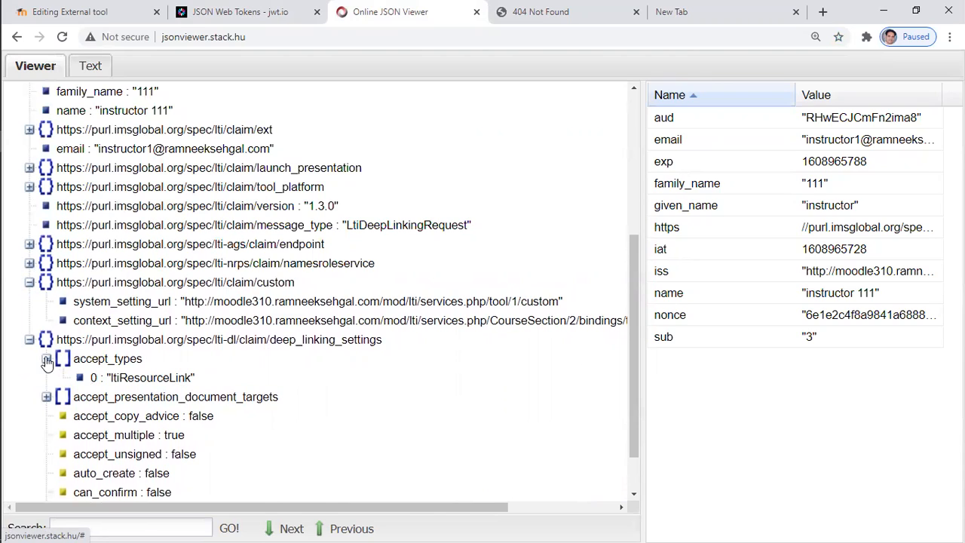
{"action": "left_click", "coordinate": [45, 359]}
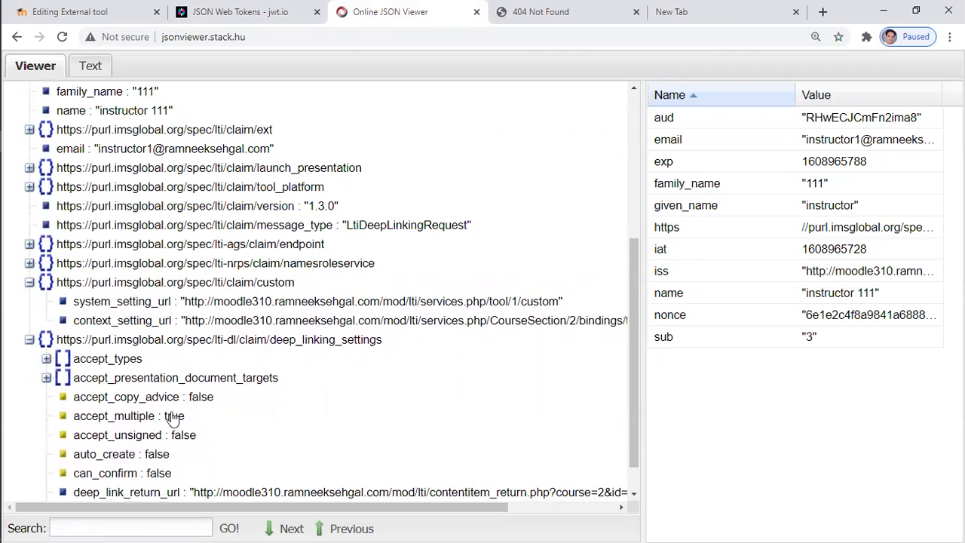
{"action": "left_click", "coordinate": [173, 416]}
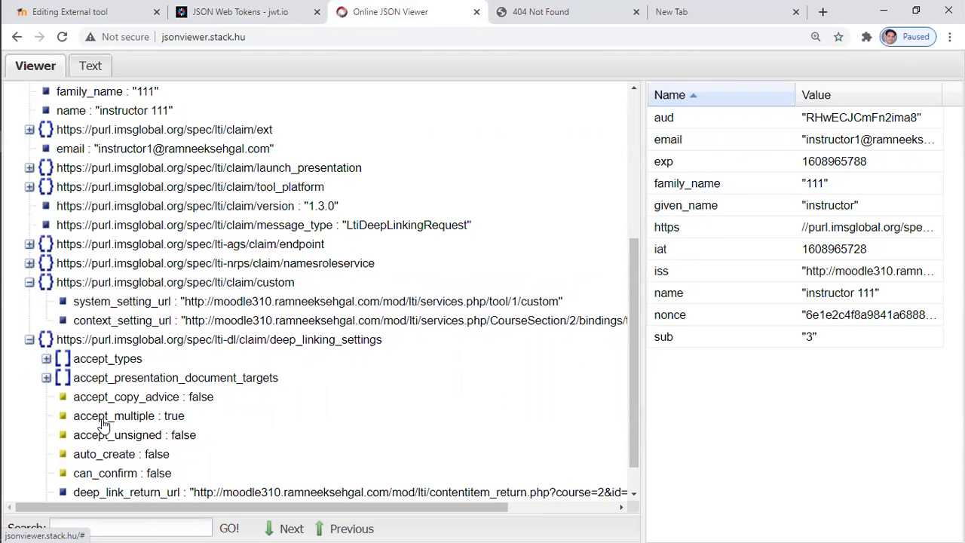
{"action": "left_click", "coordinate": [128, 415]}
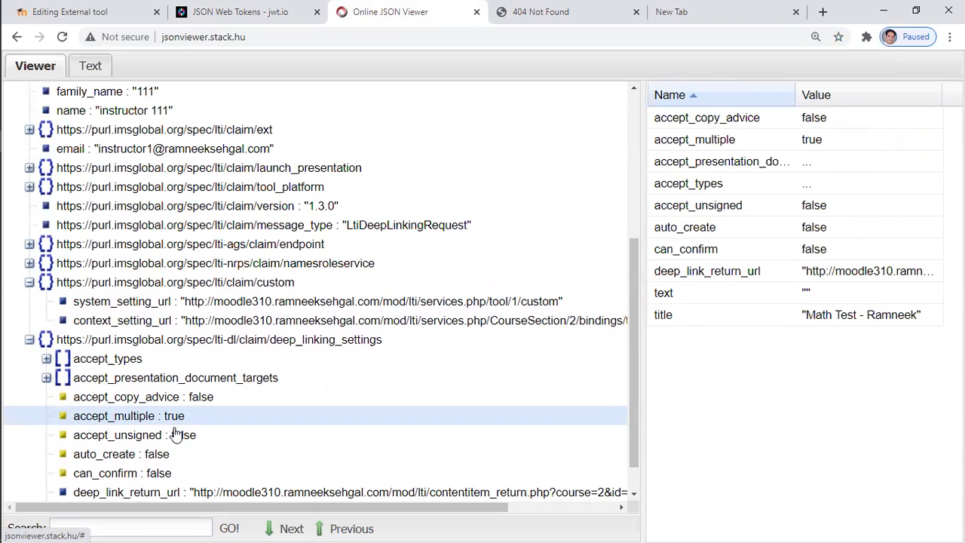
{"action": "mouse_move", "coordinate": [169, 511]}
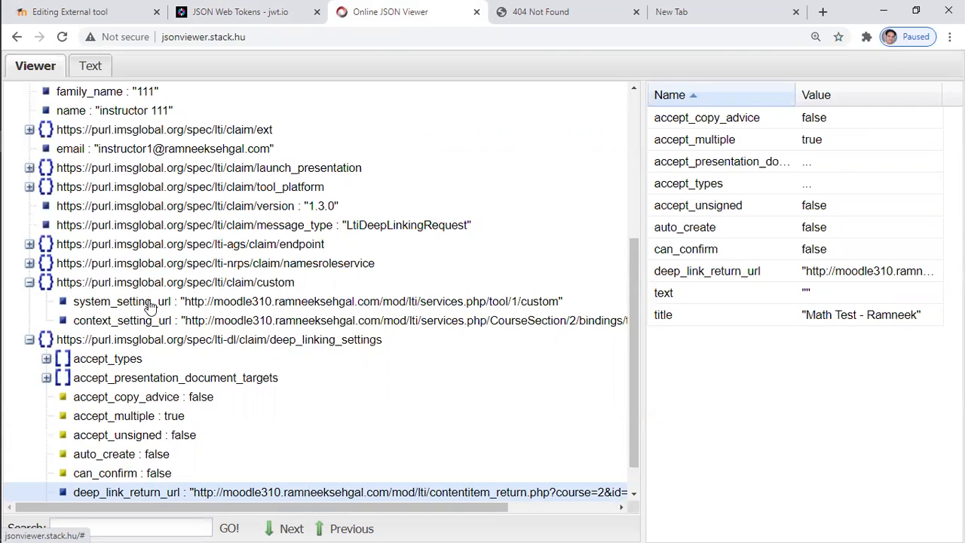
{"action": "mouse_move", "coordinate": [83, 12]}
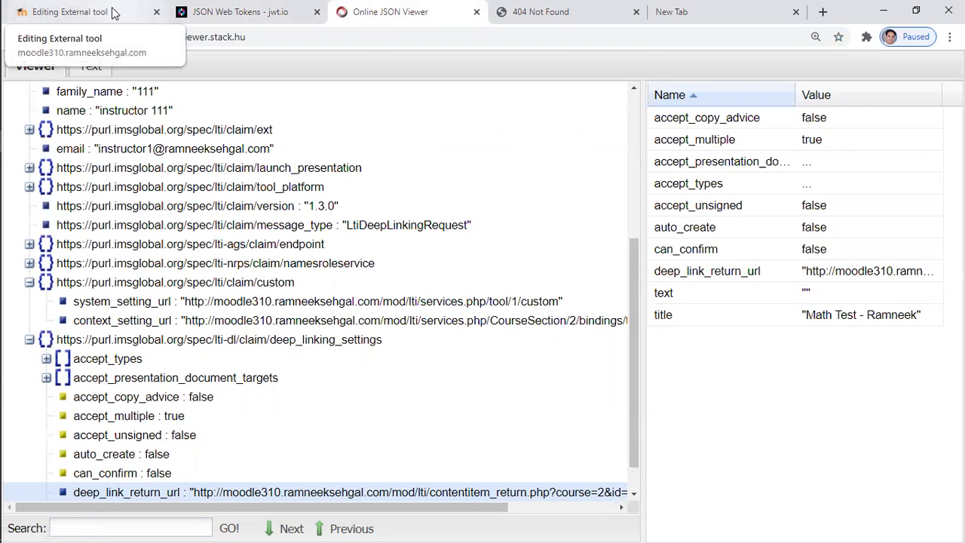
- Return the Counting & Cardinality - K.CC.C.7 content item to Moodle as a deep link
{"action": "left_click", "coordinate": [68, 11]}
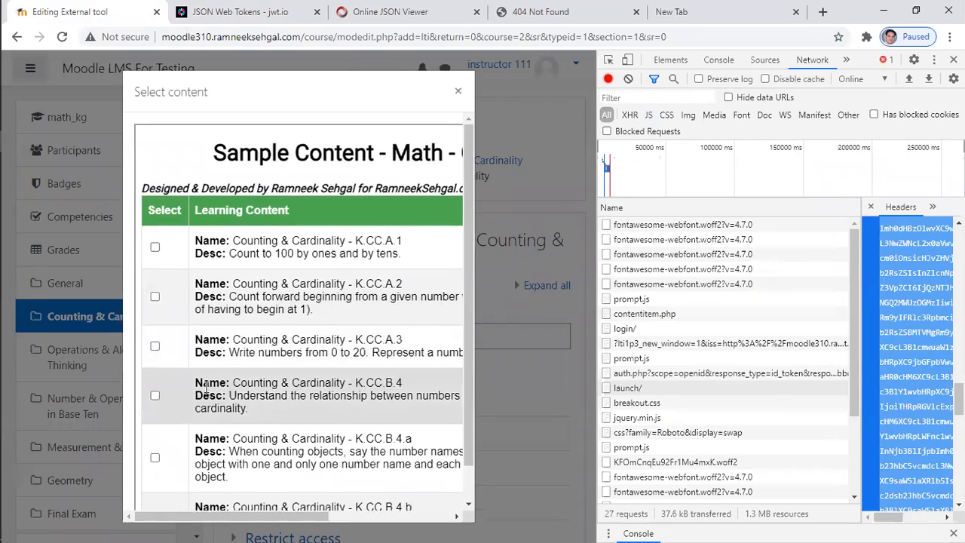
{"action": "scroll", "scroll_direction": "down", "scroll_amount": 3}
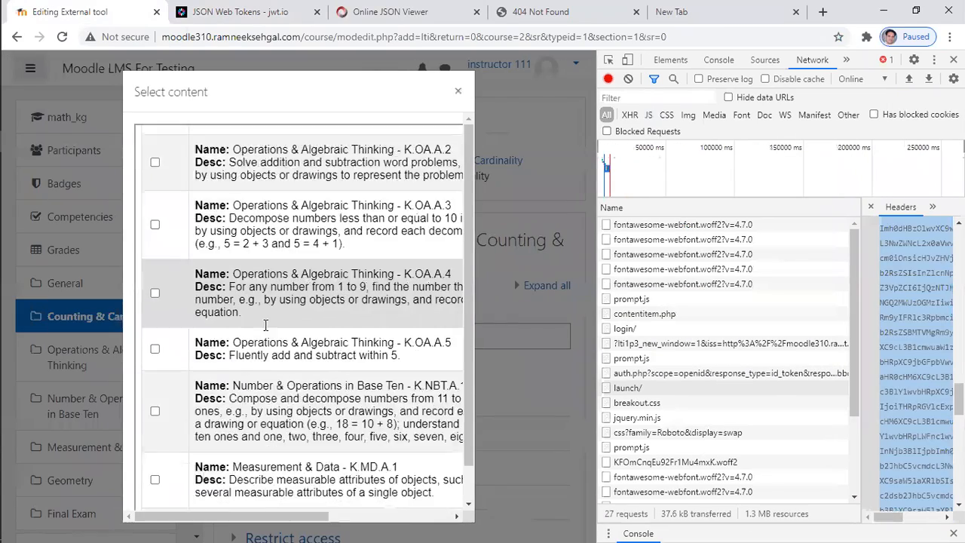
{"action": "scroll", "scroll_direction": "down", "scroll_amount": 3}
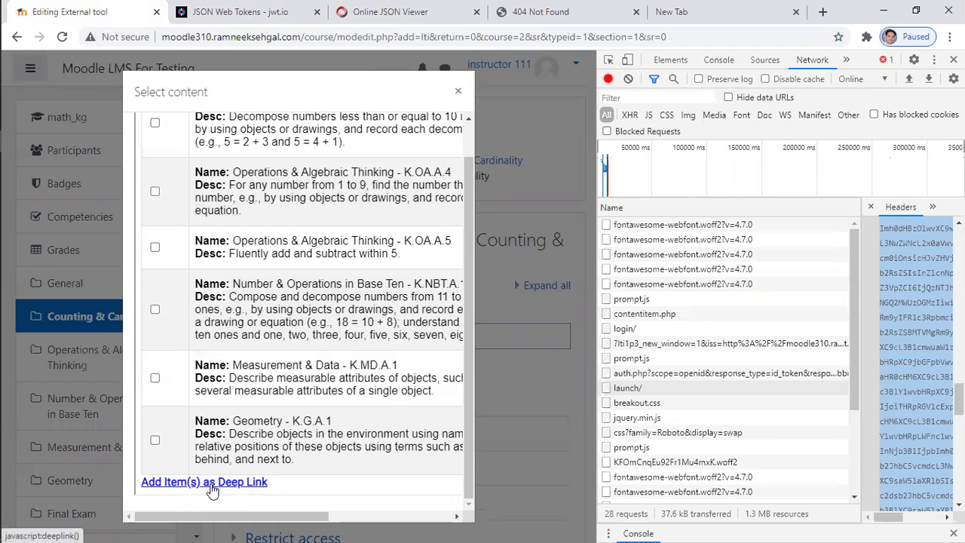
{"action": "left_click", "coordinate": [204, 482]}
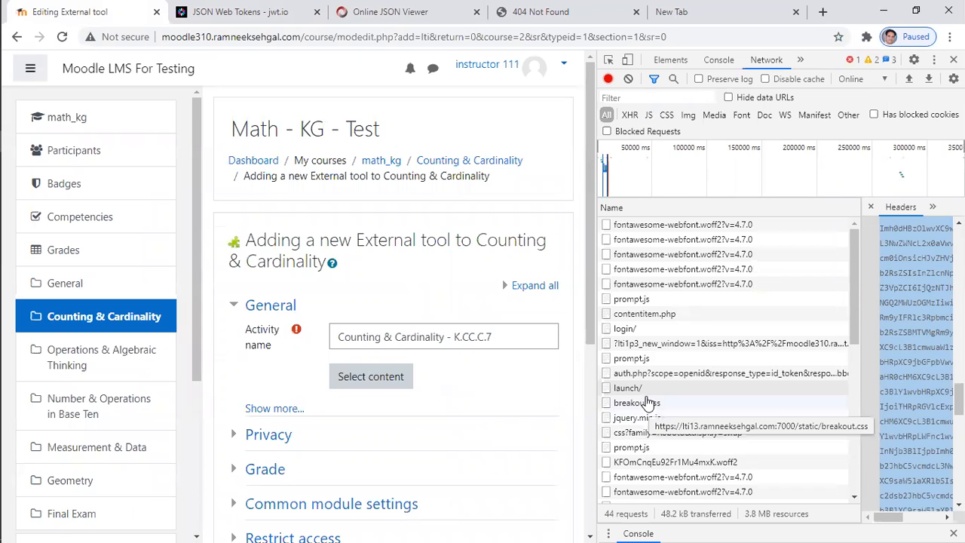
{"action": "scroll", "scroll_direction": "down", "scroll_amount": 3}
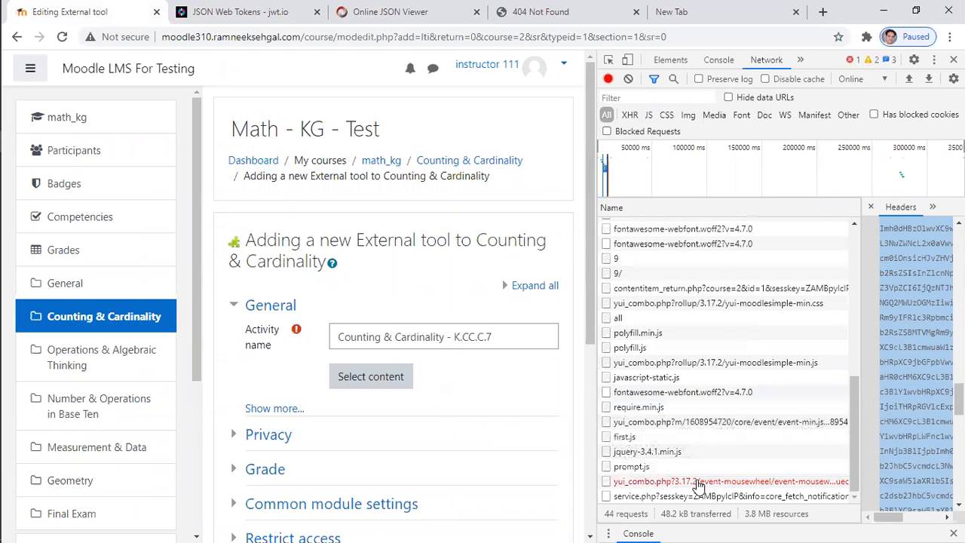
{"action": "mouse_move", "coordinate": [666, 317]}
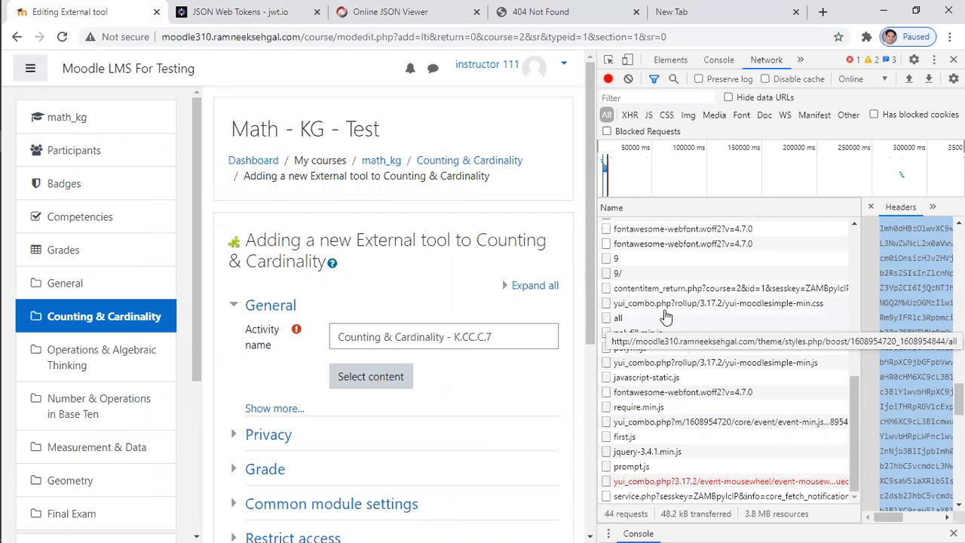
- Copy the response JWT and decode it on jwt.io, showing an LtiDeepLinkingResponse with K.CC.C.7
{"action": "left_click", "coordinate": [723, 288]}
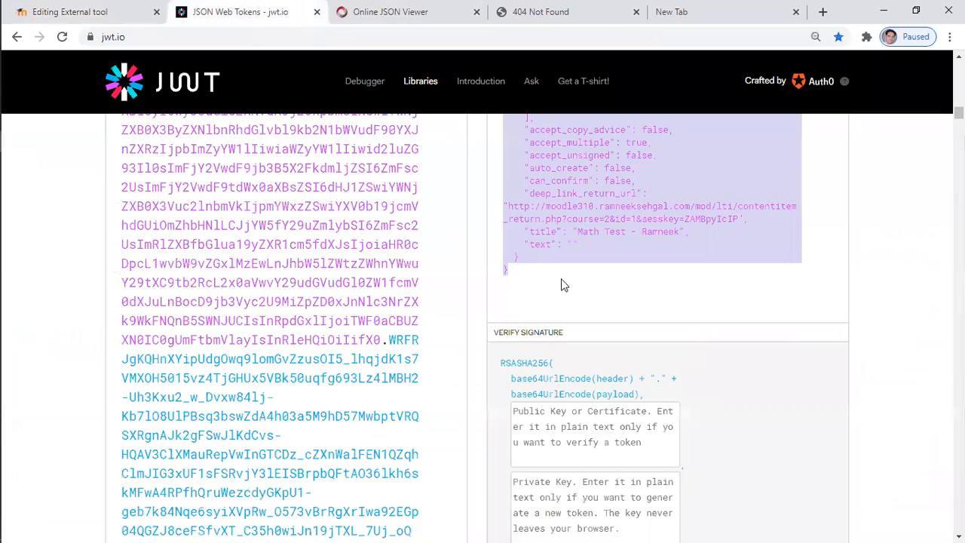
{"action": "scroll", "scroll_direction": "down", "scroll_amount": 3}
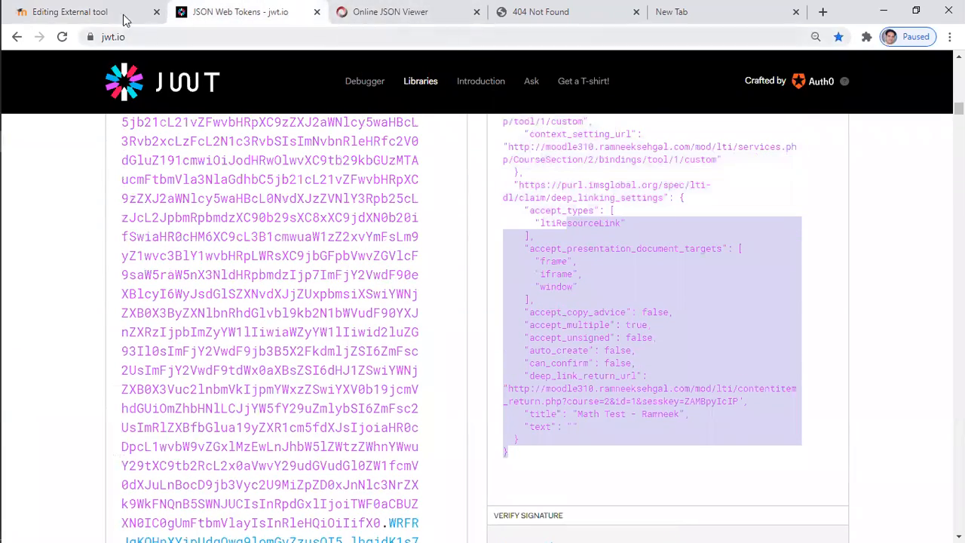
{"action": "left_click", "coordinate": [69, 11]}
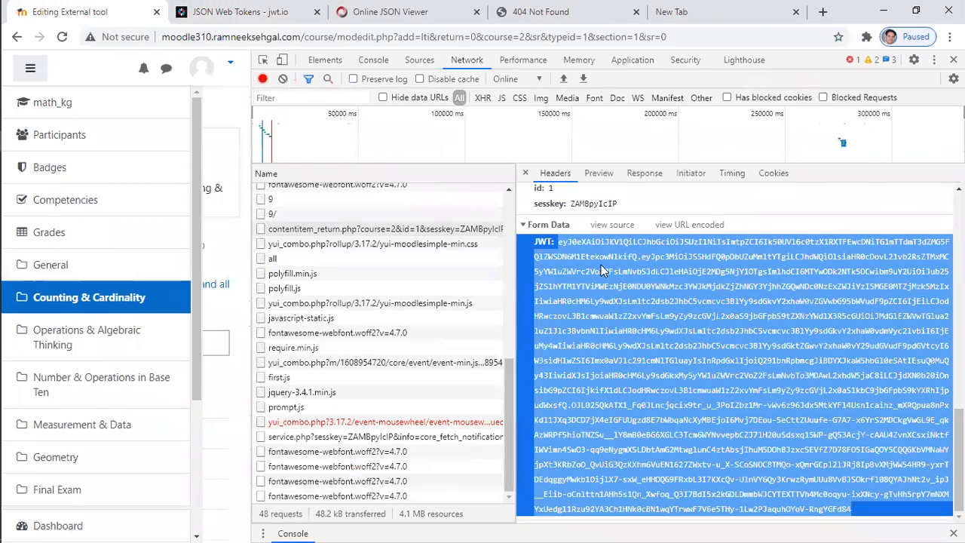
{"action": "left_click", "coordinate": [240, 11]}
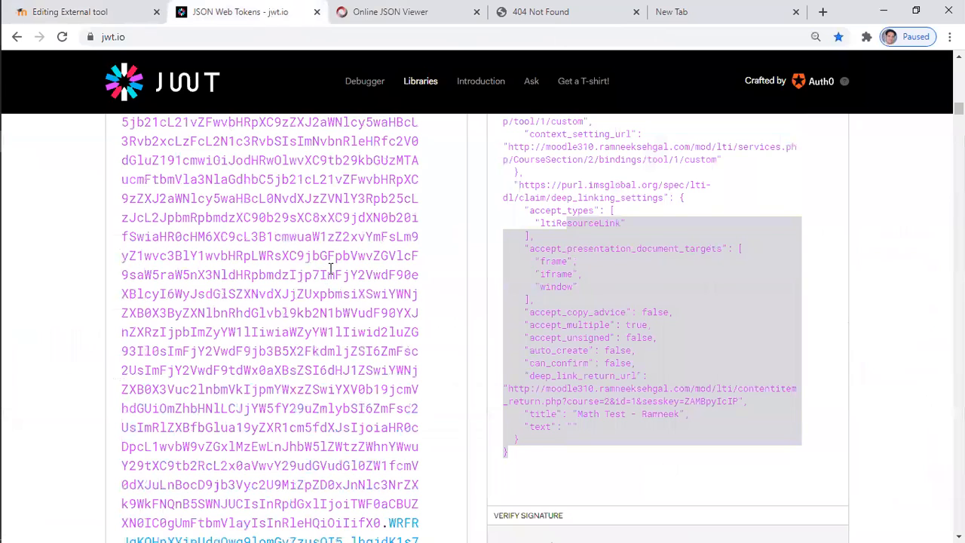
{"action": "scroll", "scroll_direction": "down", "scroll_amount": 3}
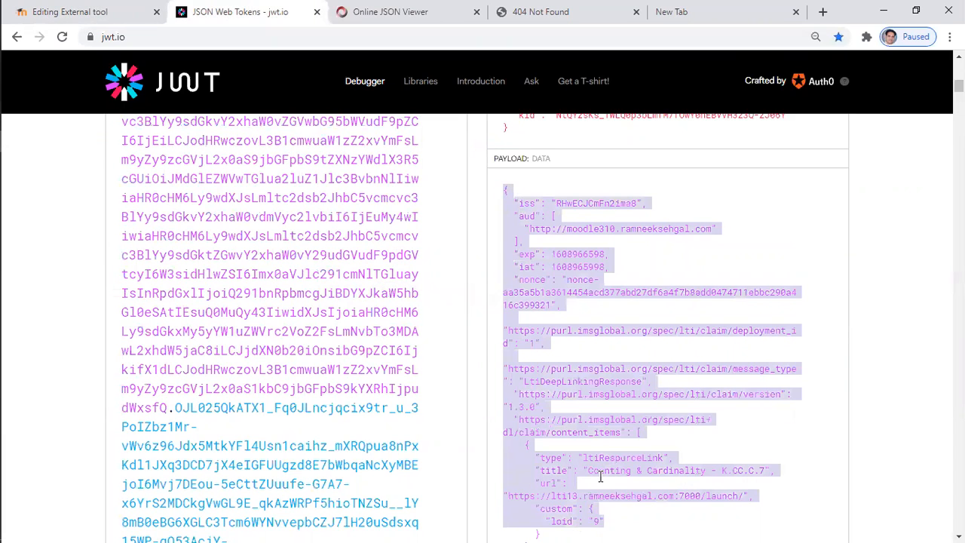
{"action": "scroll", "scroll_direction": "down", "scroll_amount": 3}
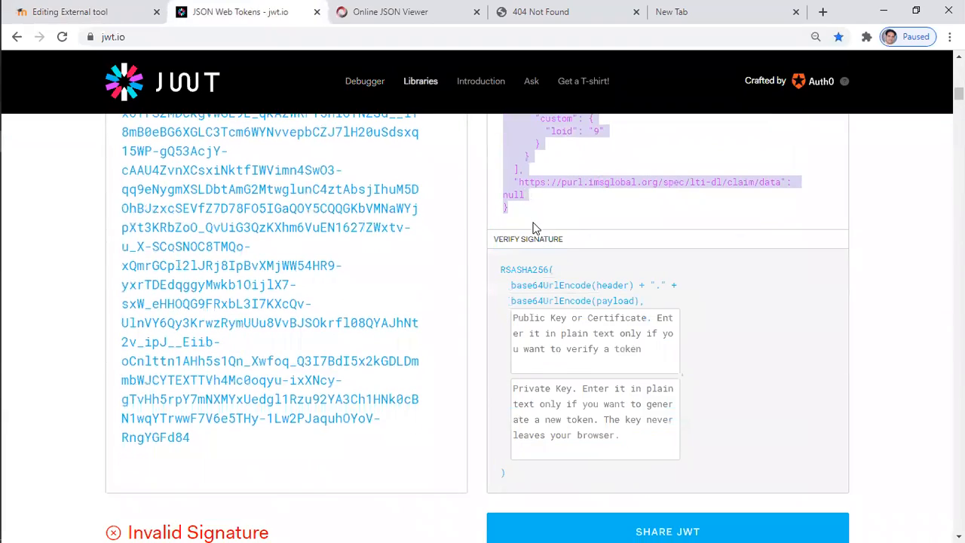
{"action": "left_click", "coordinate": [407, 11]}
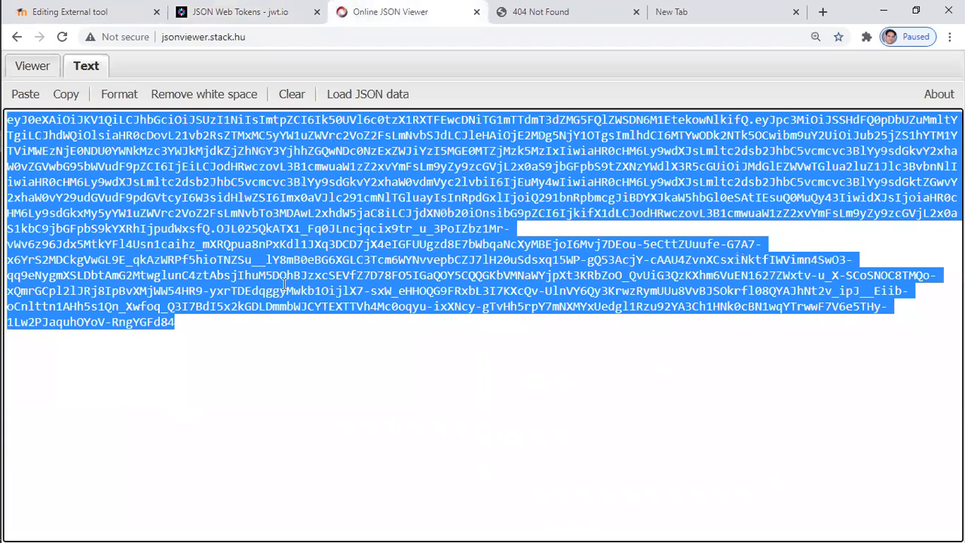
- Show the response as a tree with content_items, item 0 and its custom loid 9 expanded
{"action": "left_click", "coordinate": [31, 65]}
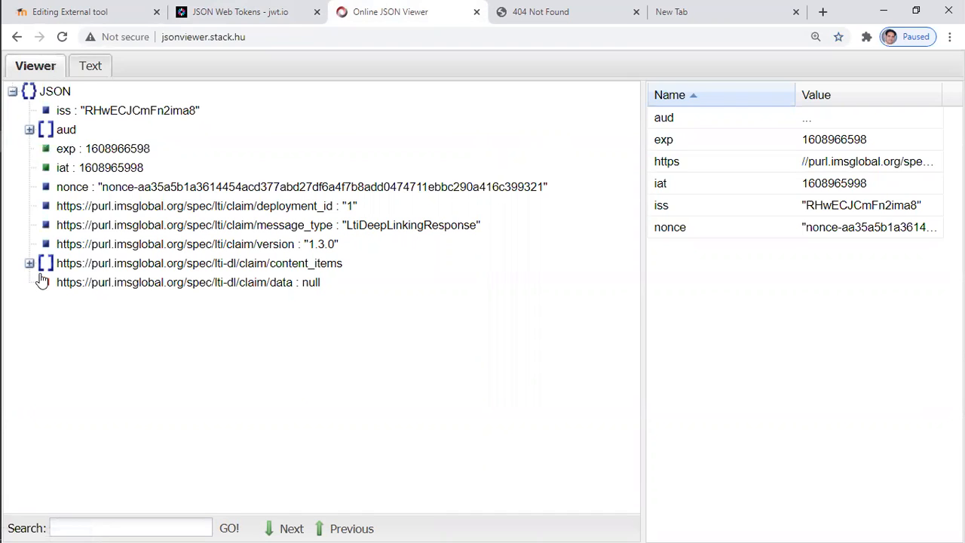
{"action": "left_click", "coordinate": [29, 263]}
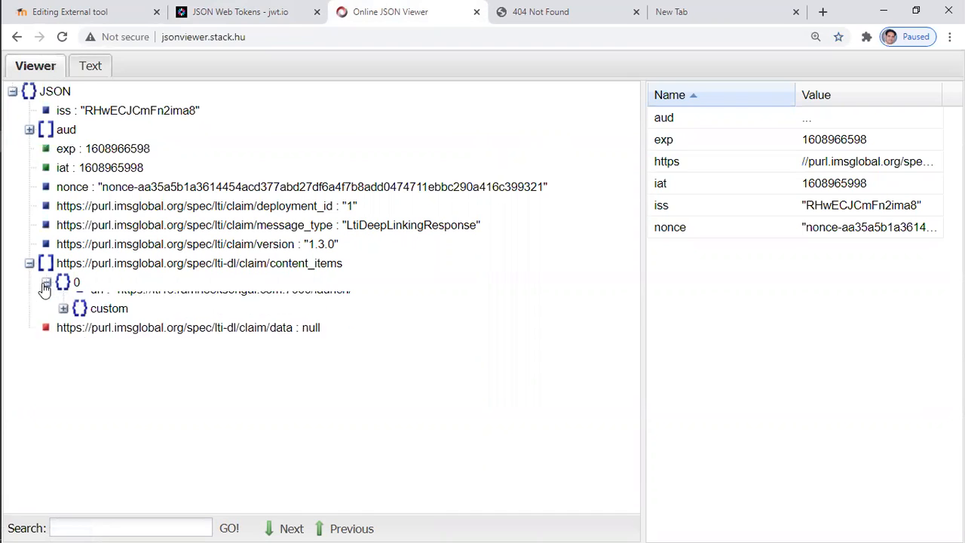
{"action": "left_click", "coordinate": [45, 282]}
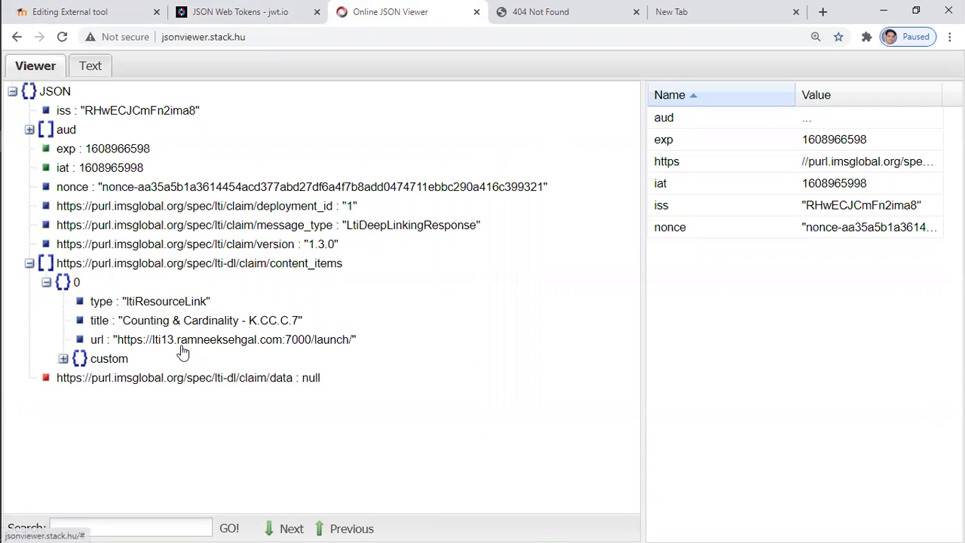
{"action": "mouse_move", "coordinate": [233, 330]}
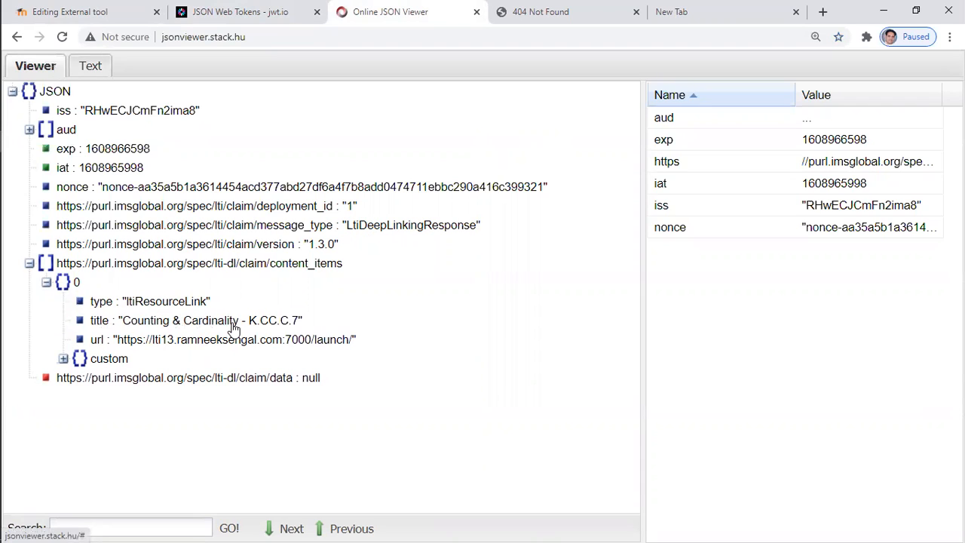
{"action": "mouse_move", "coordinate": [243, 345]}
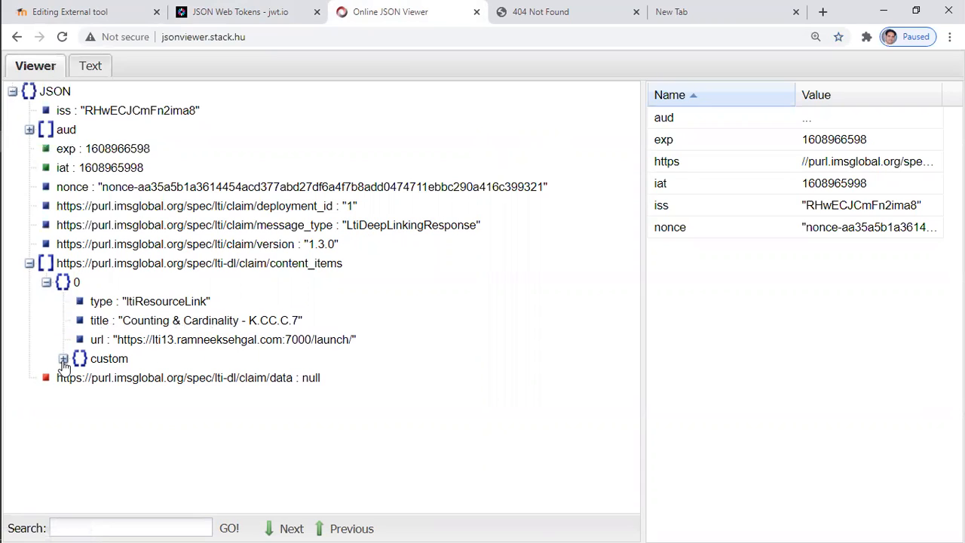
{"action": "left_click", "coordinate": [64, 358]}
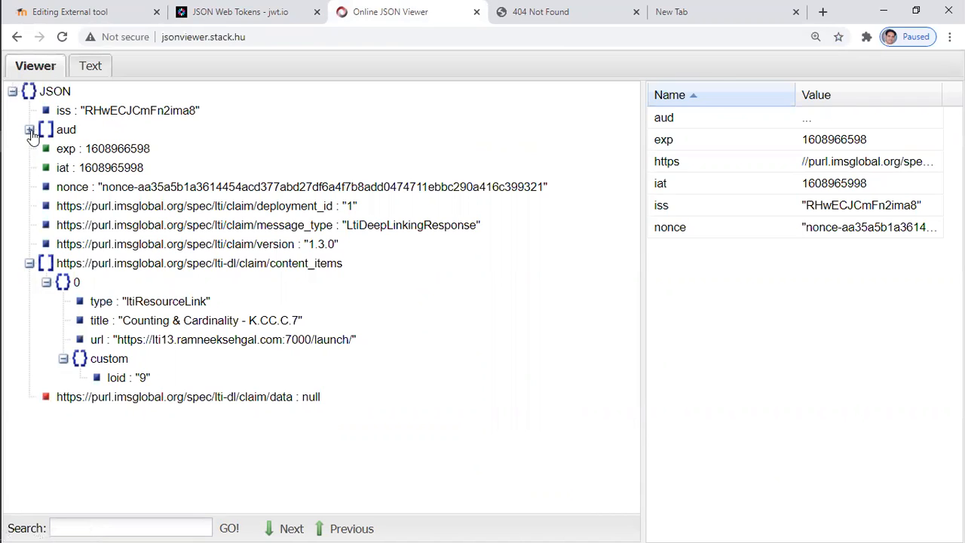
- Expand and collapse the aud audience list, then return to the Moodle tool editing page
{"action": "left_click", "coordinate": [29, 129]}
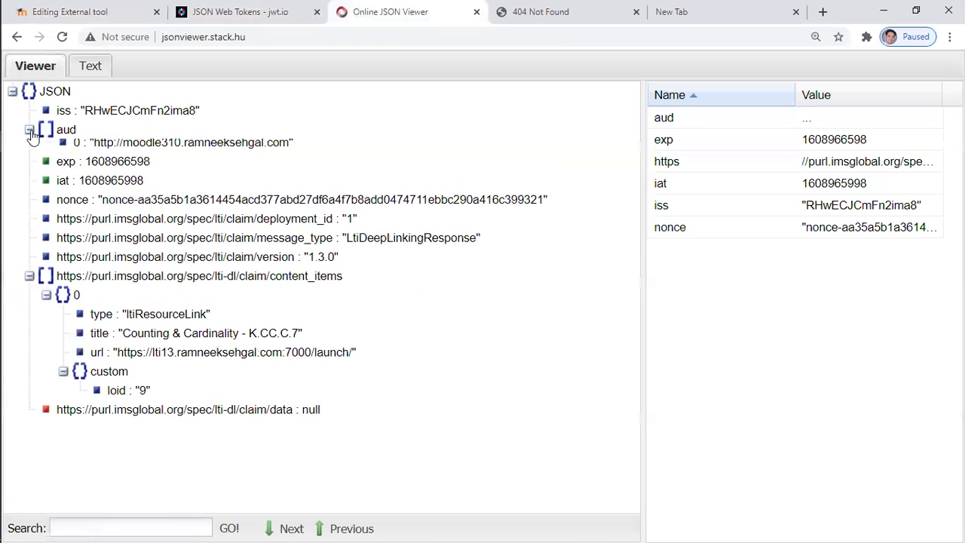
{"action": "left_click", "coordinate": [27, 129]}
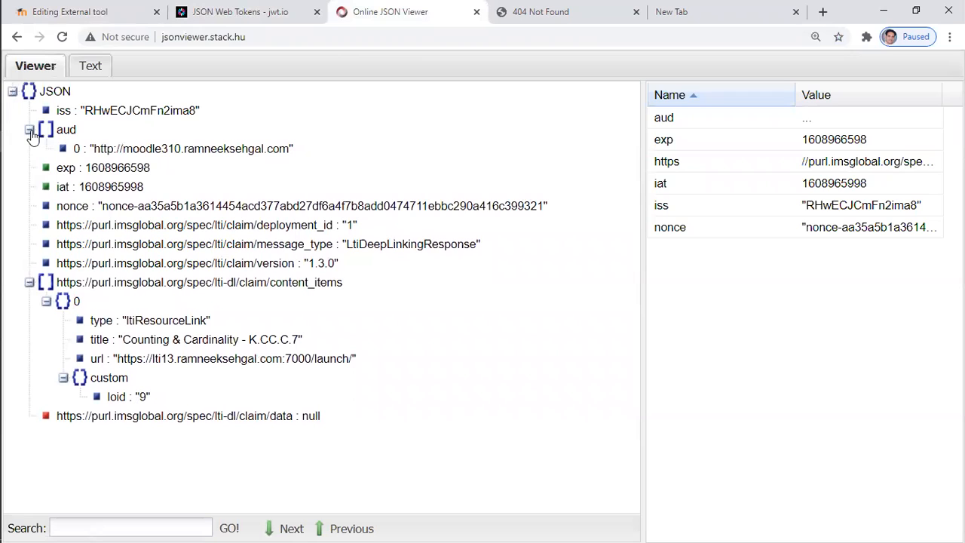
{"action": "left_click", "coordinate": [30, 128]}
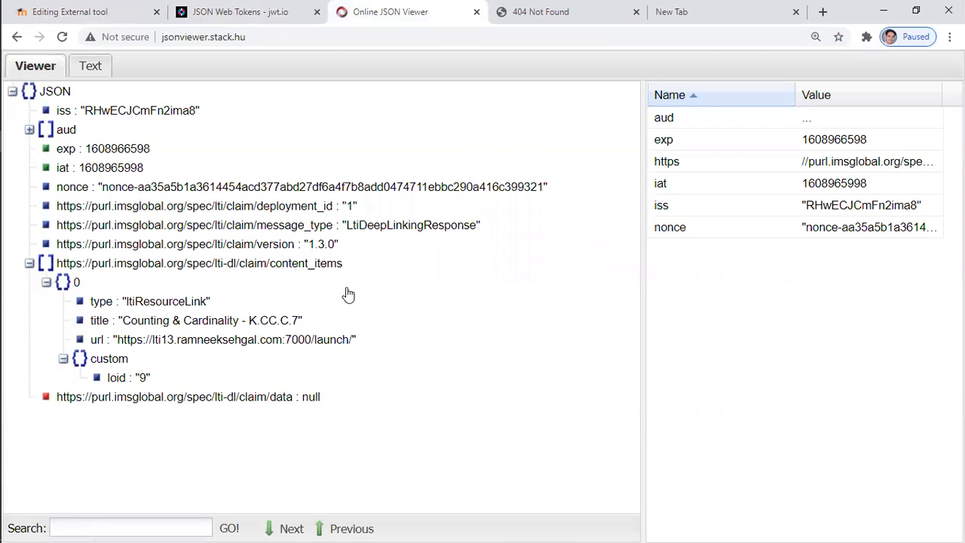
{"action": "left_click", "coordinate": [83, 11]}
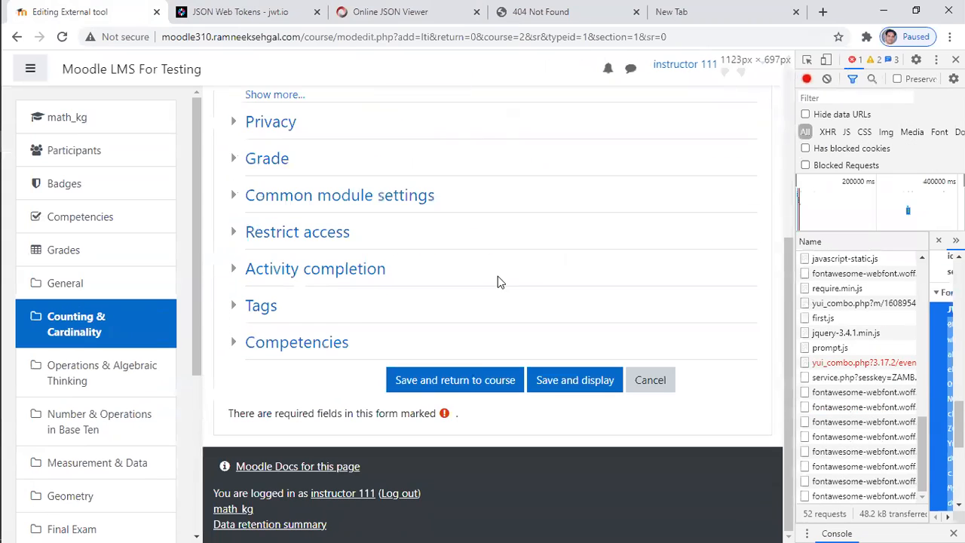
- Bring the lower settings sections of the Moodle External tool form into view
{"action": "left_click", "coordinate": [455, 379]}
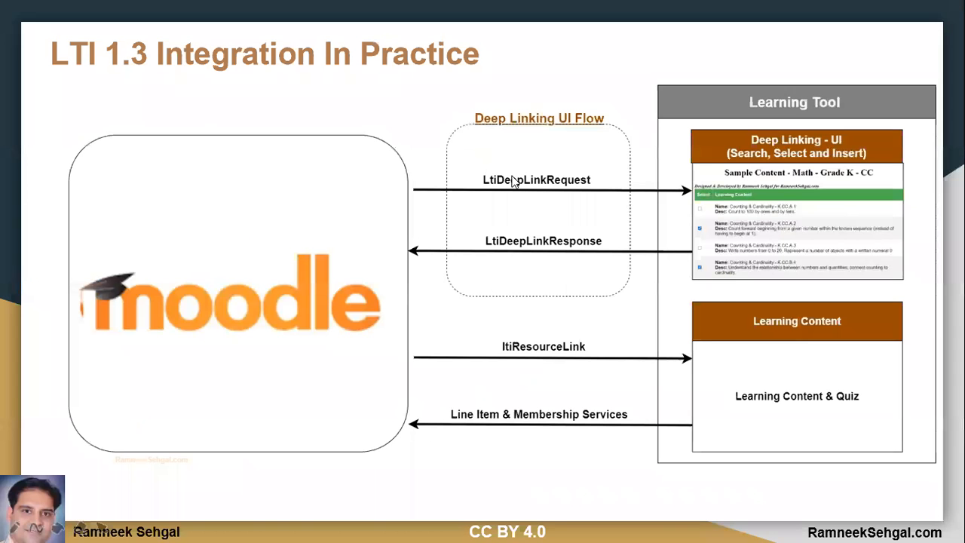
{"action": "mouse_move", "coordinate": [548, 189]}
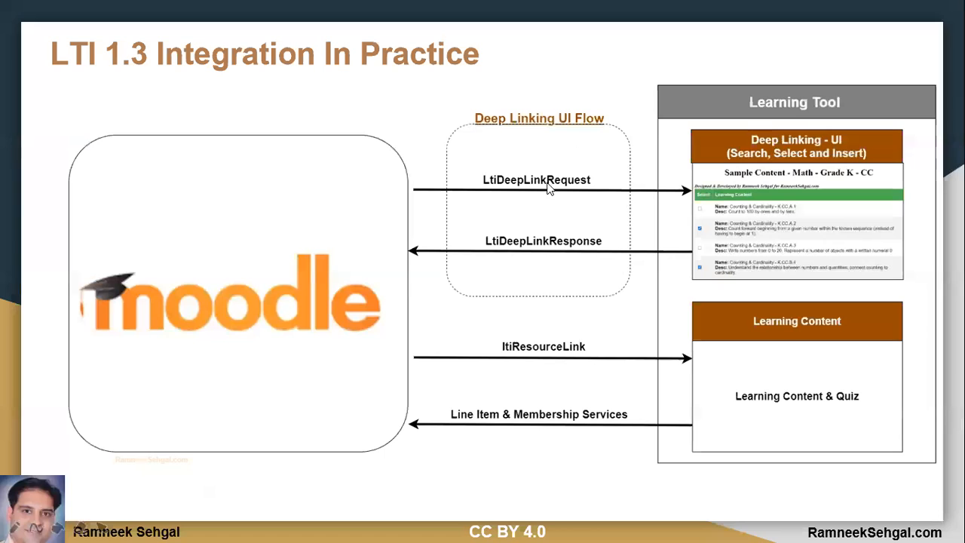
{"action": "mouse_move", "coordinate": [793, 216]}
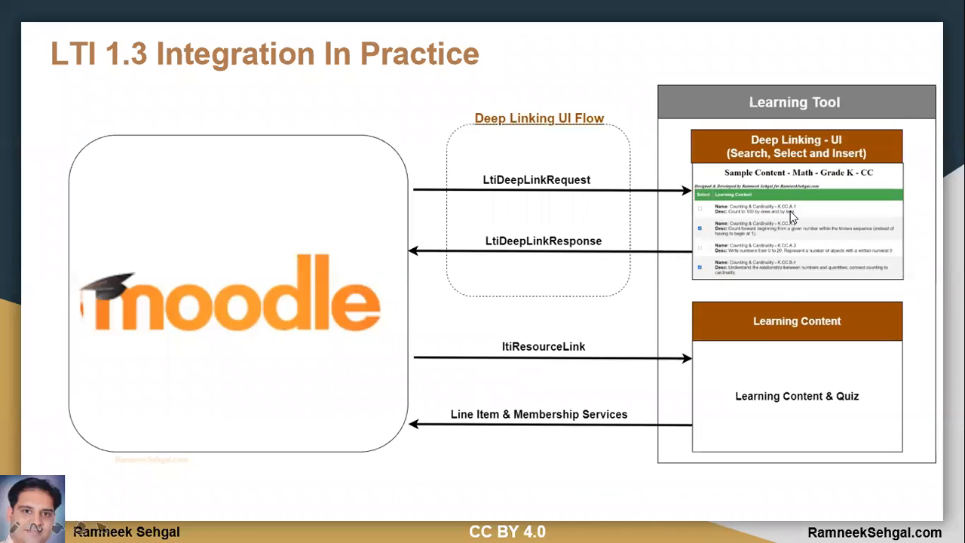
{"action": "mouse_move", "coordinate": [539, 272]}
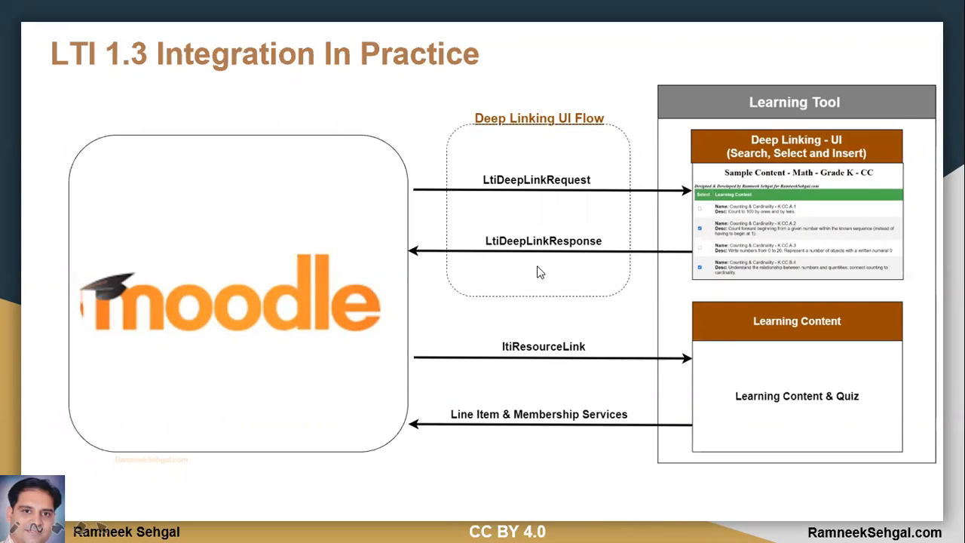
{"action": "mouse_move", "coordinate": [253, 376]}
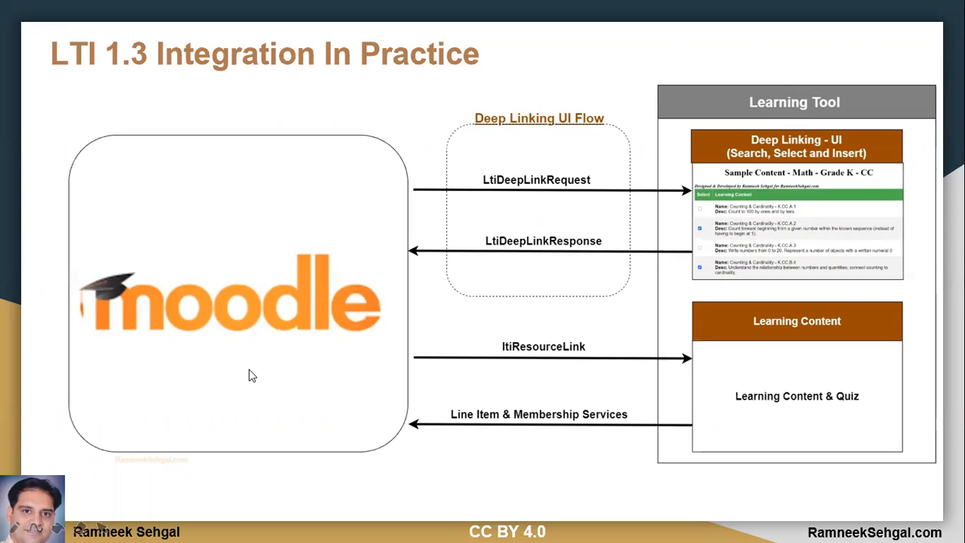
{"action": "mouse_move", "coordinate": [272, 362]}
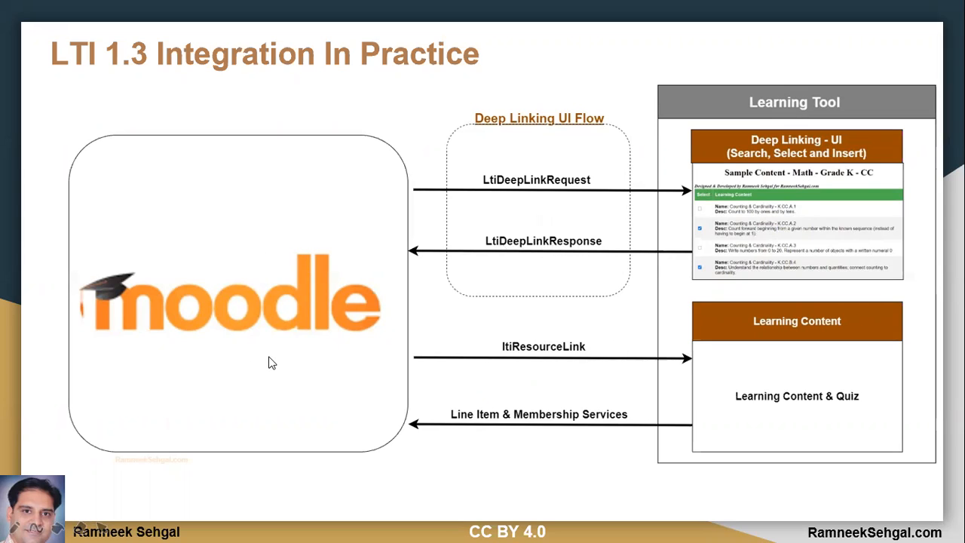
{"action": "mouse_move", "coordinate": [603, 355]}
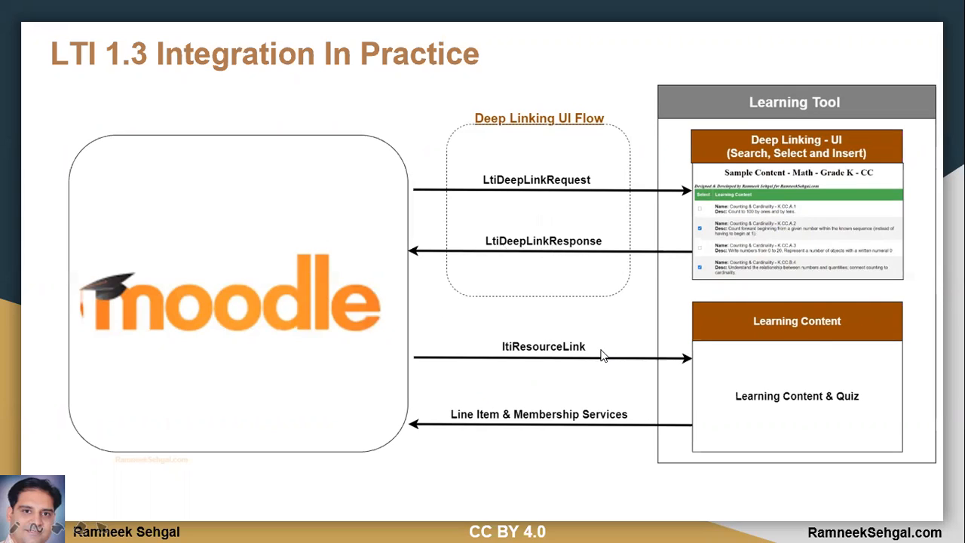
{"action": "mouse_move", "coordinate": [698, 422]}
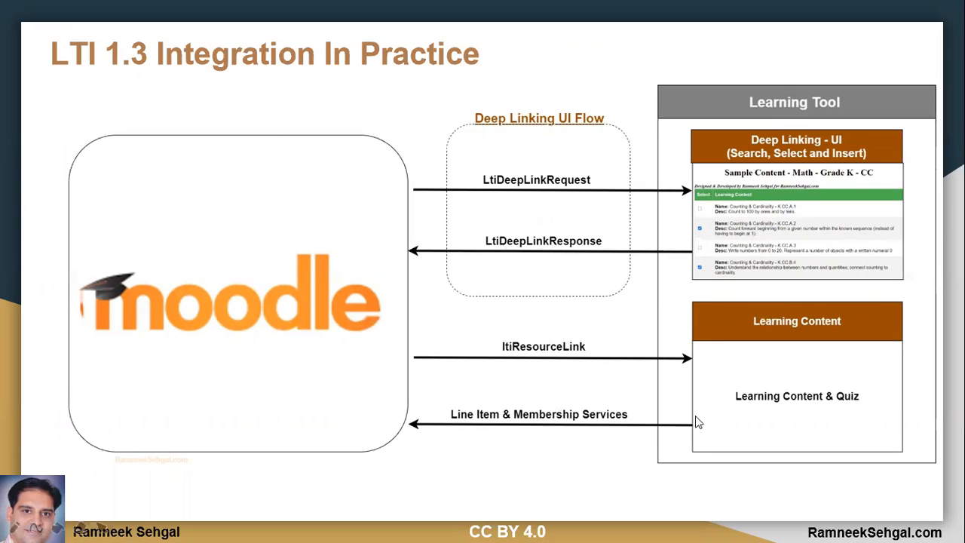
{"action": "mouse_move", "coordinate": [588, 351]}
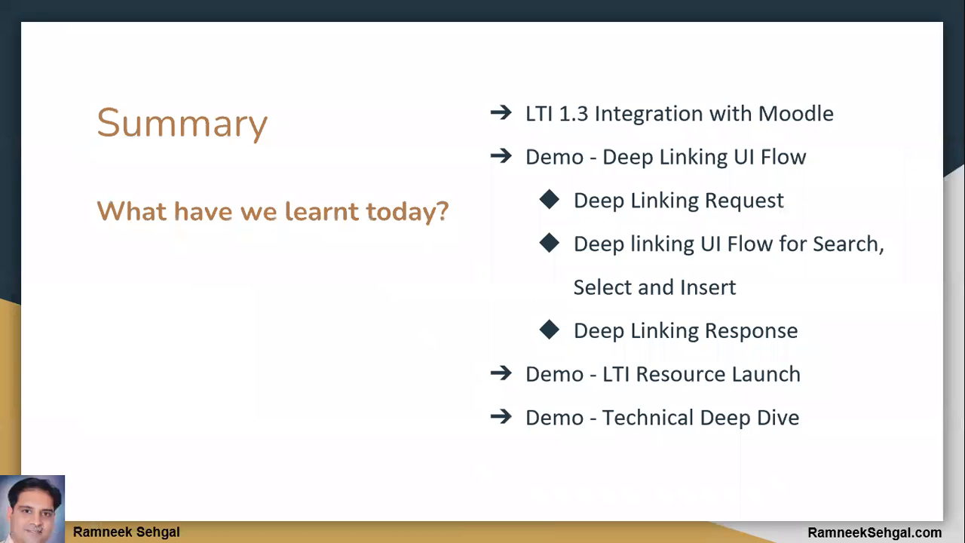
{"action": "mouse_move", "coordinate": [422, 147]}
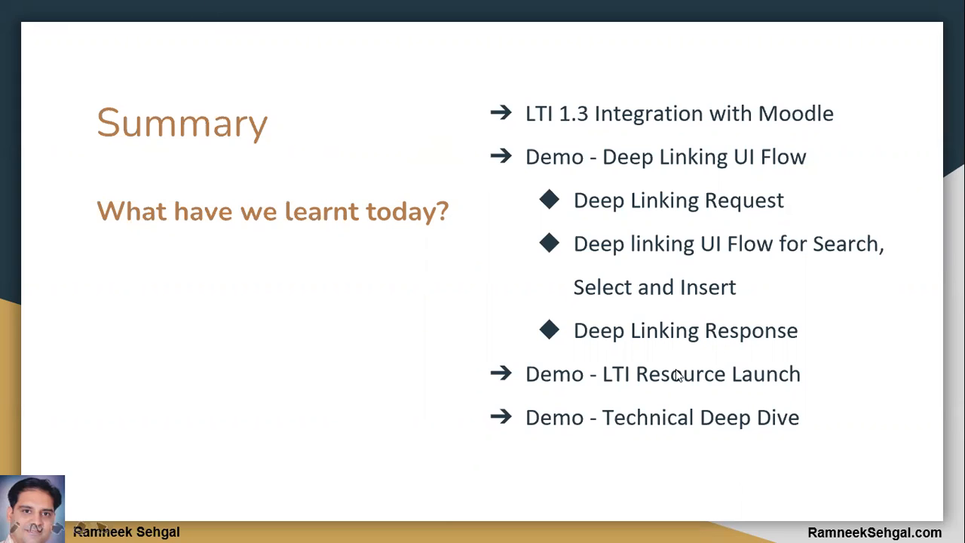
{"action": "mouse_move", "coordinate": [653, 339]}
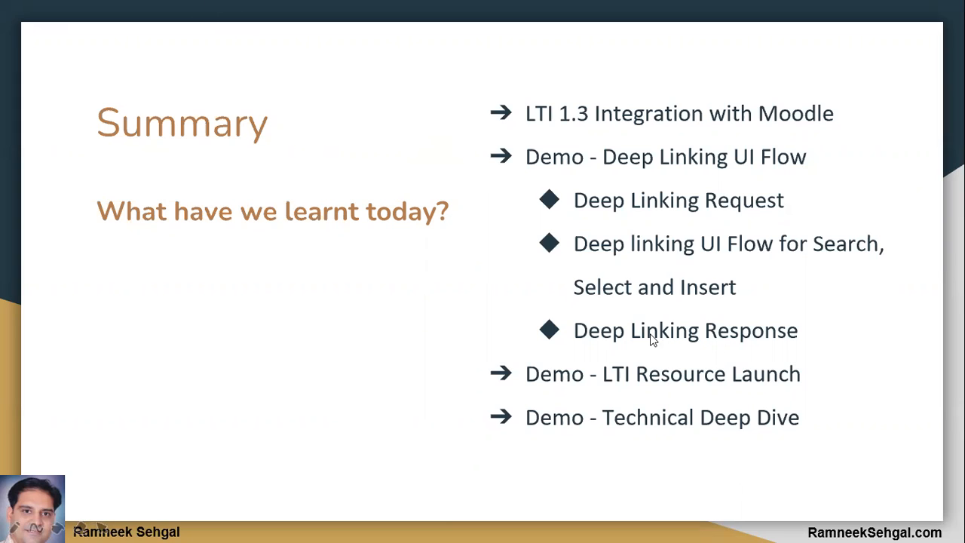